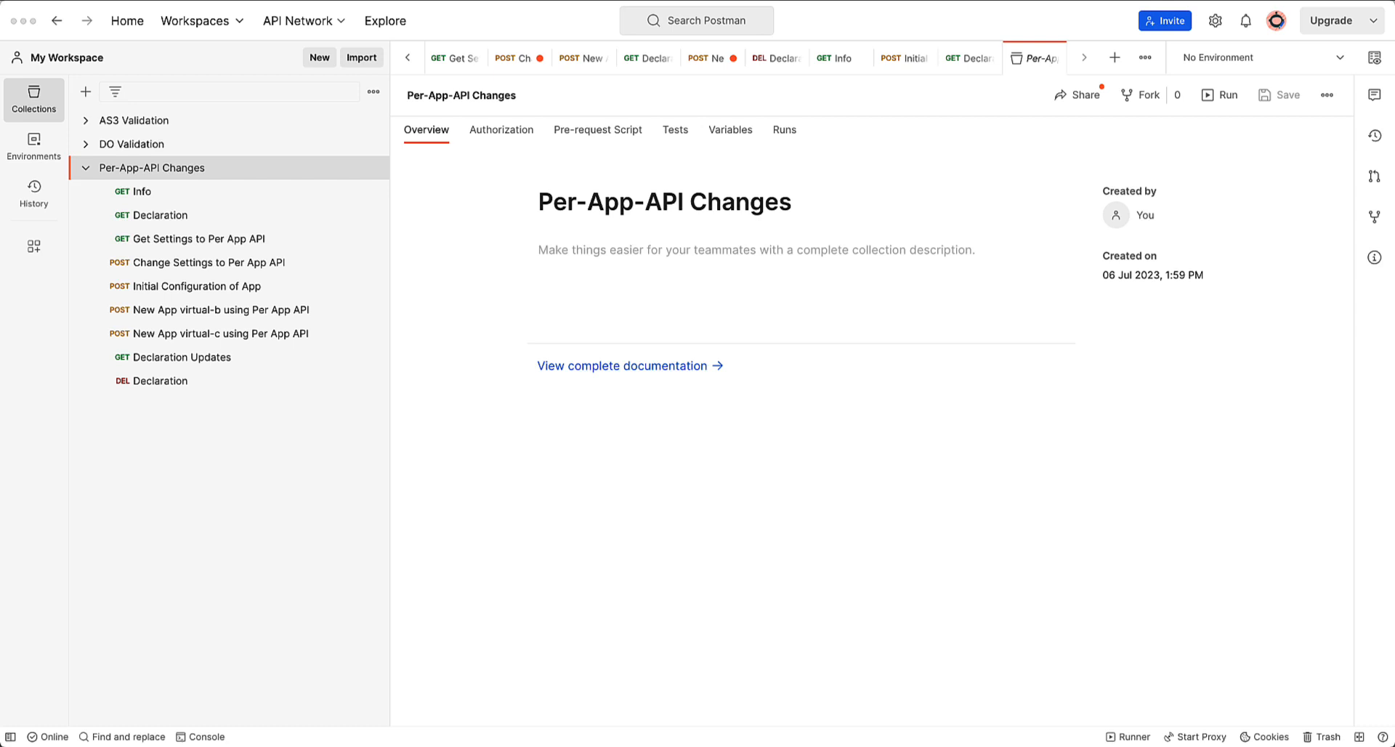
mouse_move(459, 405)
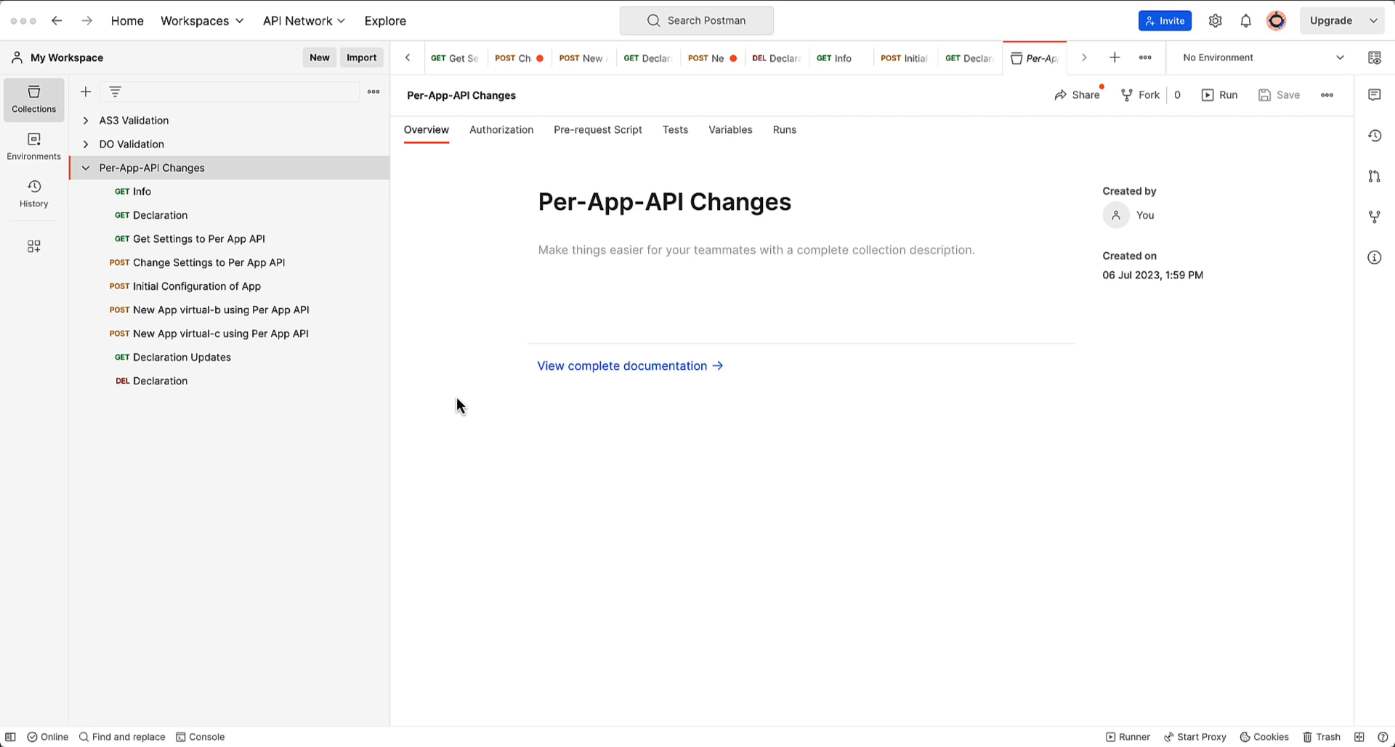
mouse_move(141, 196)
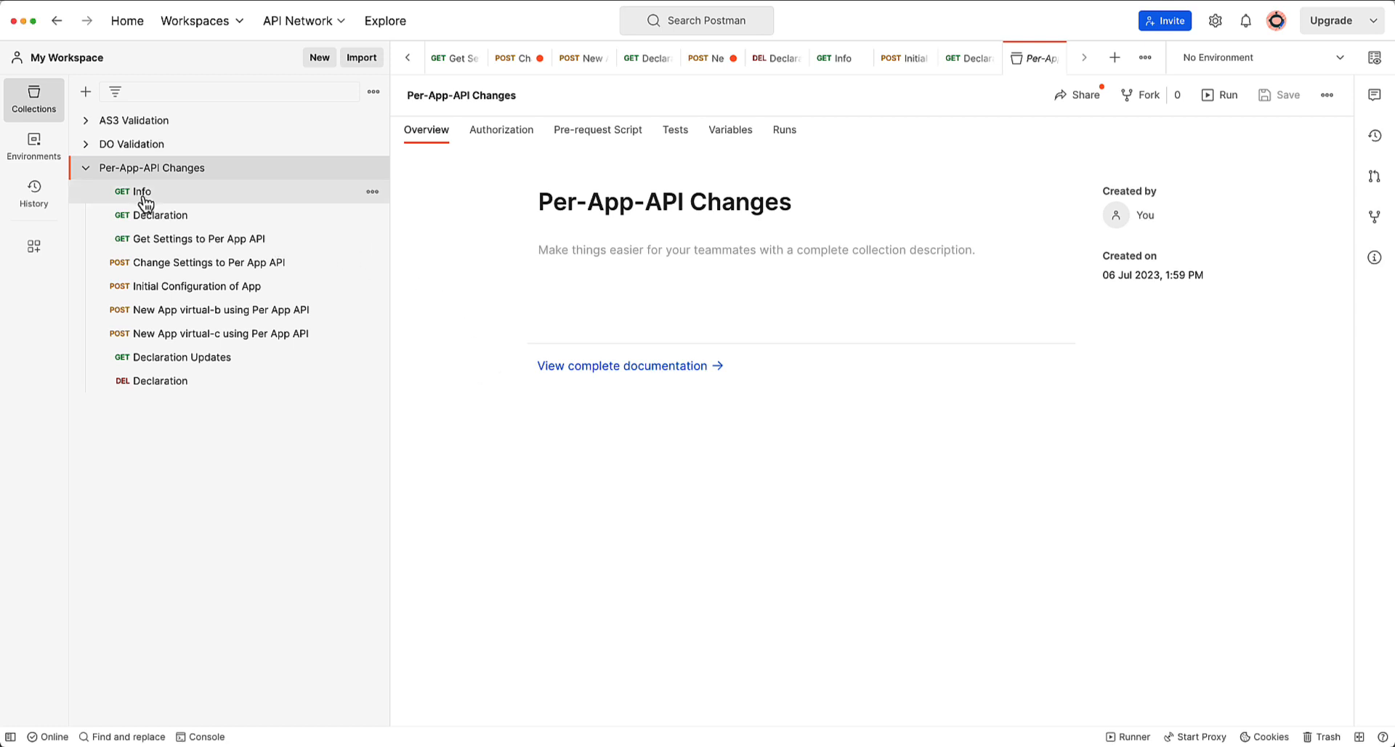
- Send the Info request and get 200 OK reporting AS3 version 3.47.0
left_click(140, 192)
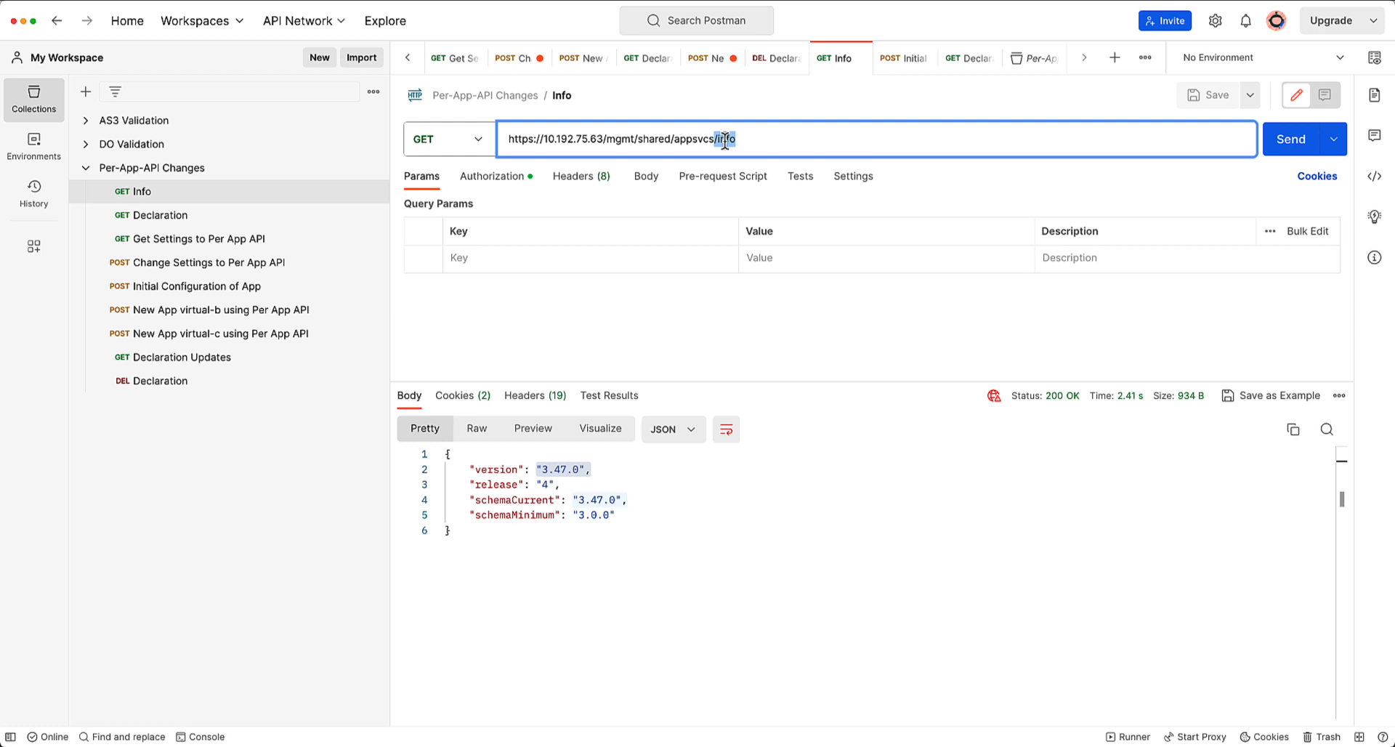
mouse_move(1290, 138)
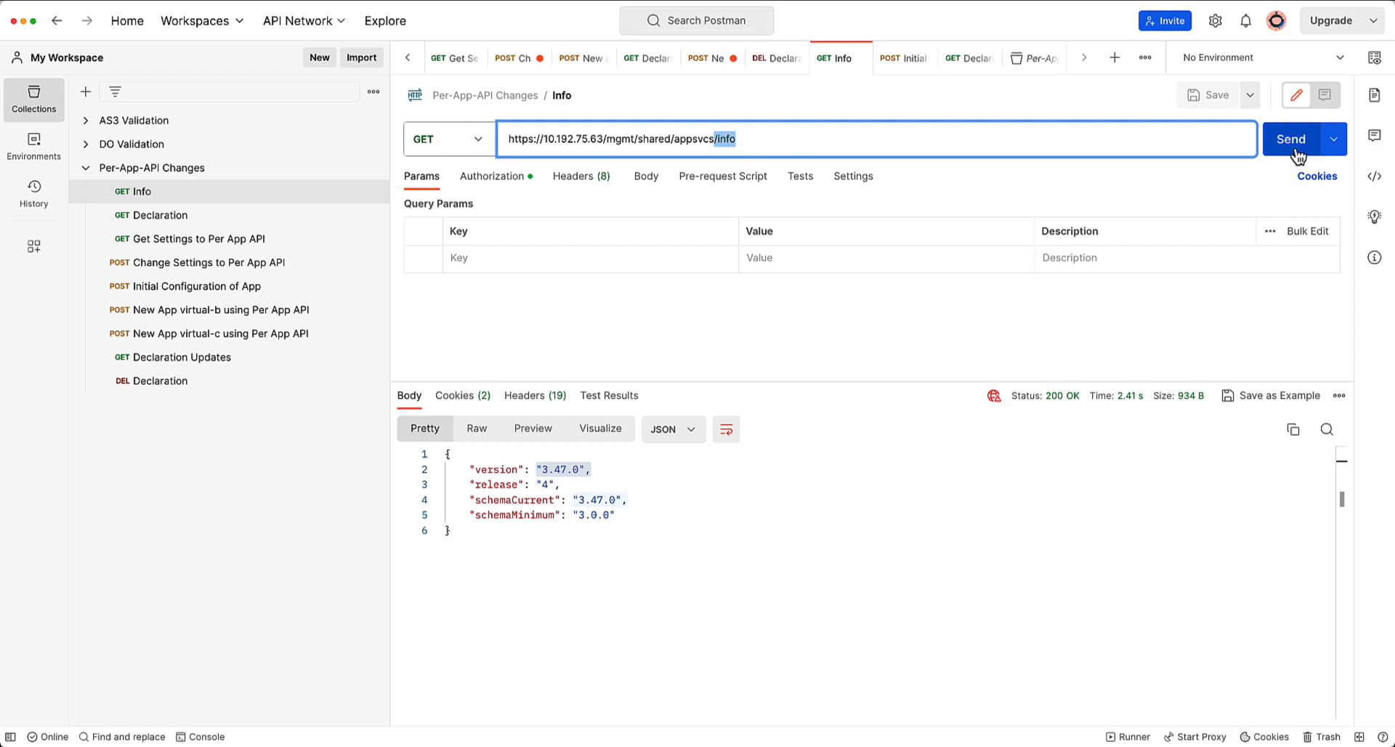
left_click(1290, 138)
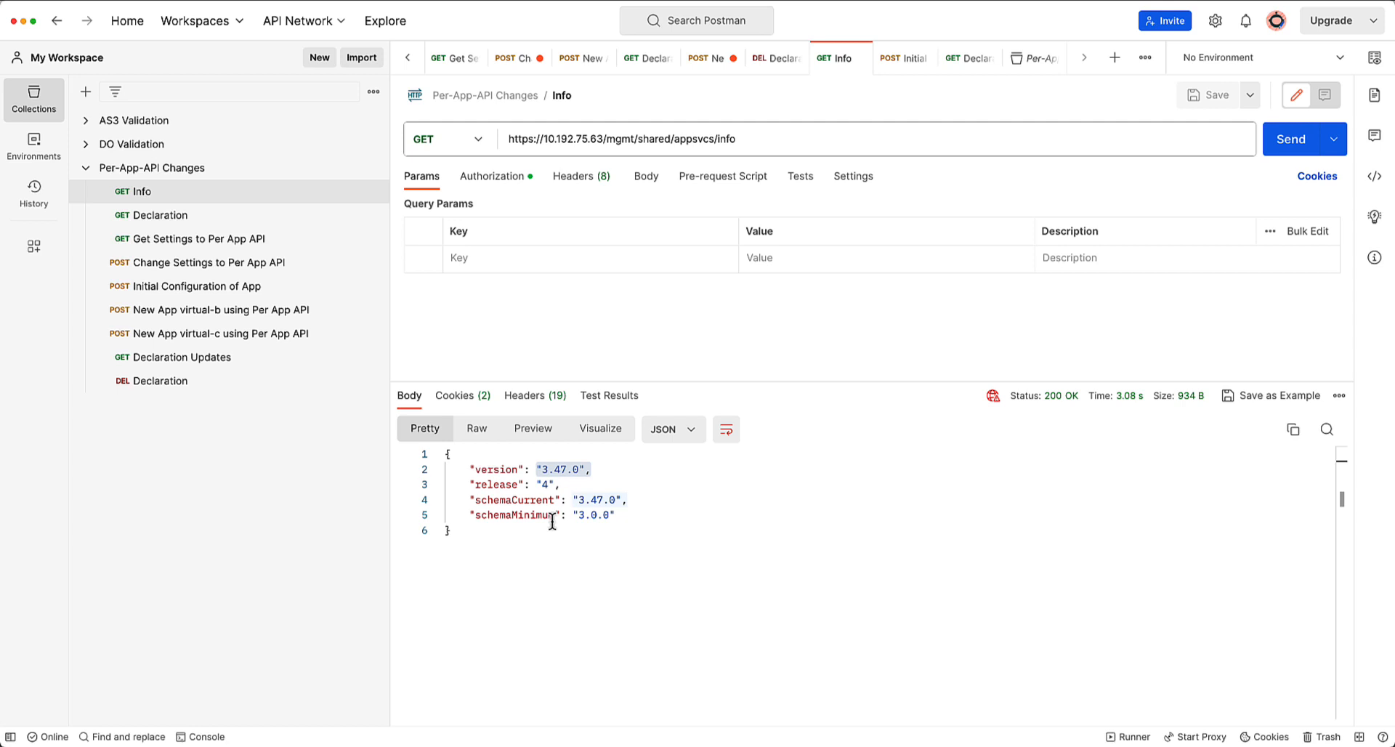
mouse_move(574, 493)
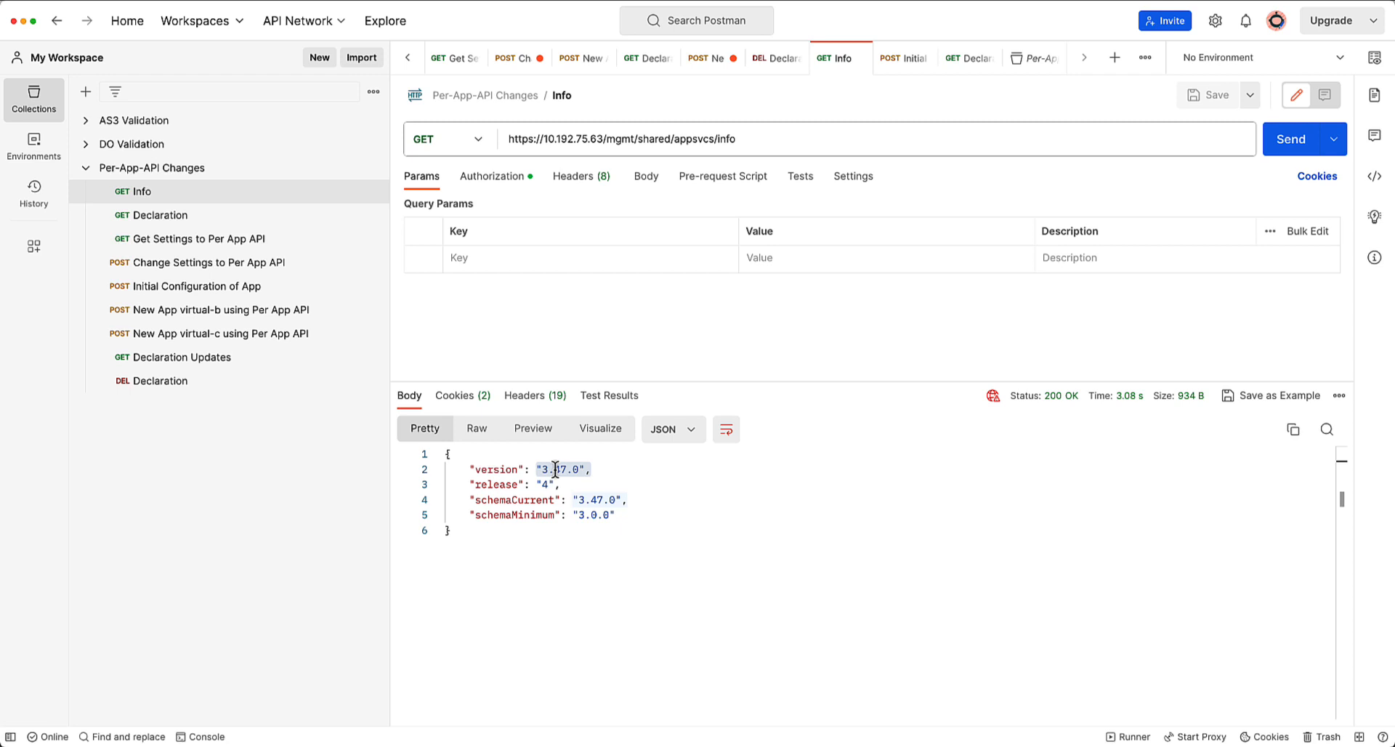
- Send the Declaration GET request, which now returns 204 No Content
left_click(151, 213)
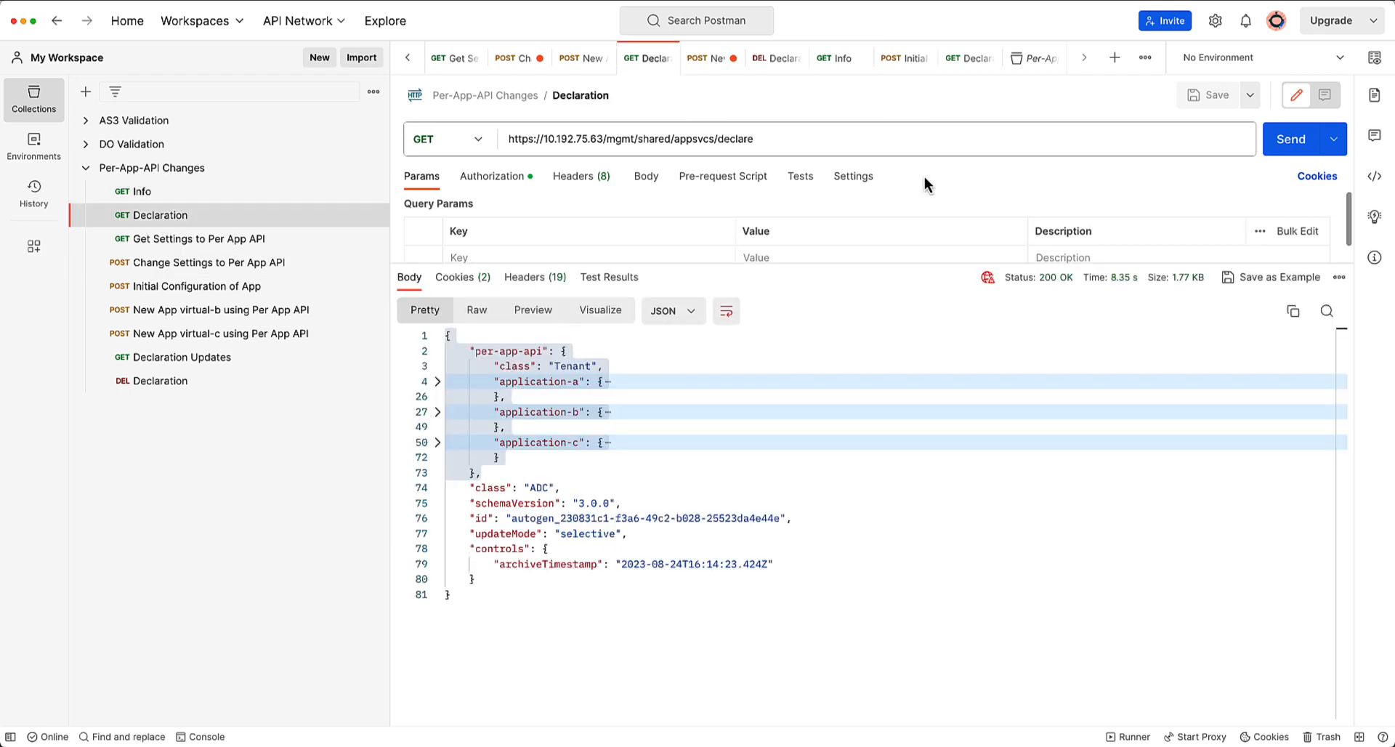
mouse_move(845, 335)
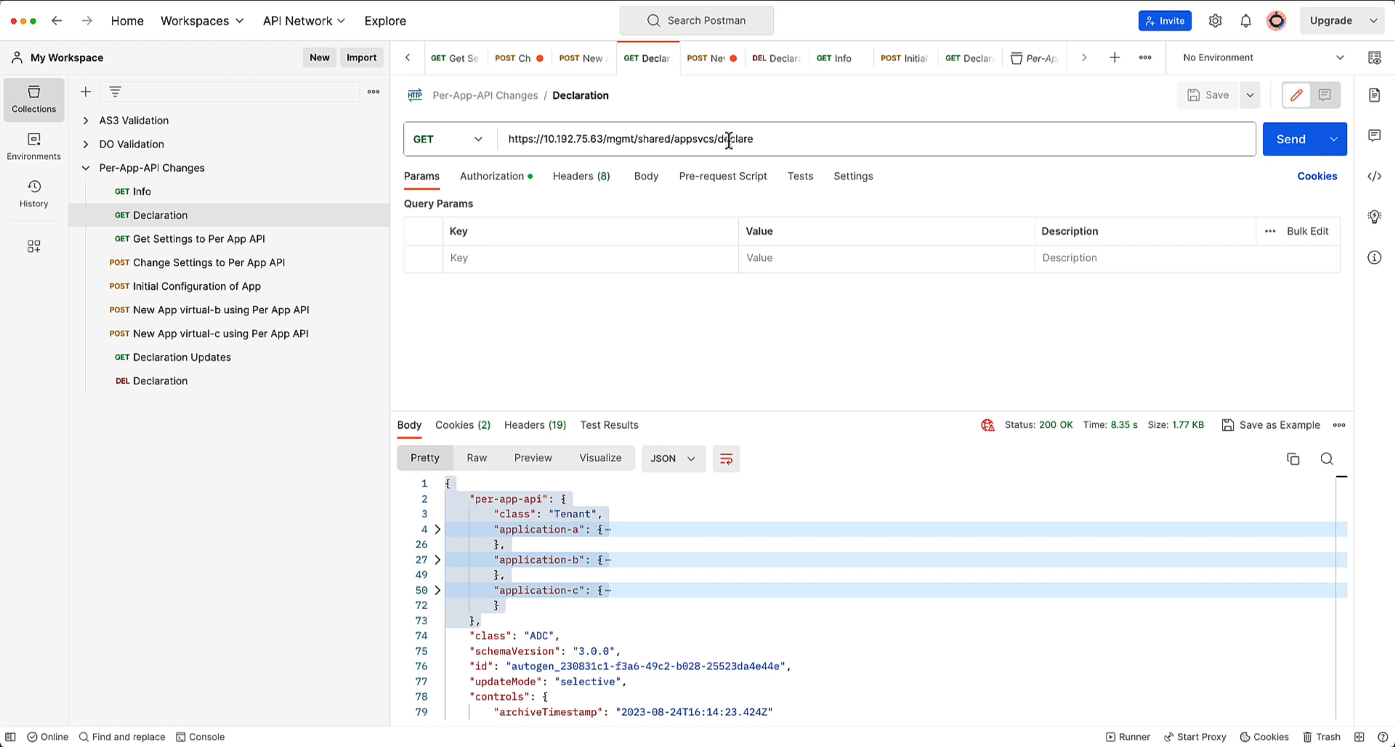
left_click(1290, 138)
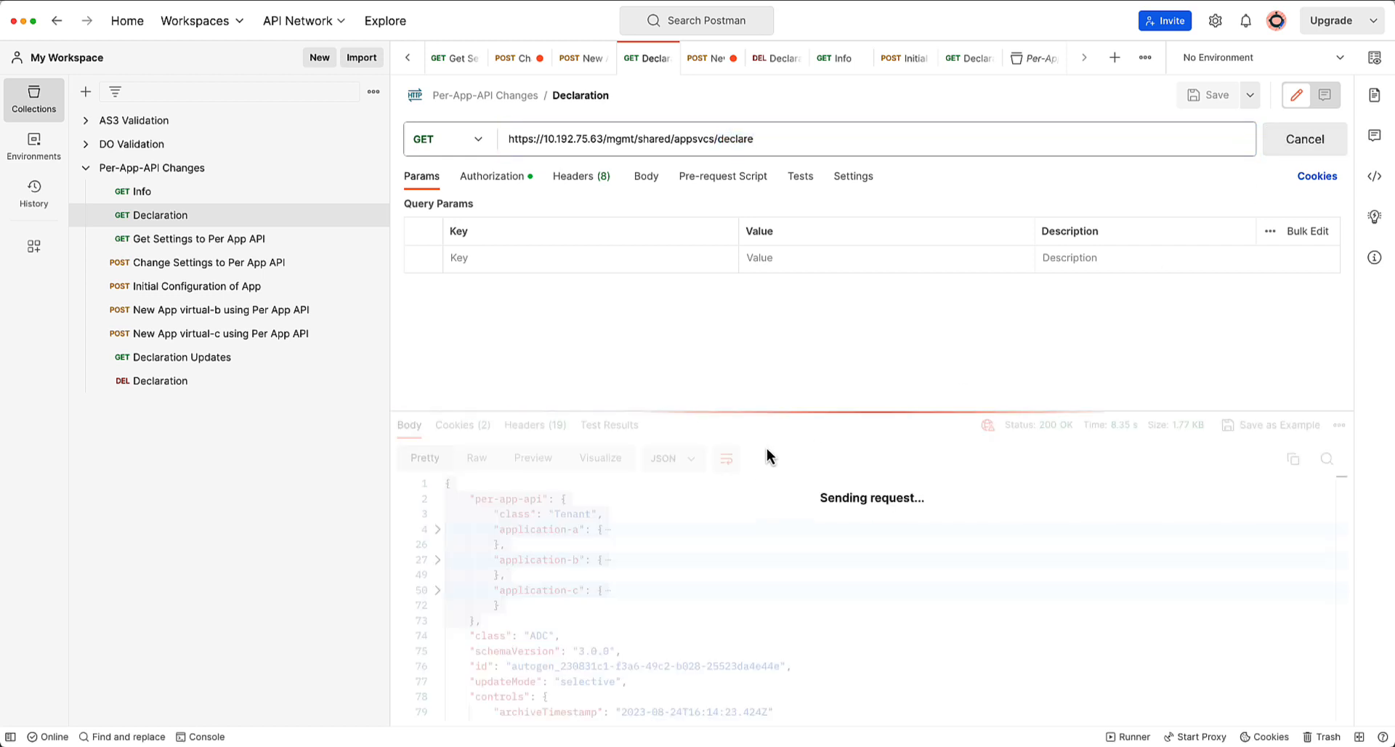
mouse_move(659, 416)
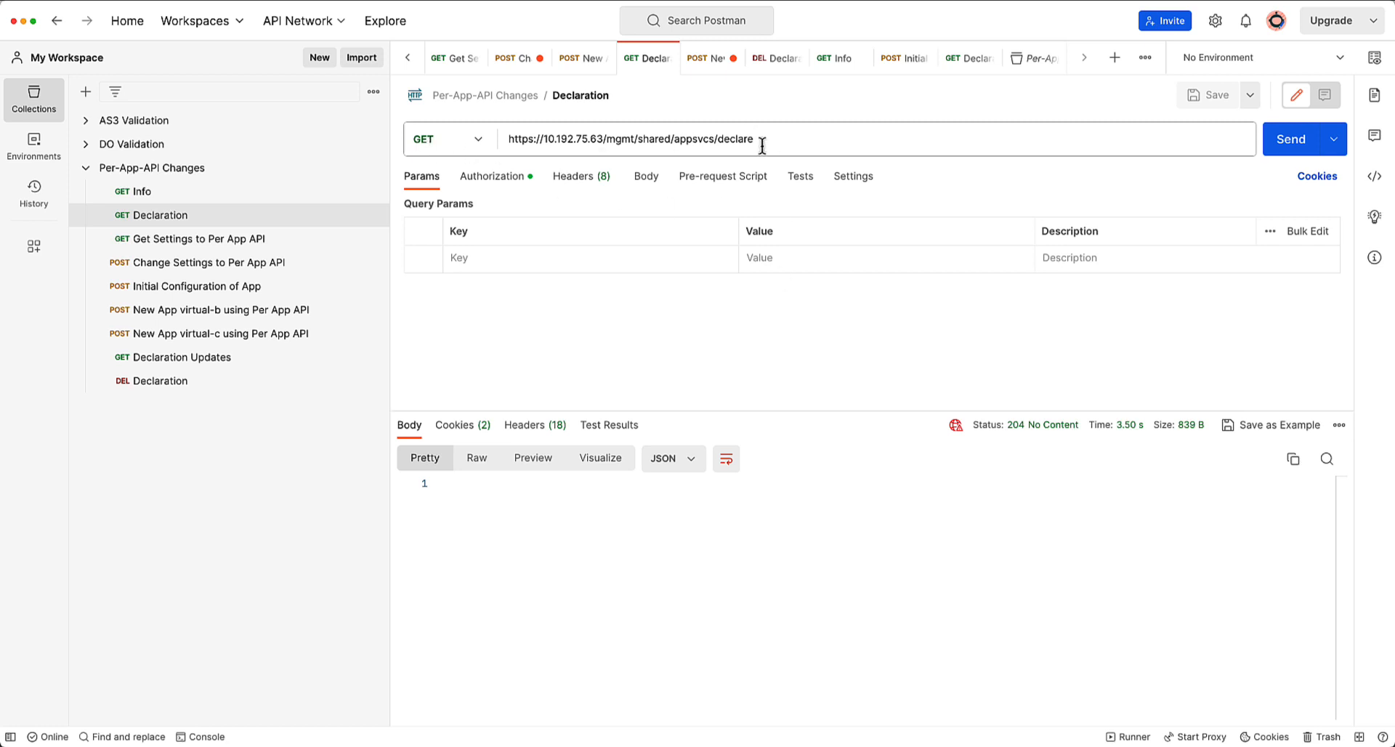
mouse_move(692, 545)
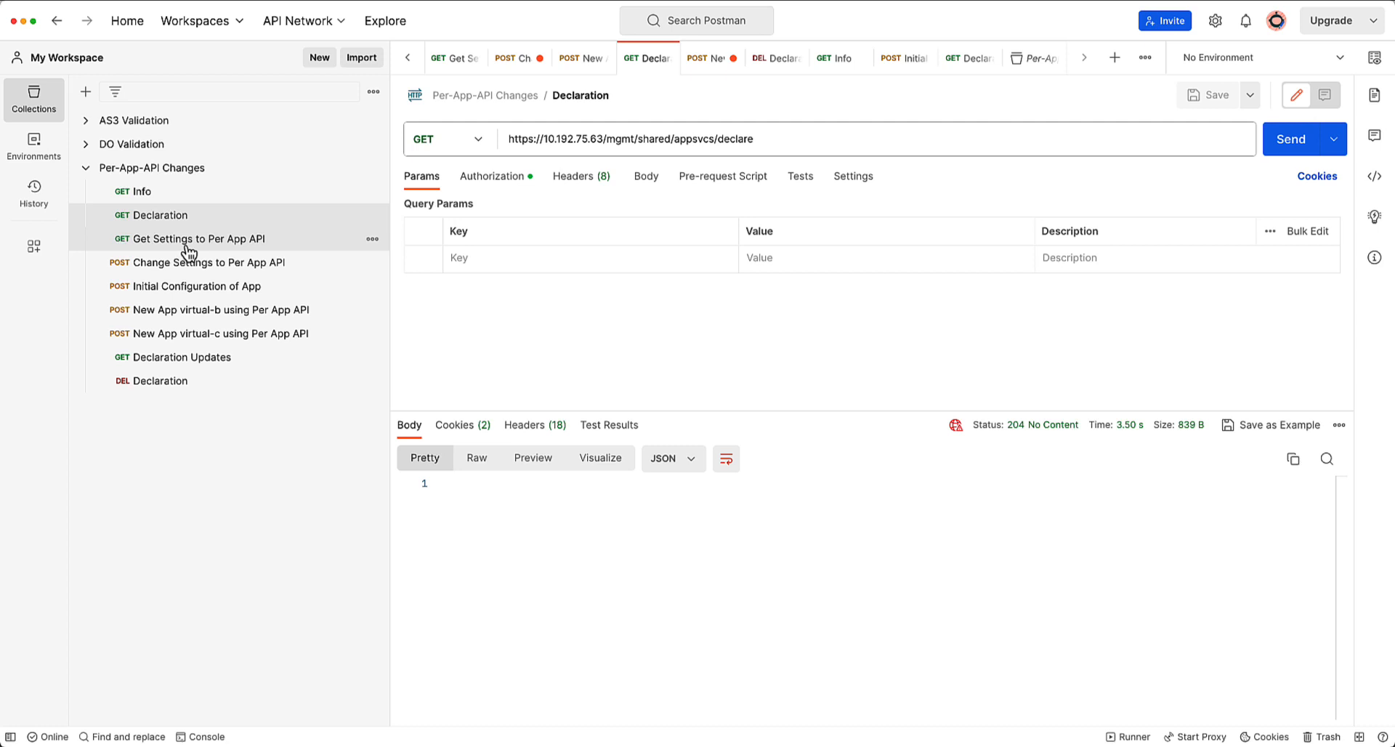
- Fetch the per-app settings showing perAppDeploymentAllowed false, then switch to Change Settings
left_click(197, 238)
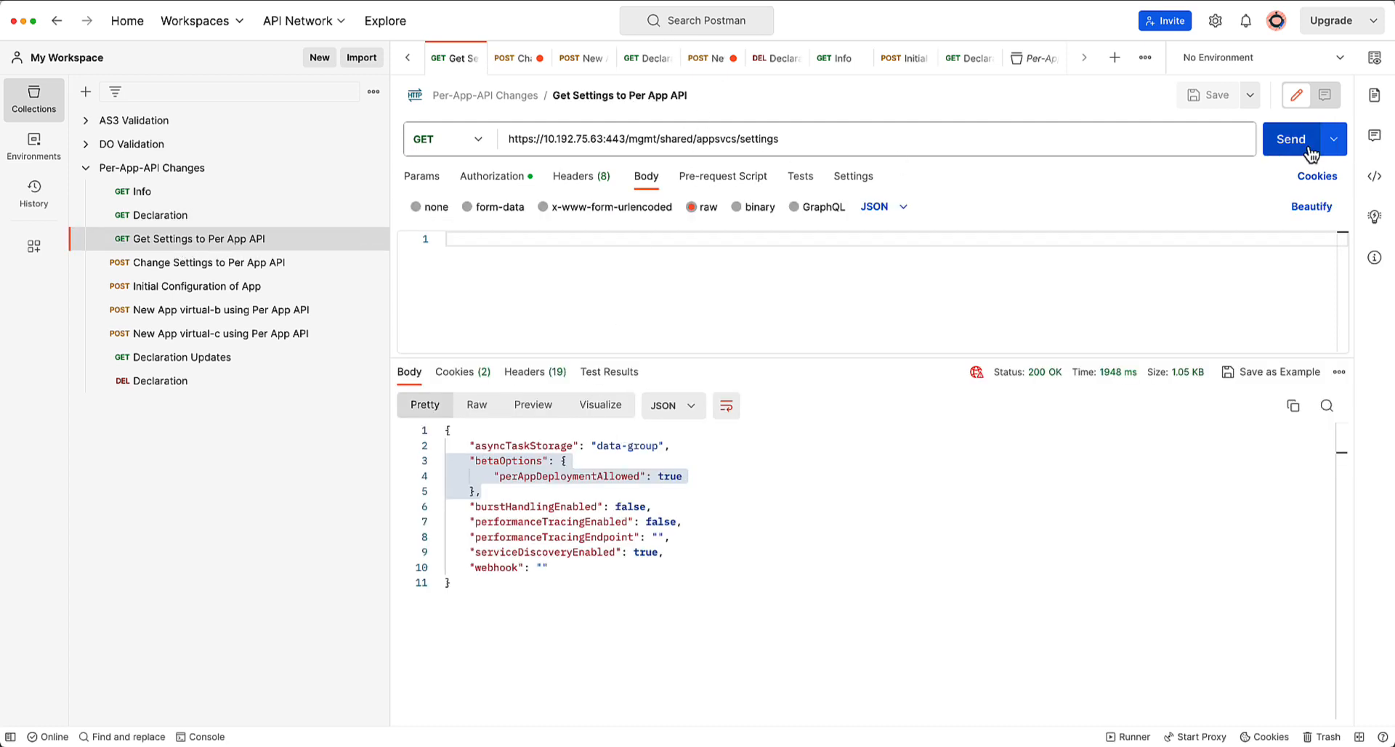
left_click(1289, 138)
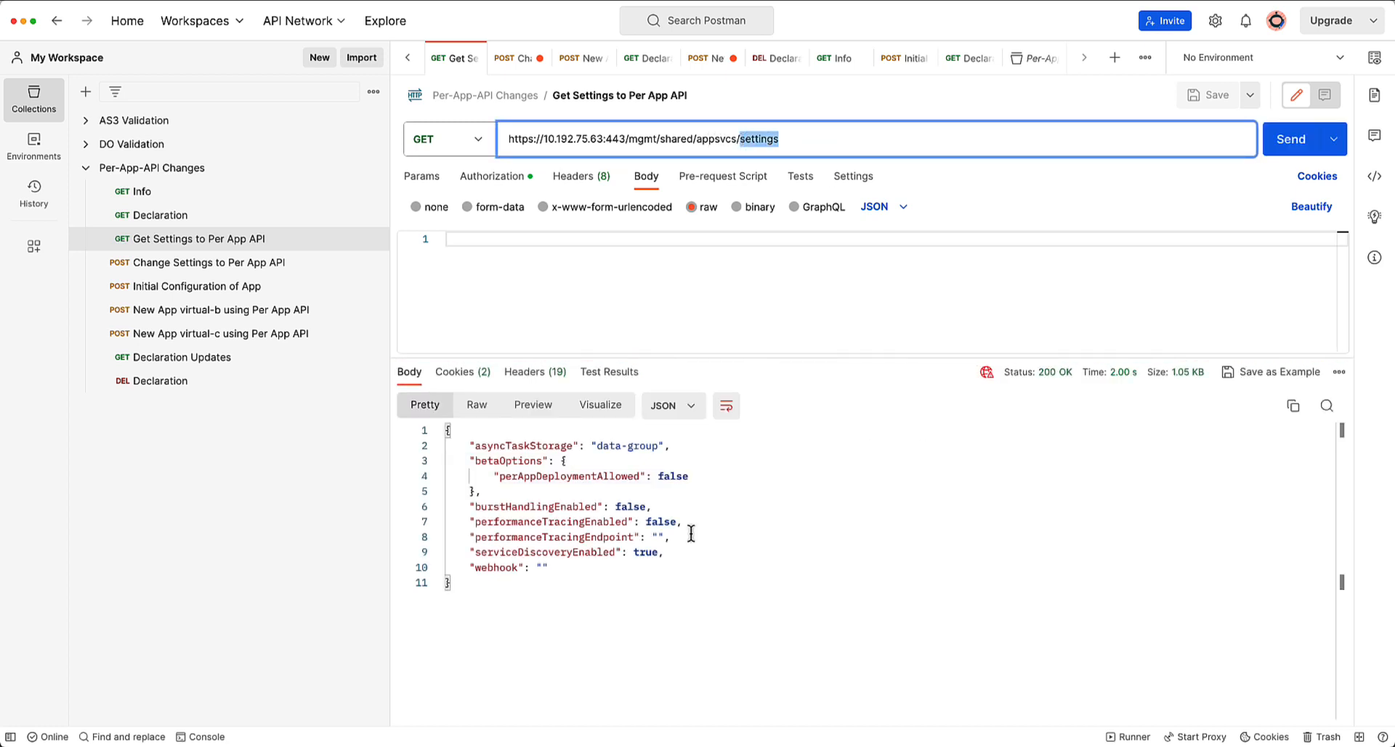
mouse_move(752, 170)
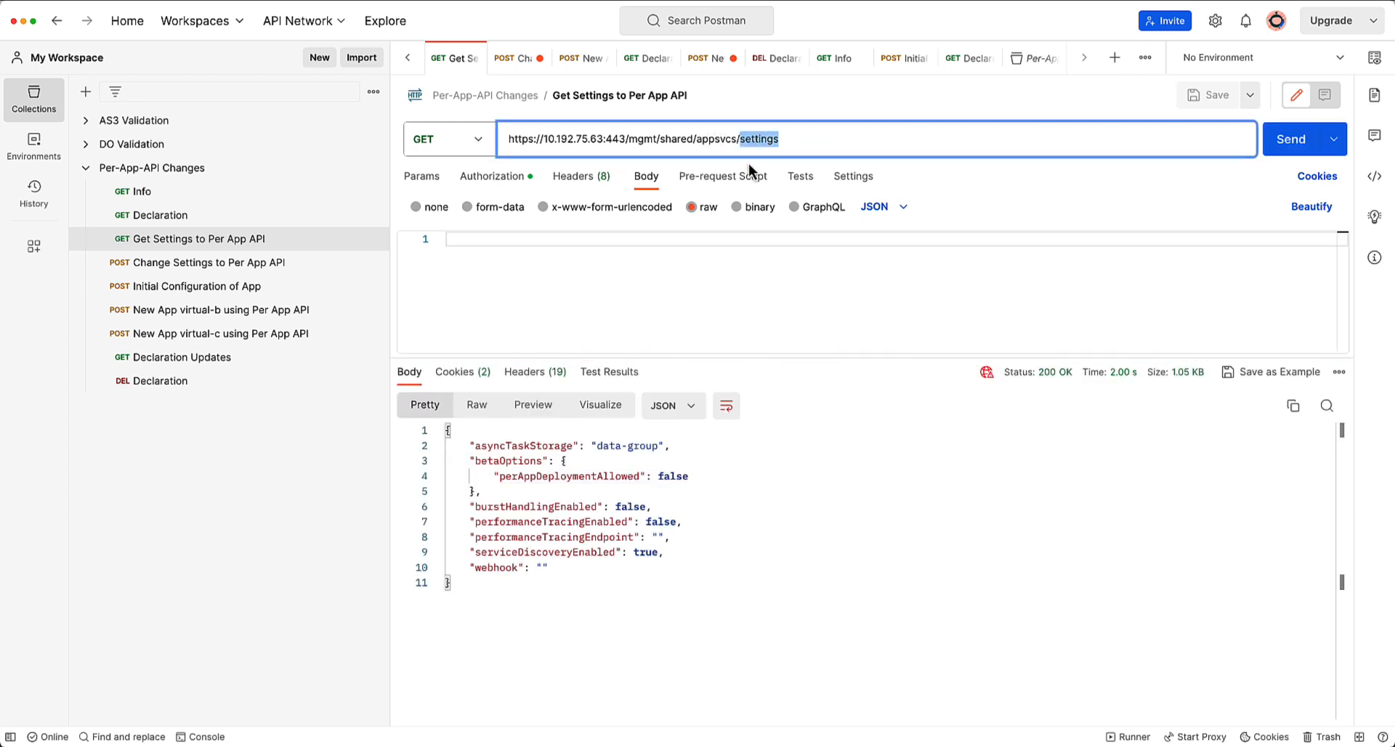
mouse_move(601, 446)
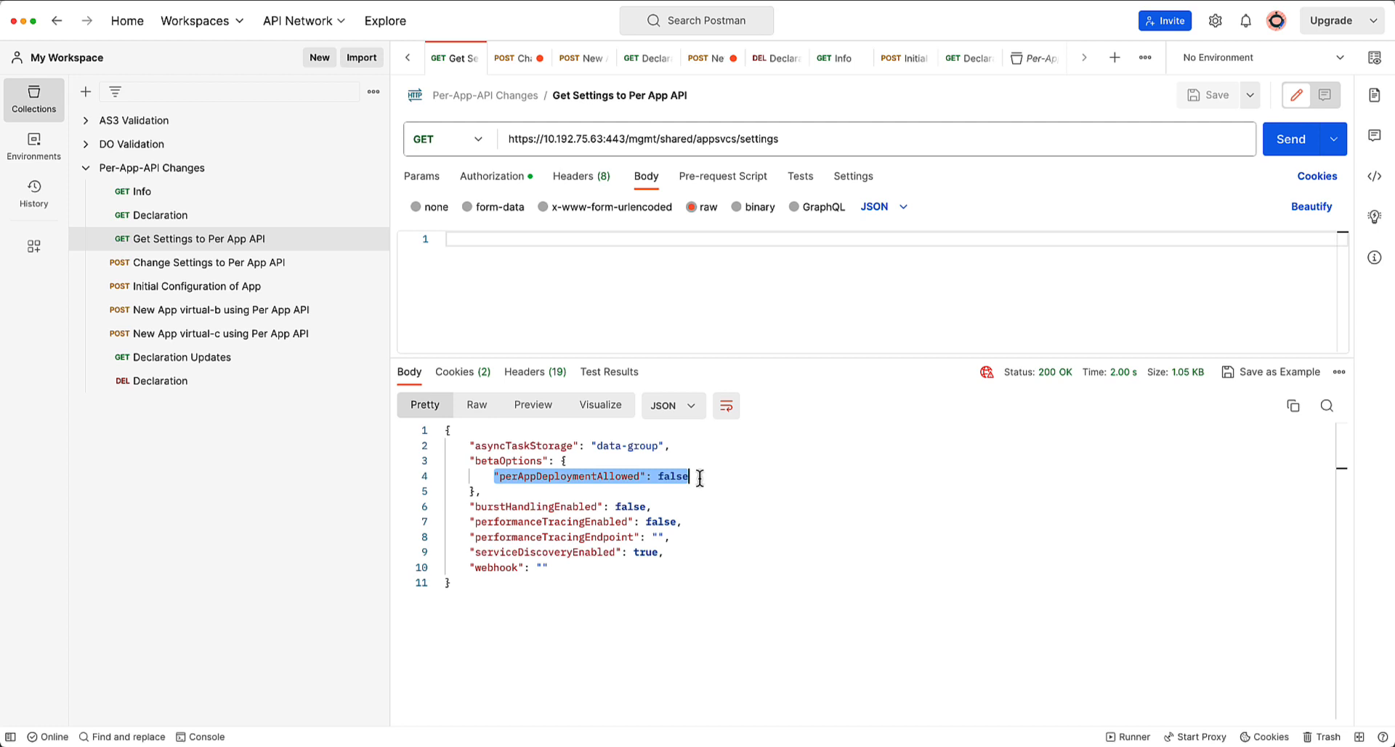
left_click(205, 263)
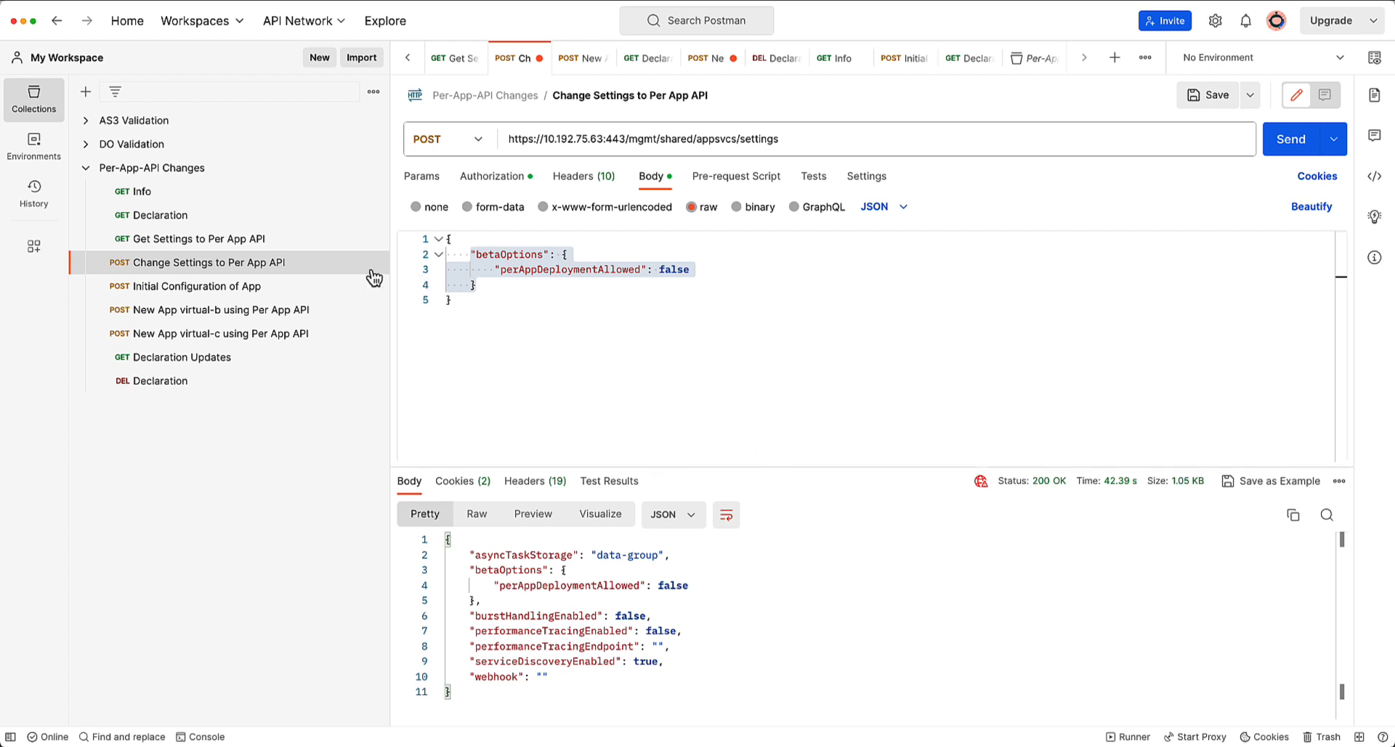
- Review the per-app-api body and post the Initial Configuration declaring application-a
left_click(193, 285)
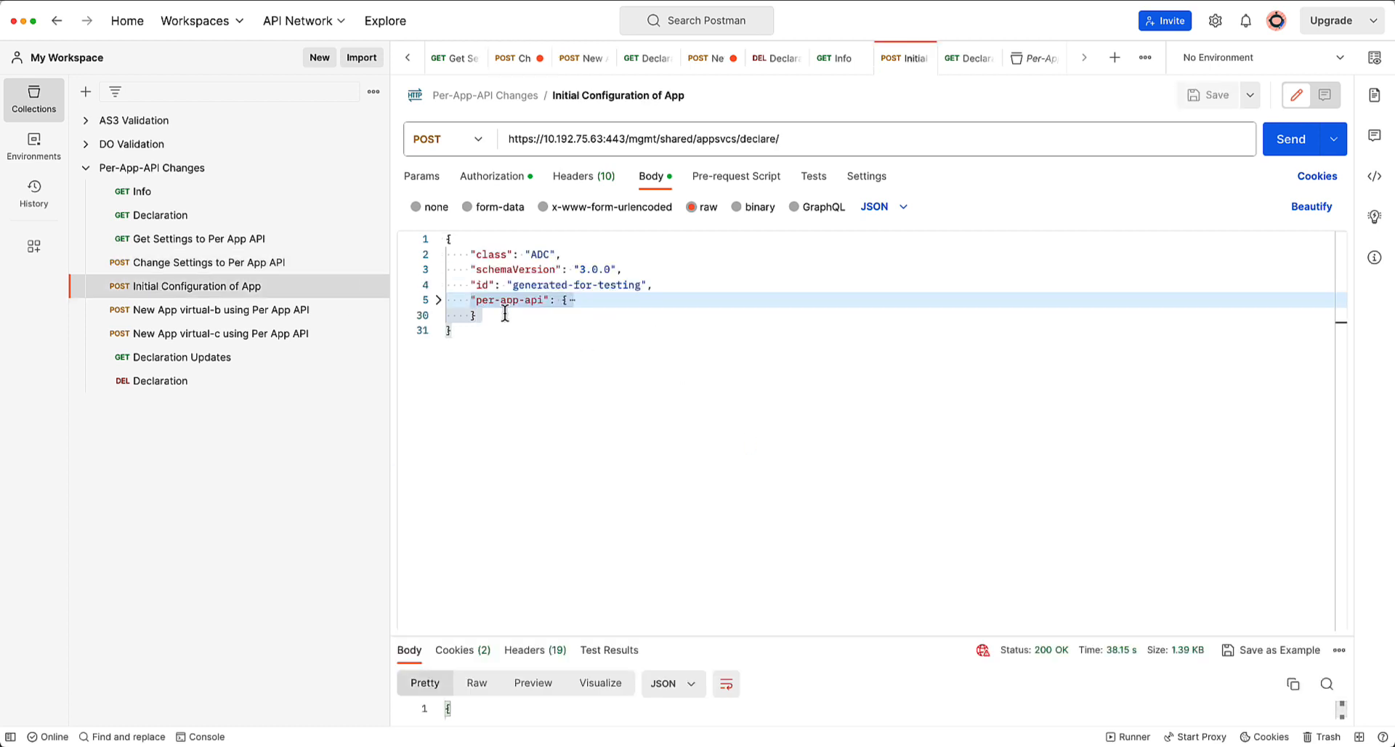
left_click(437, 299)
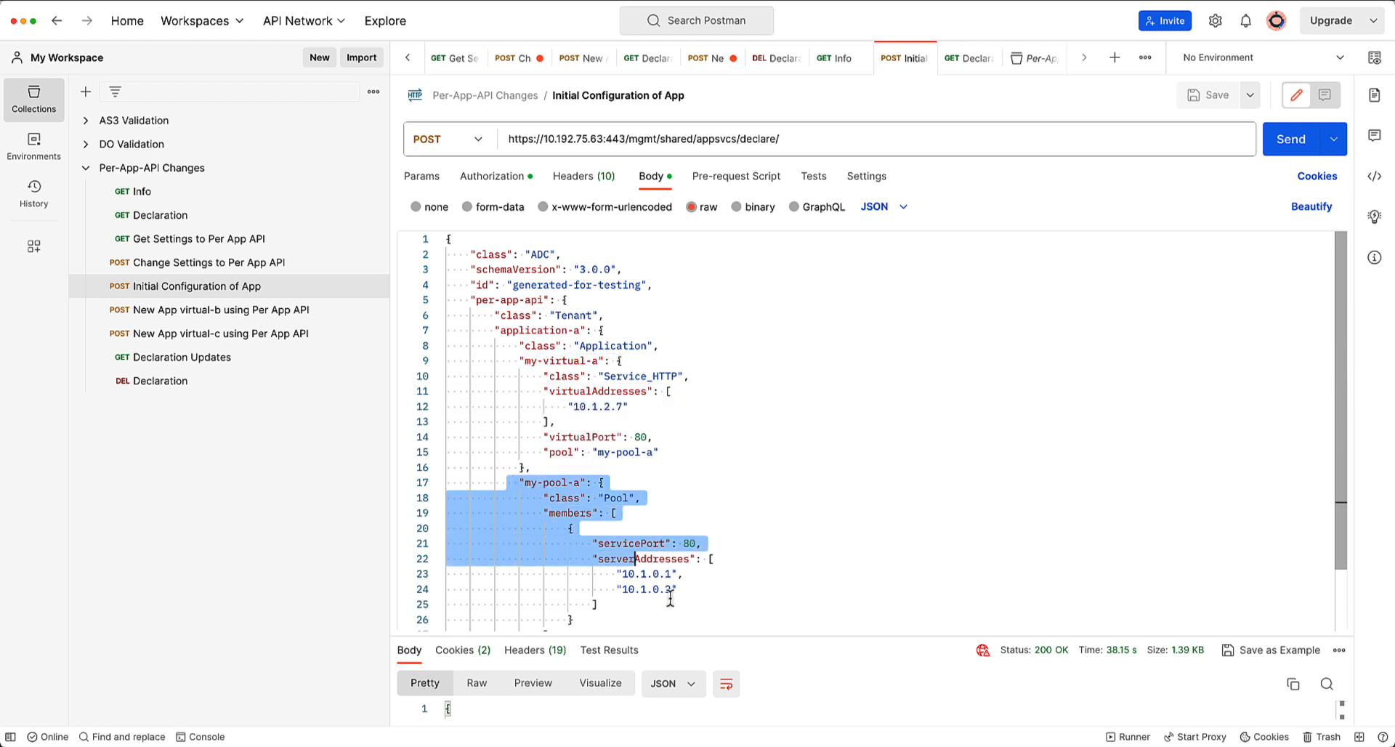
scroll("down", 3)
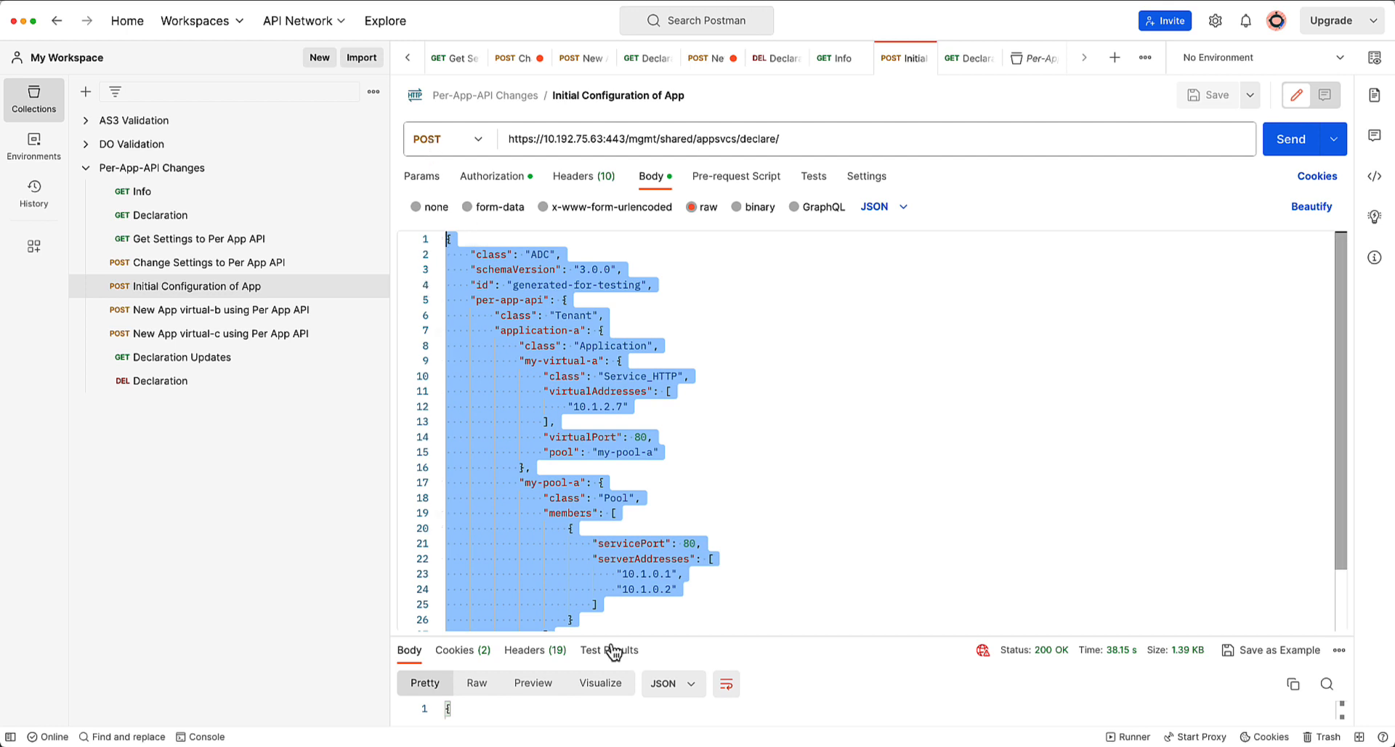
left_click(1290, 138)
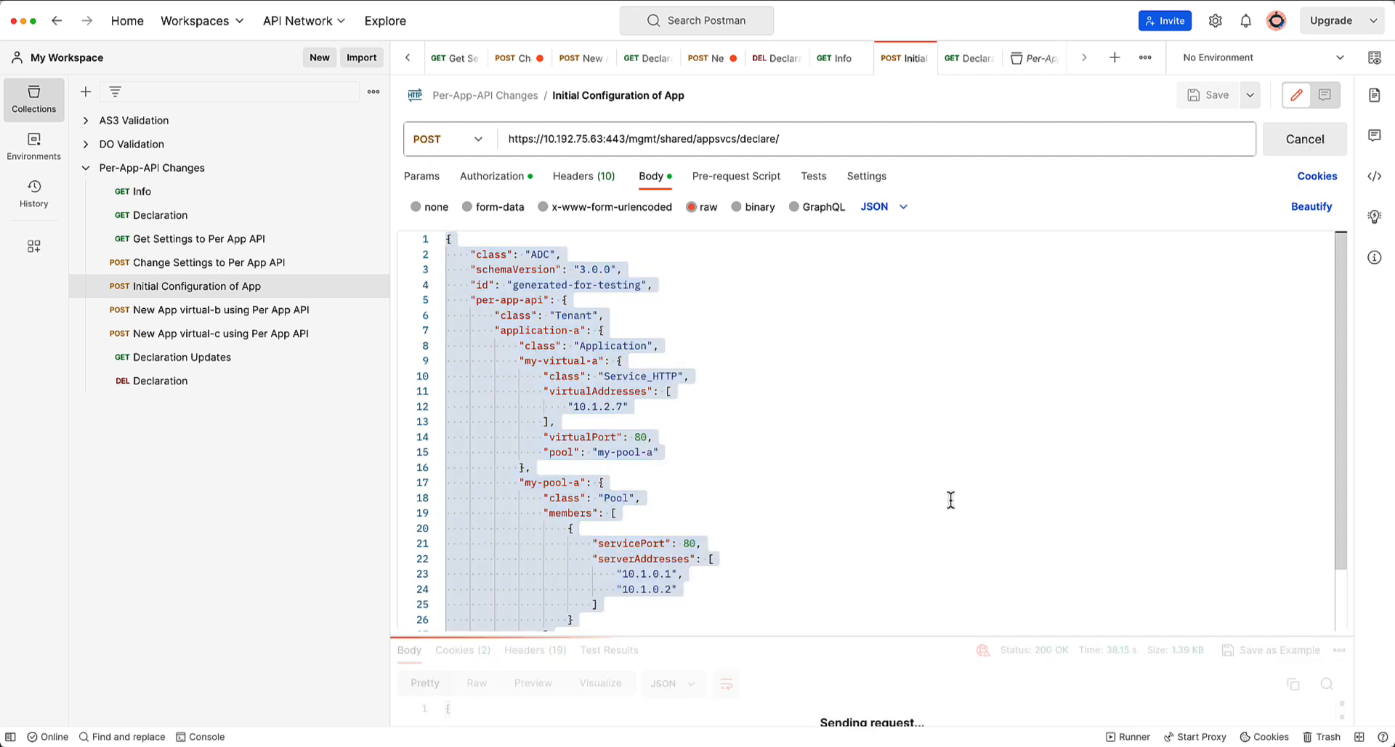
mouse_move(694, 447)
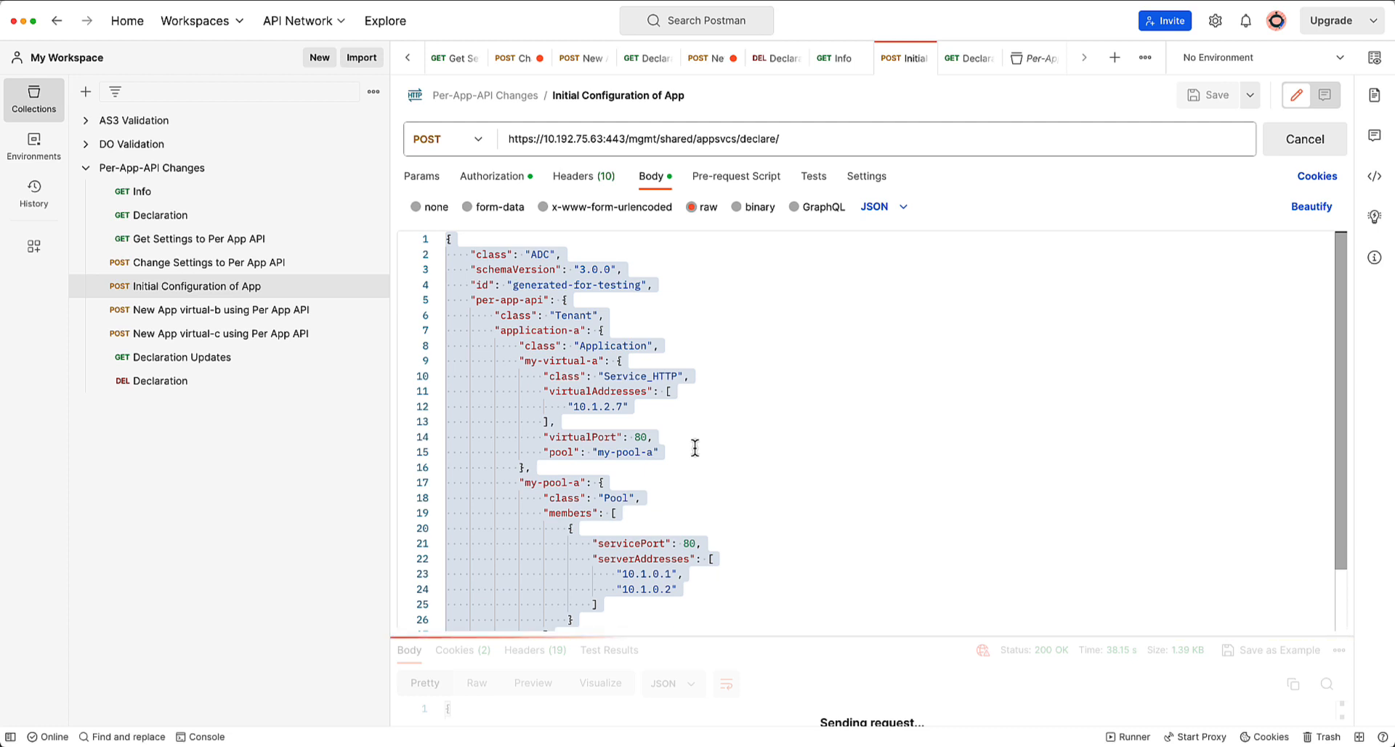
mouse_move(528, 317)
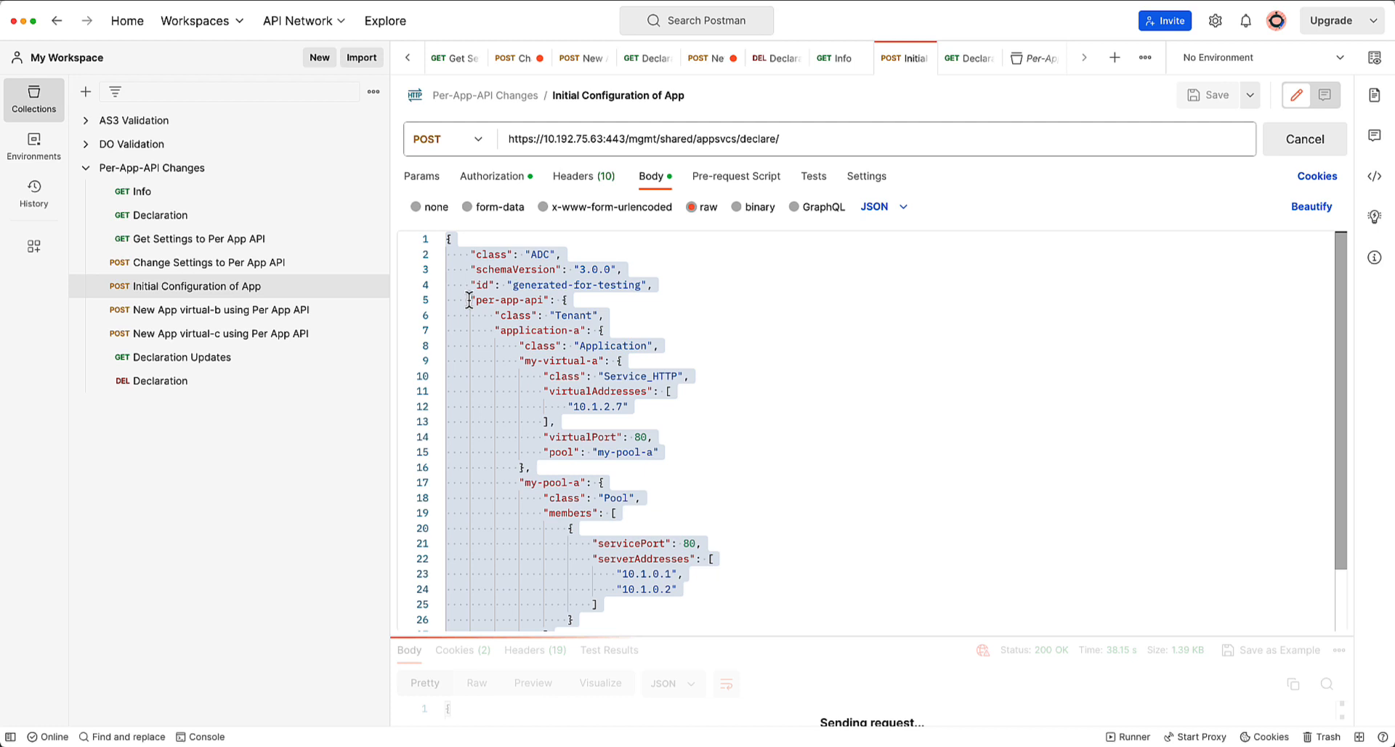
mouse_move(550, 527)
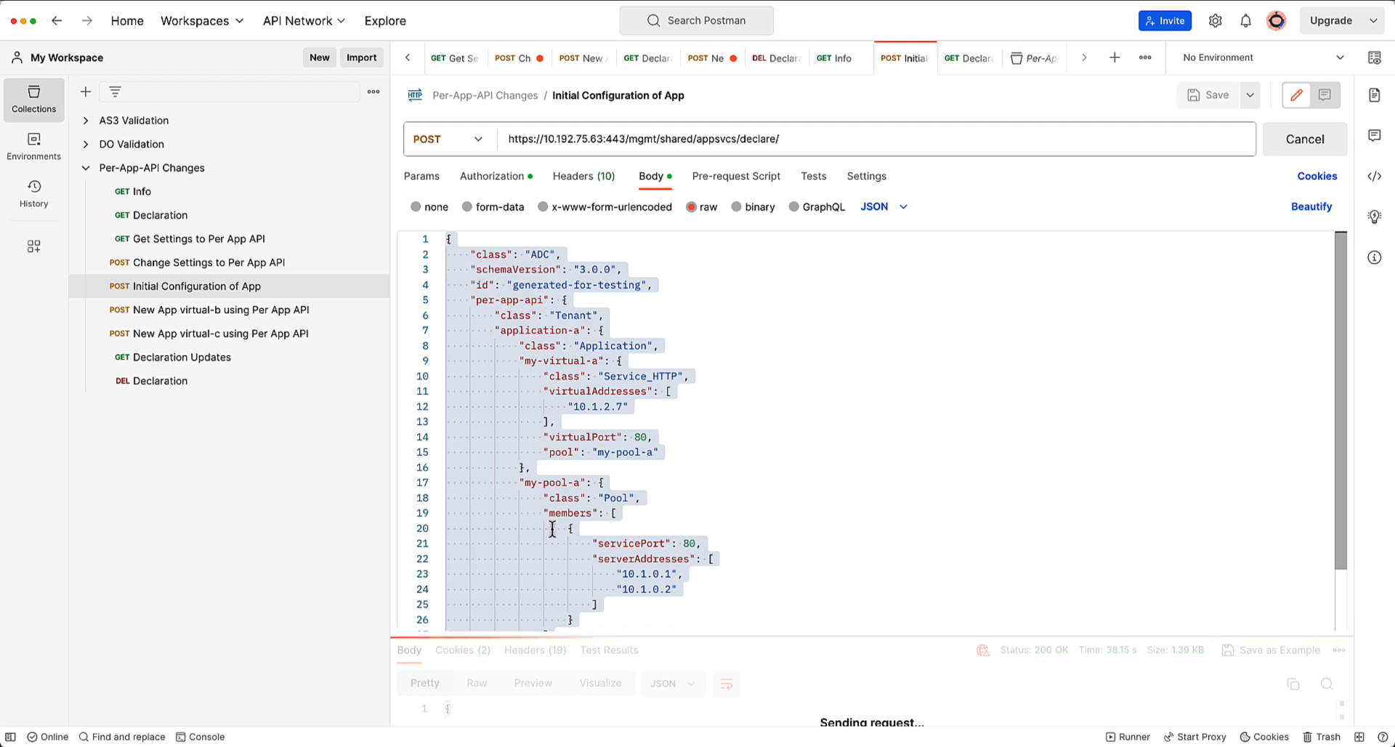
mouse_move(721, 158)
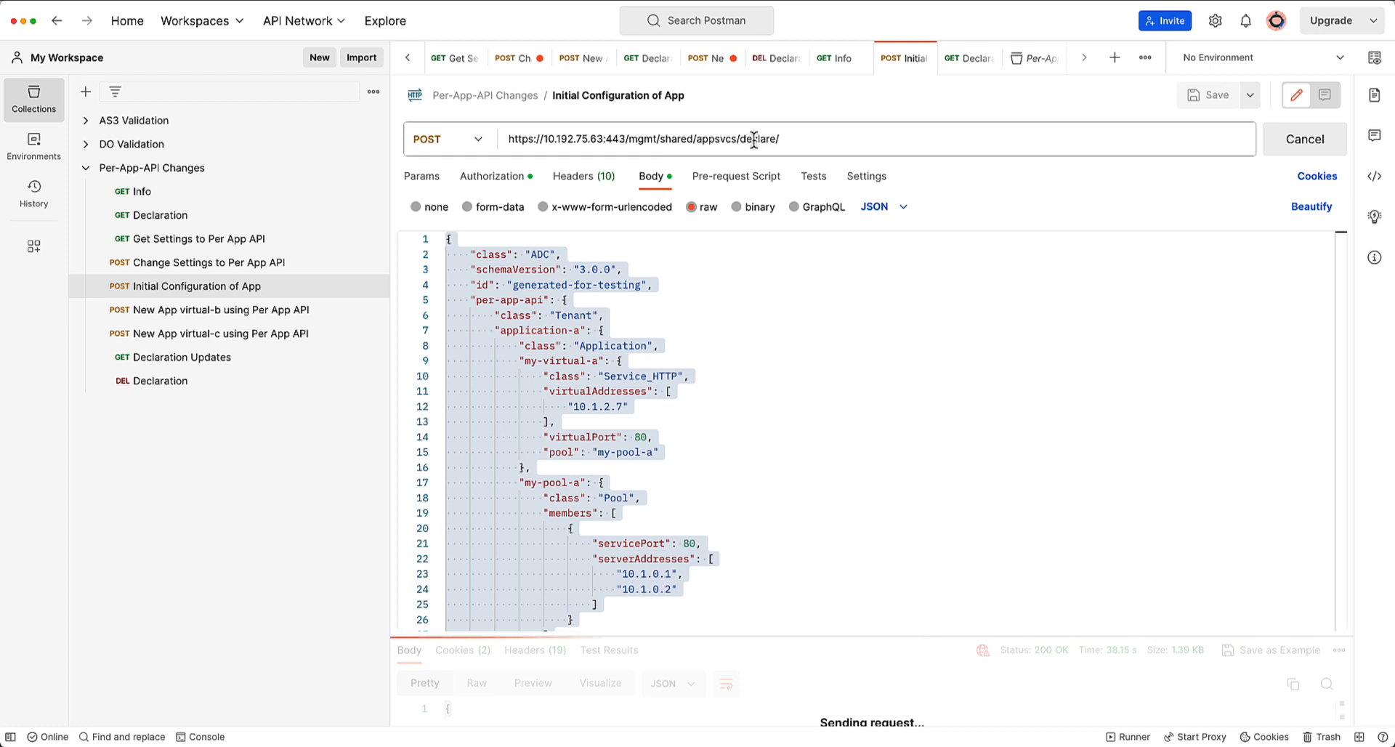
mouse_move(143, 272)
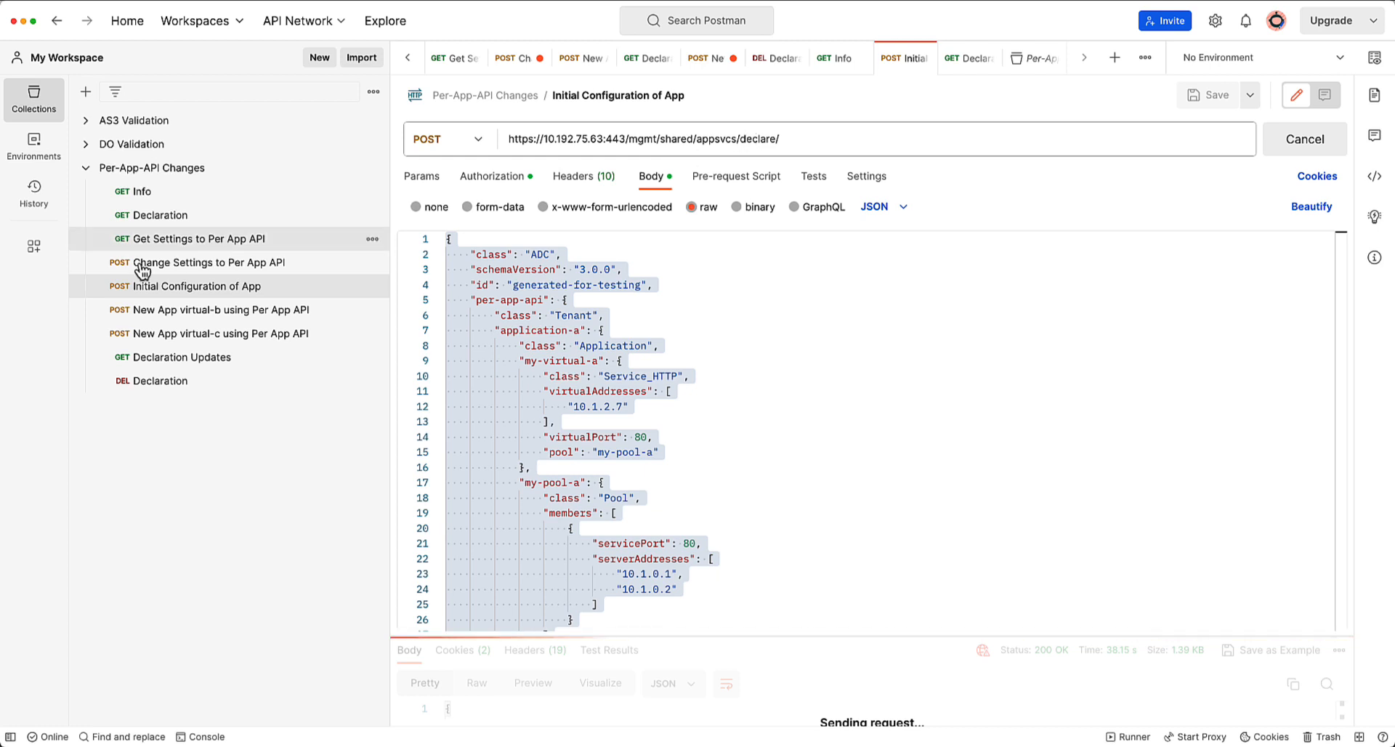
mouse_move(168, 247)
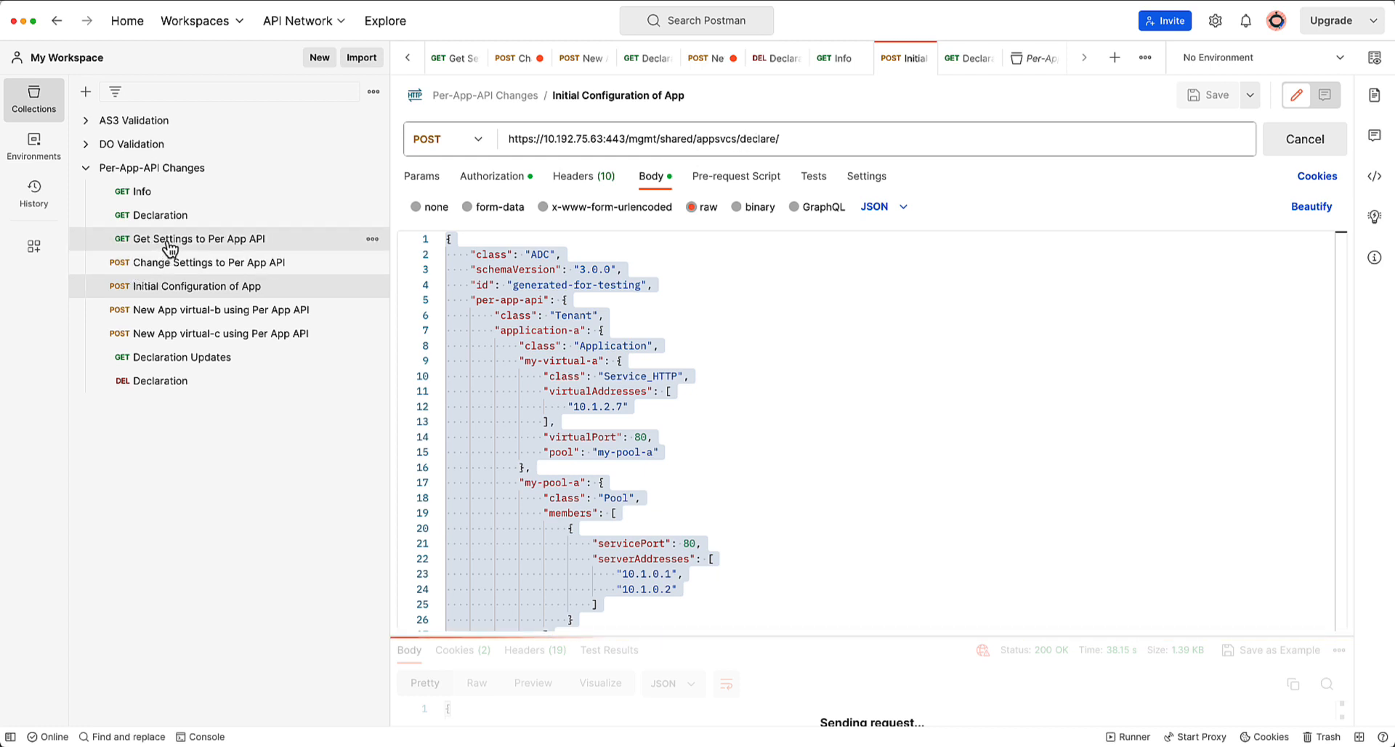
- Fetch the declaration and inspect the per-app-api tenant holding only application-a
left_click(193, 239)
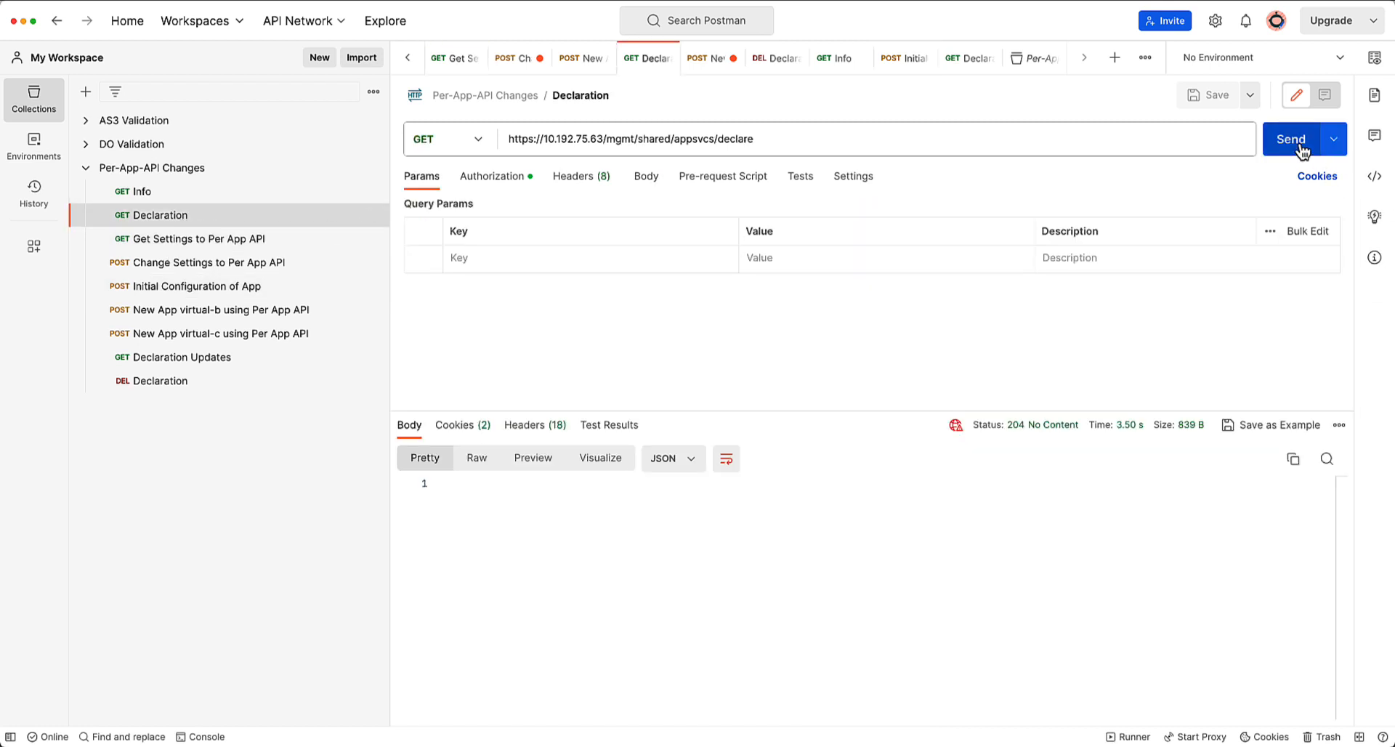
left_click(1288, 138)
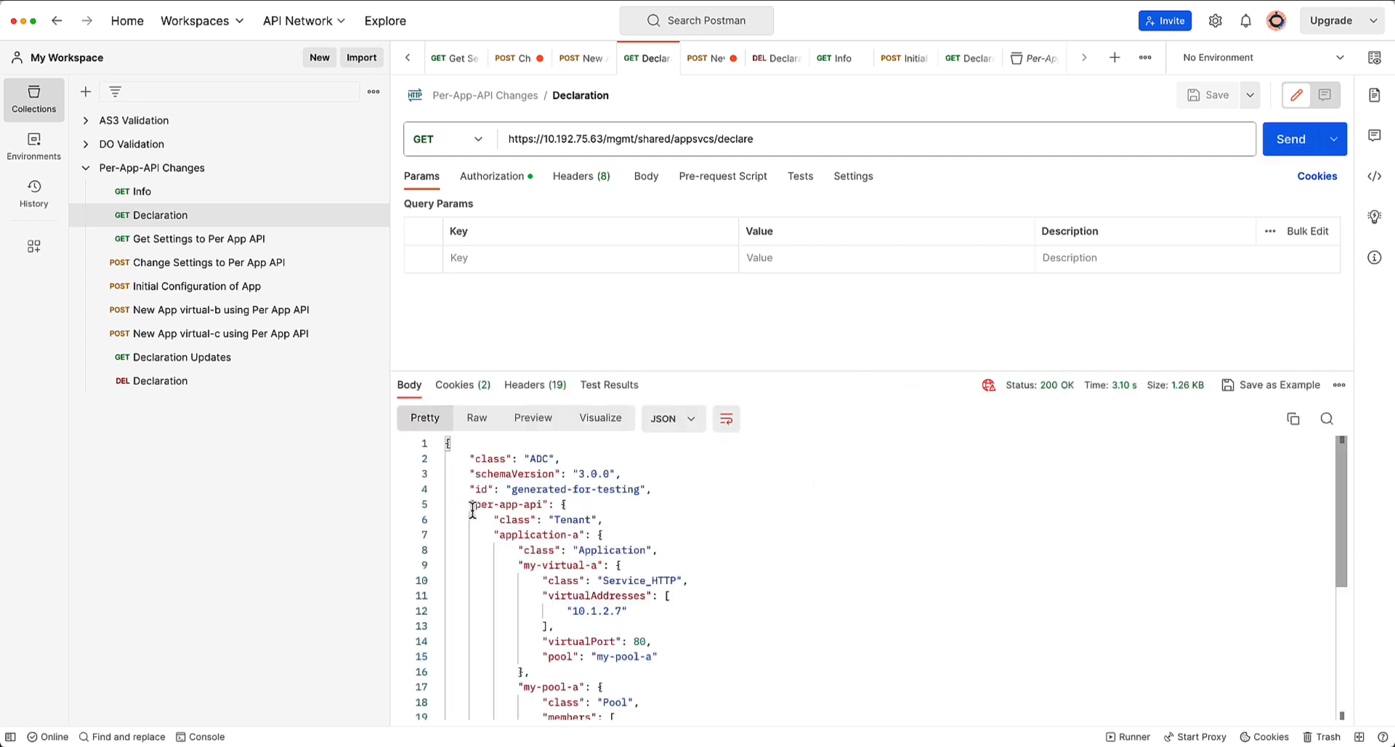
left_click(438, 506)
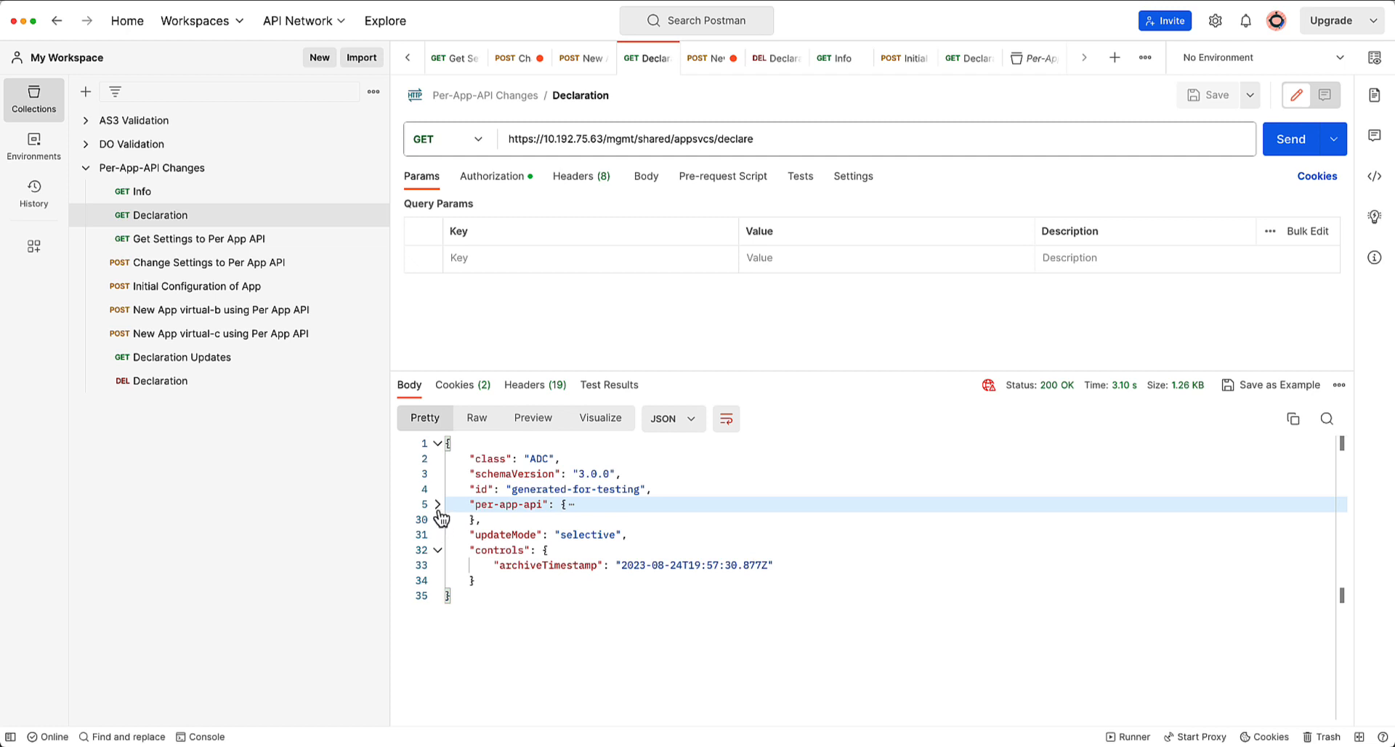
left_click(437, 504)
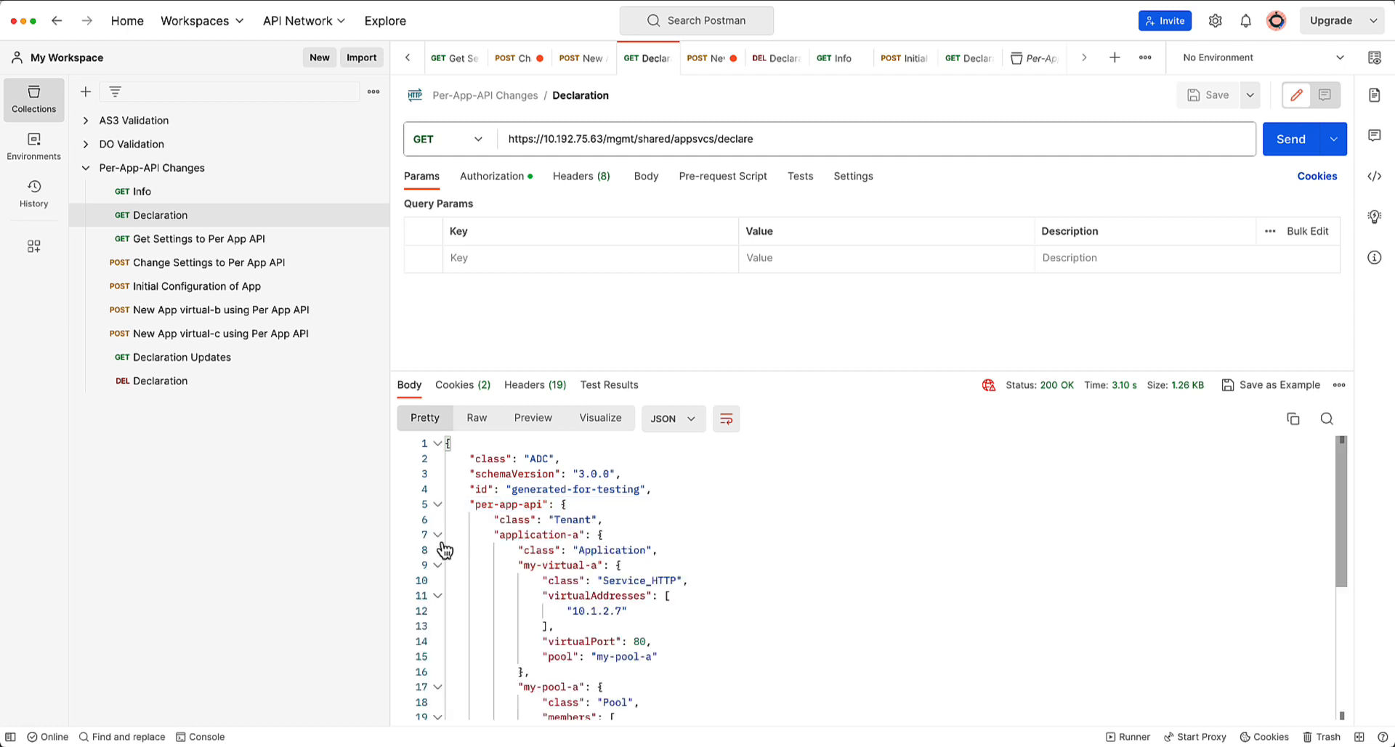
left_click(437, 535)
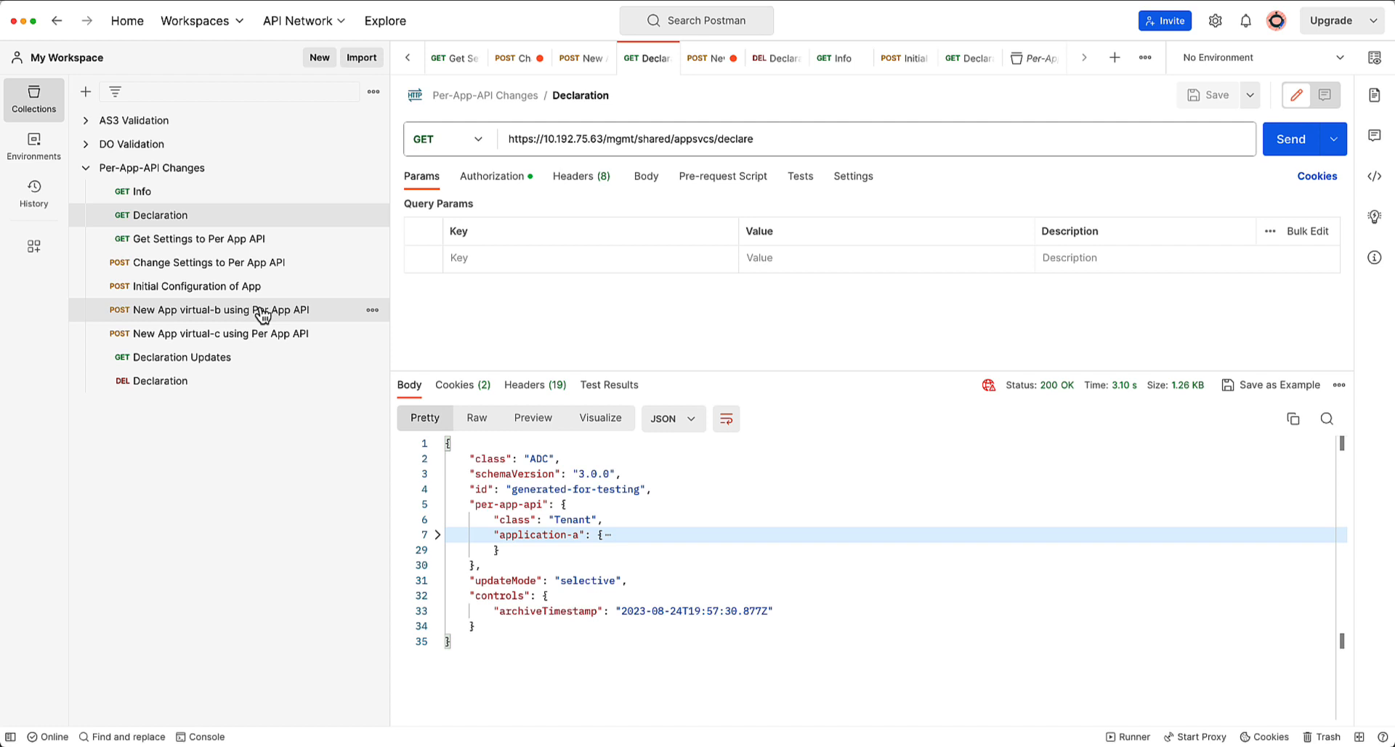
- Show the full application-b body of the New App virtual-b request with my-virtual-b at 10.1.2.8
left_click(220, 309)
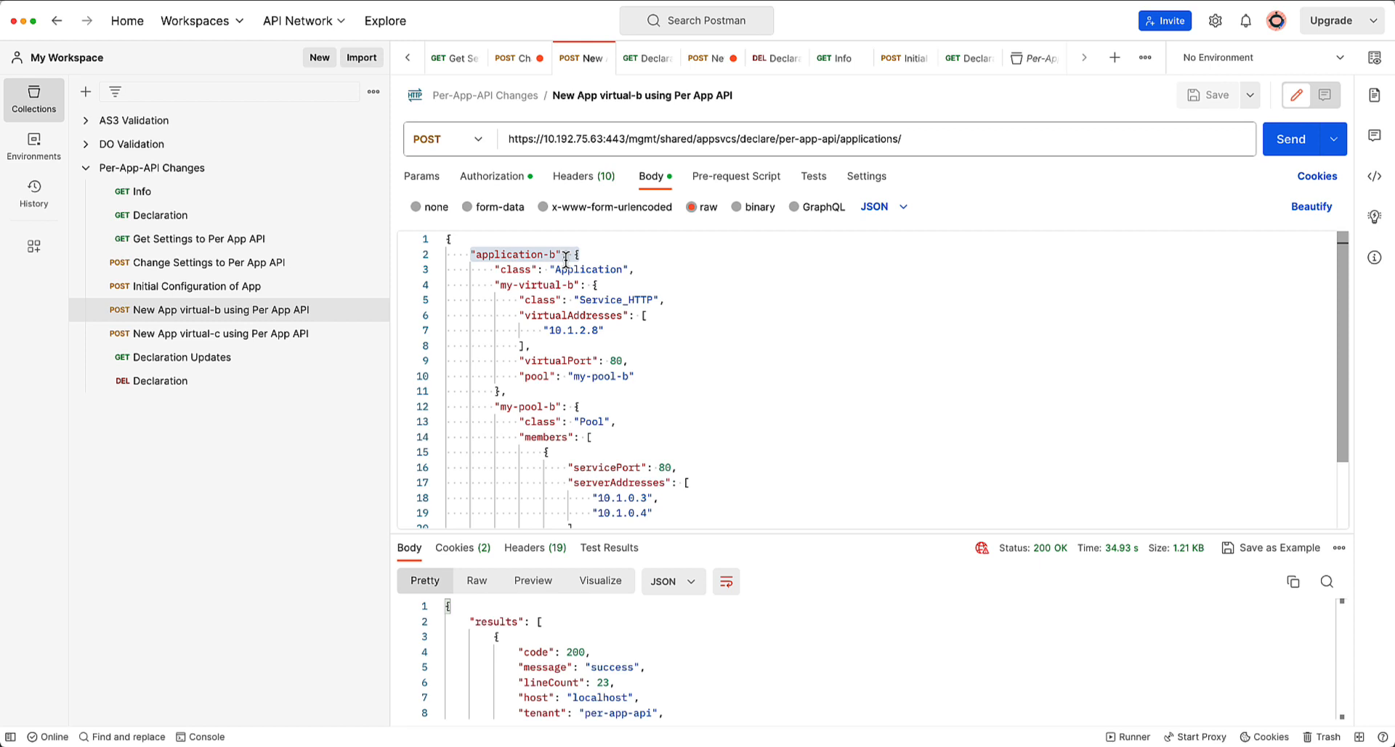
left_click_drag(771, 537, 772, 614)
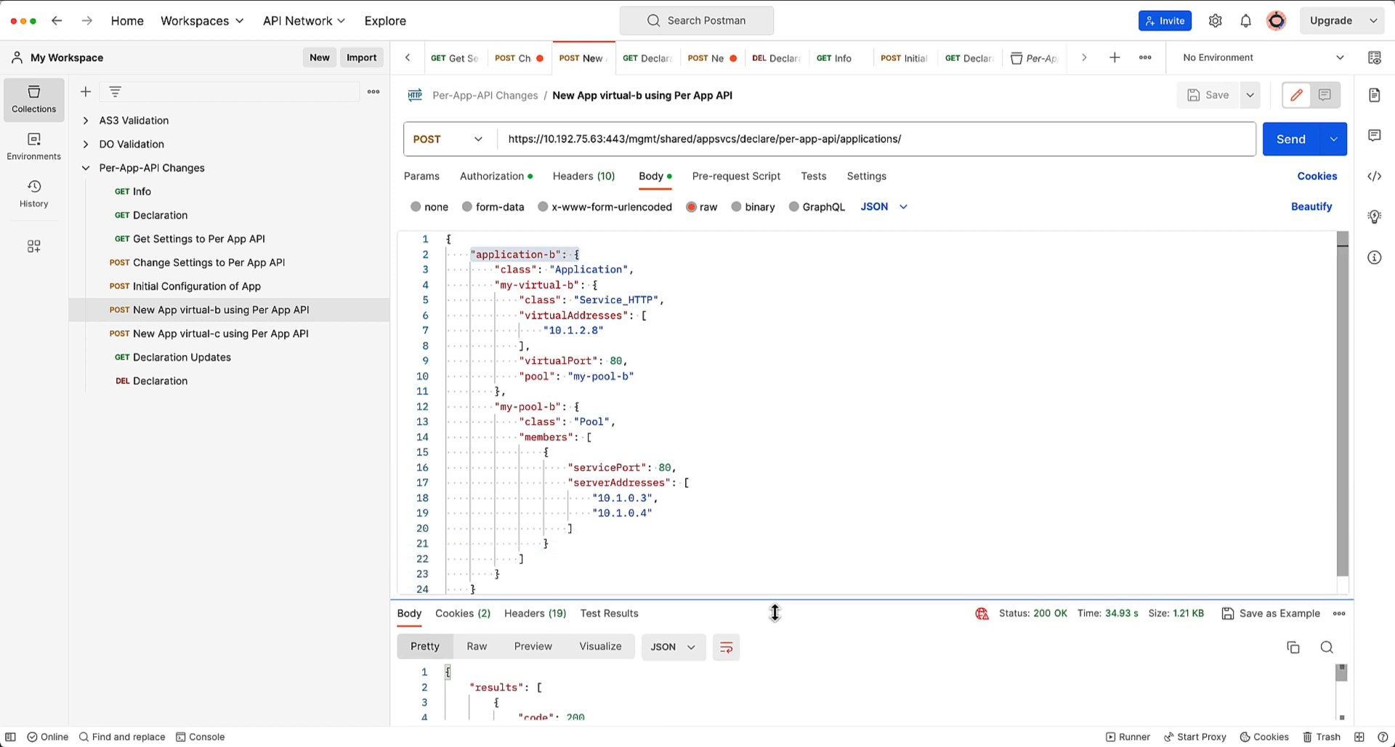
left_click_drag(773, 613, 717, 617)
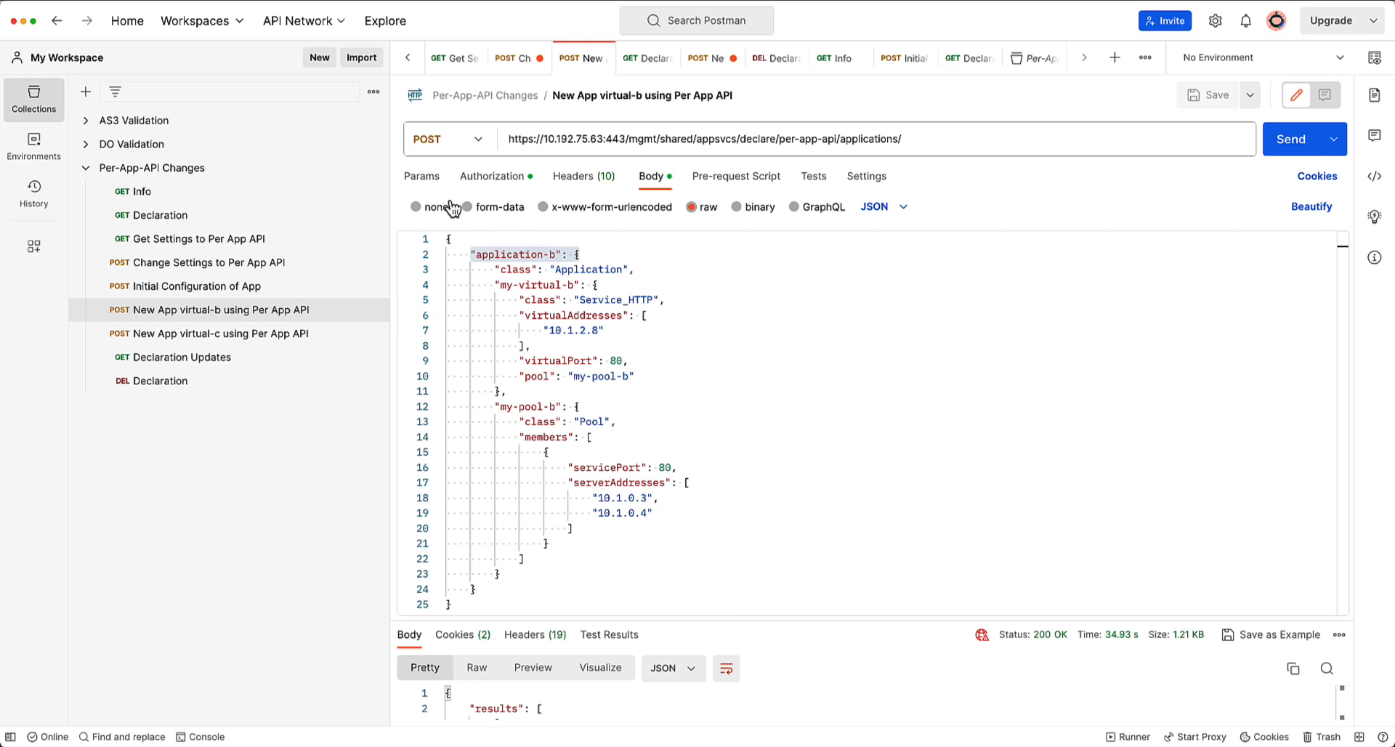
mouse_move(538, 489)
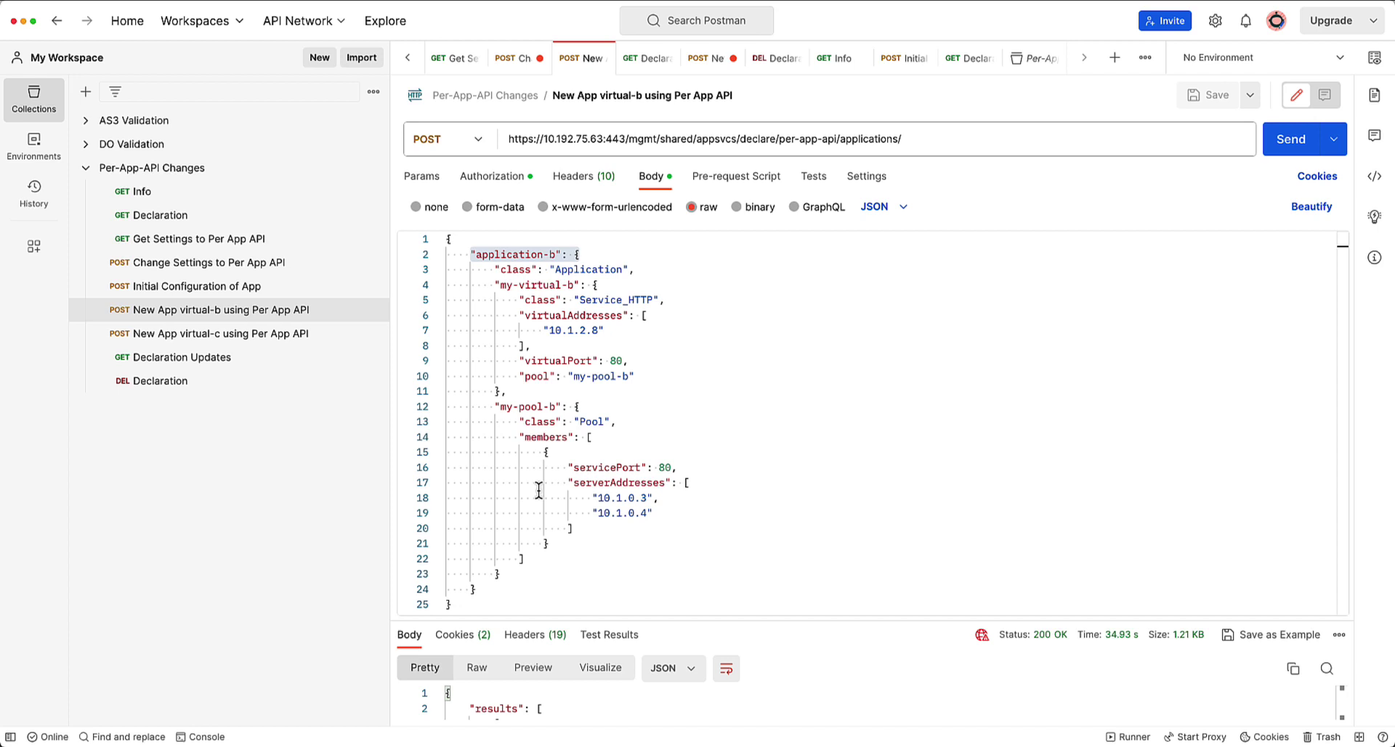
mouse_move(869, 231)
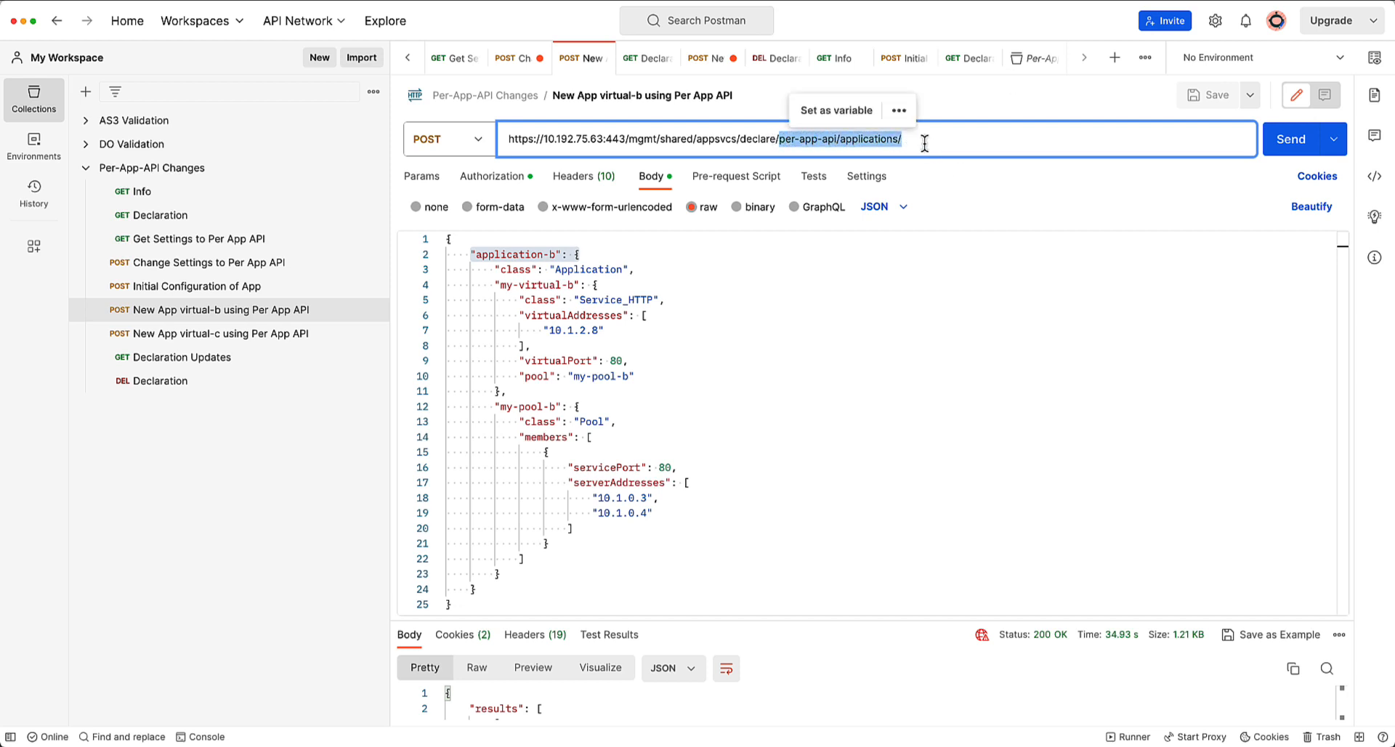
mouse_move(750, 540)
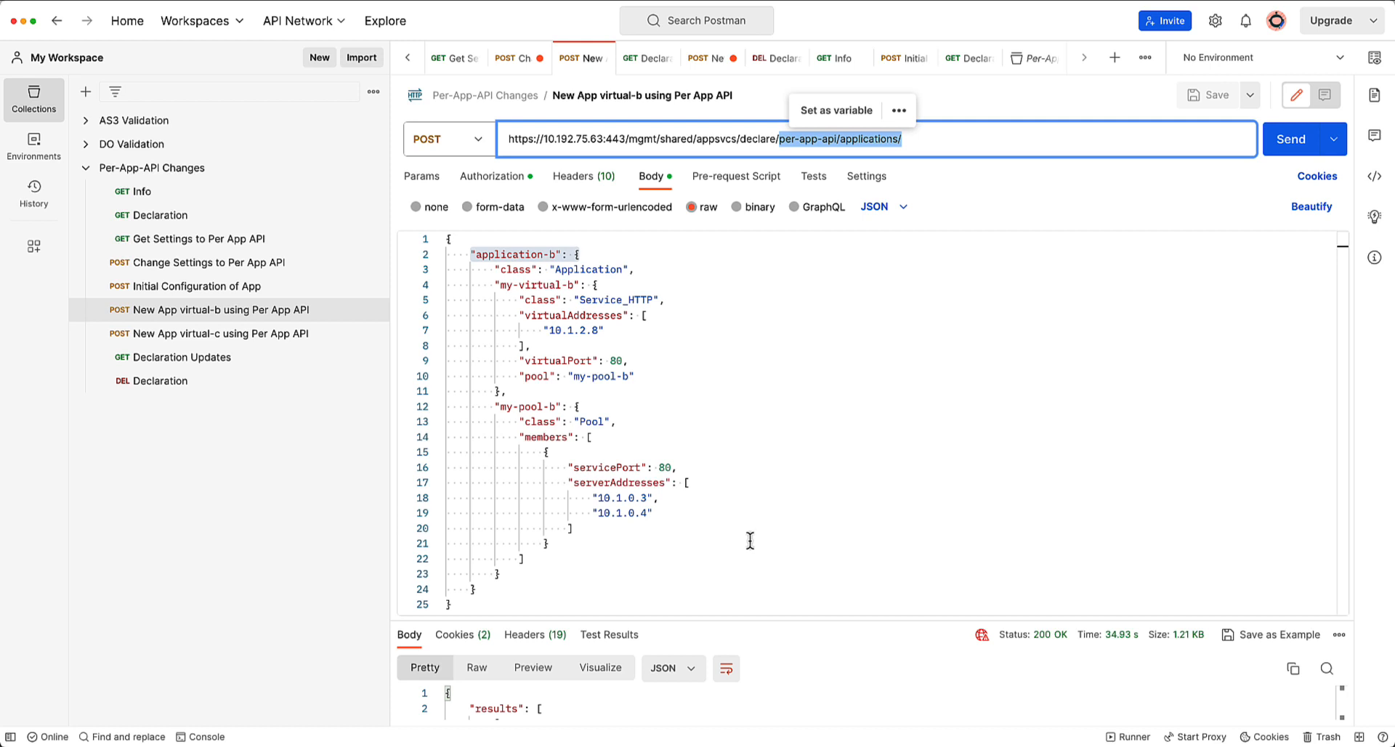
mouse_move(189, 238)
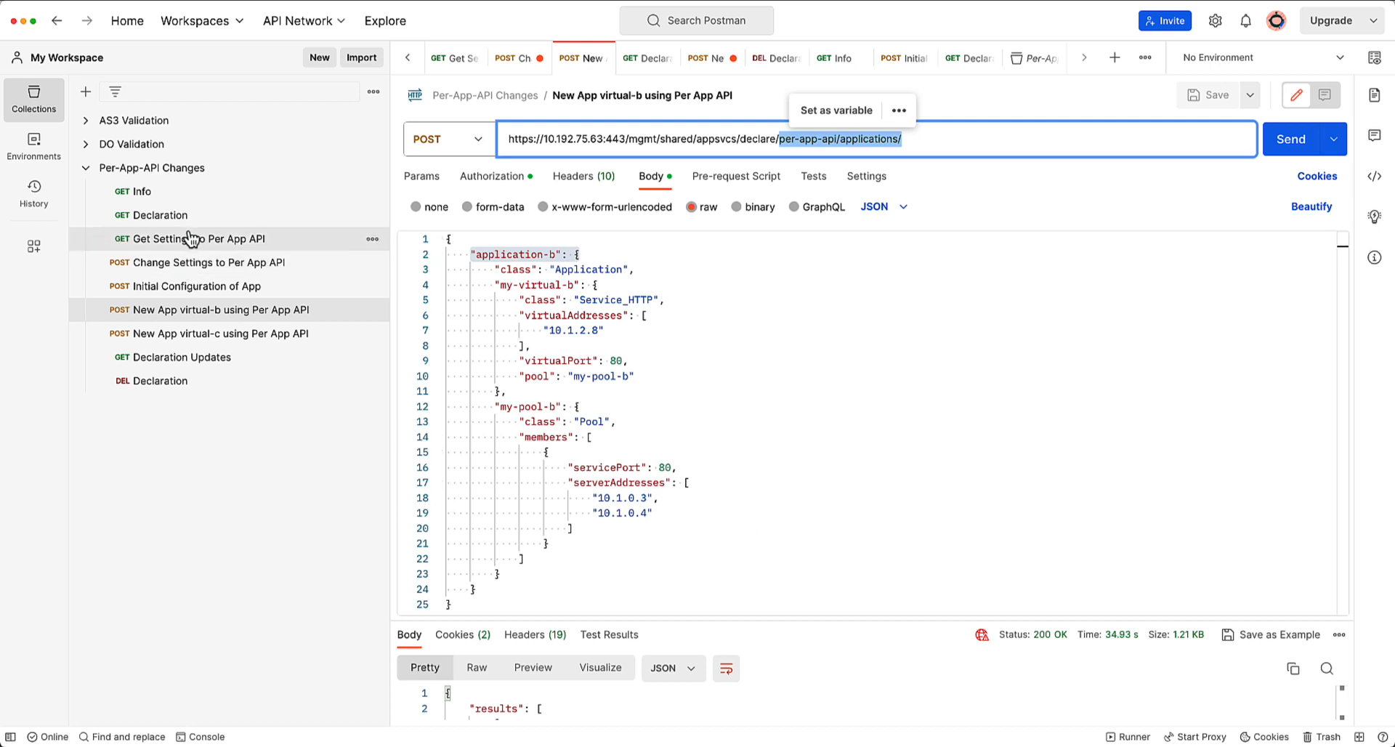
- Replace false with true for perAppDeploymentAllowed in the Change Settings body
left_click(208, 263)
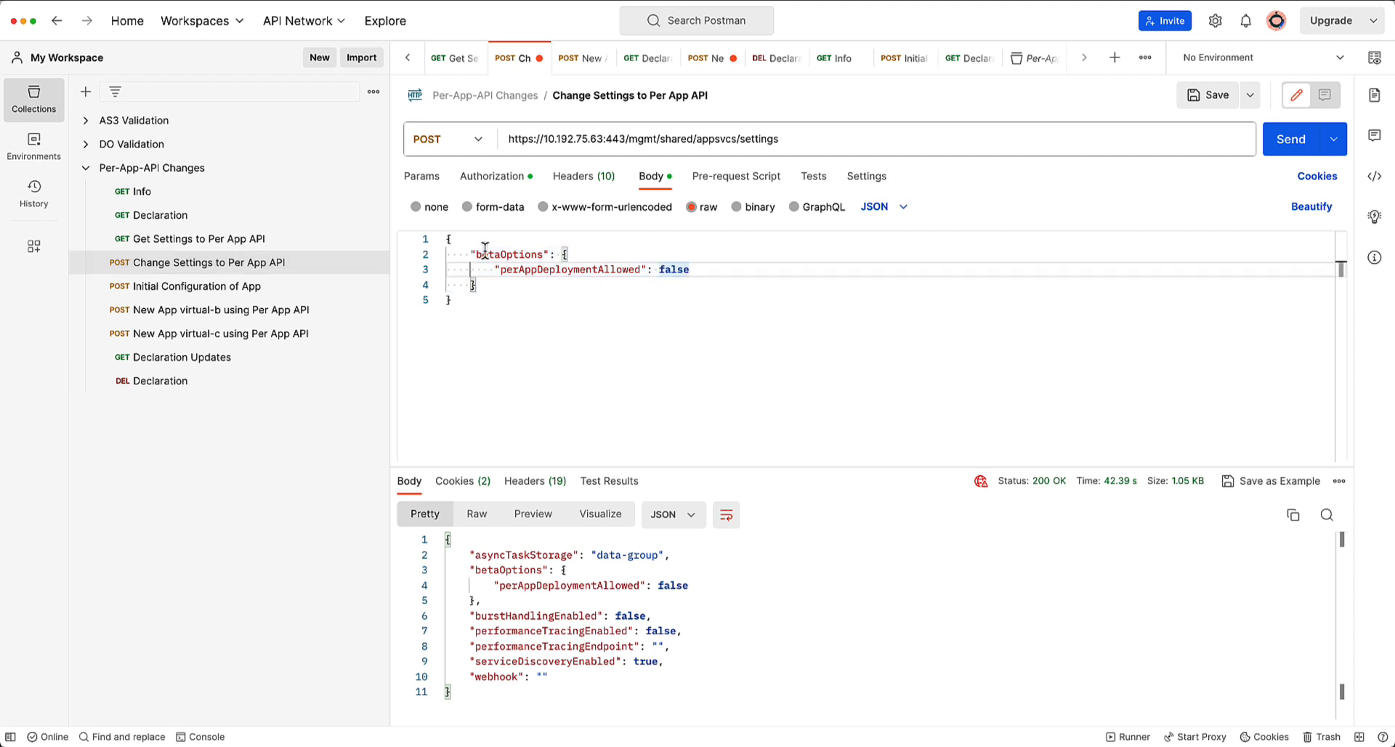
double_click(673, 268)
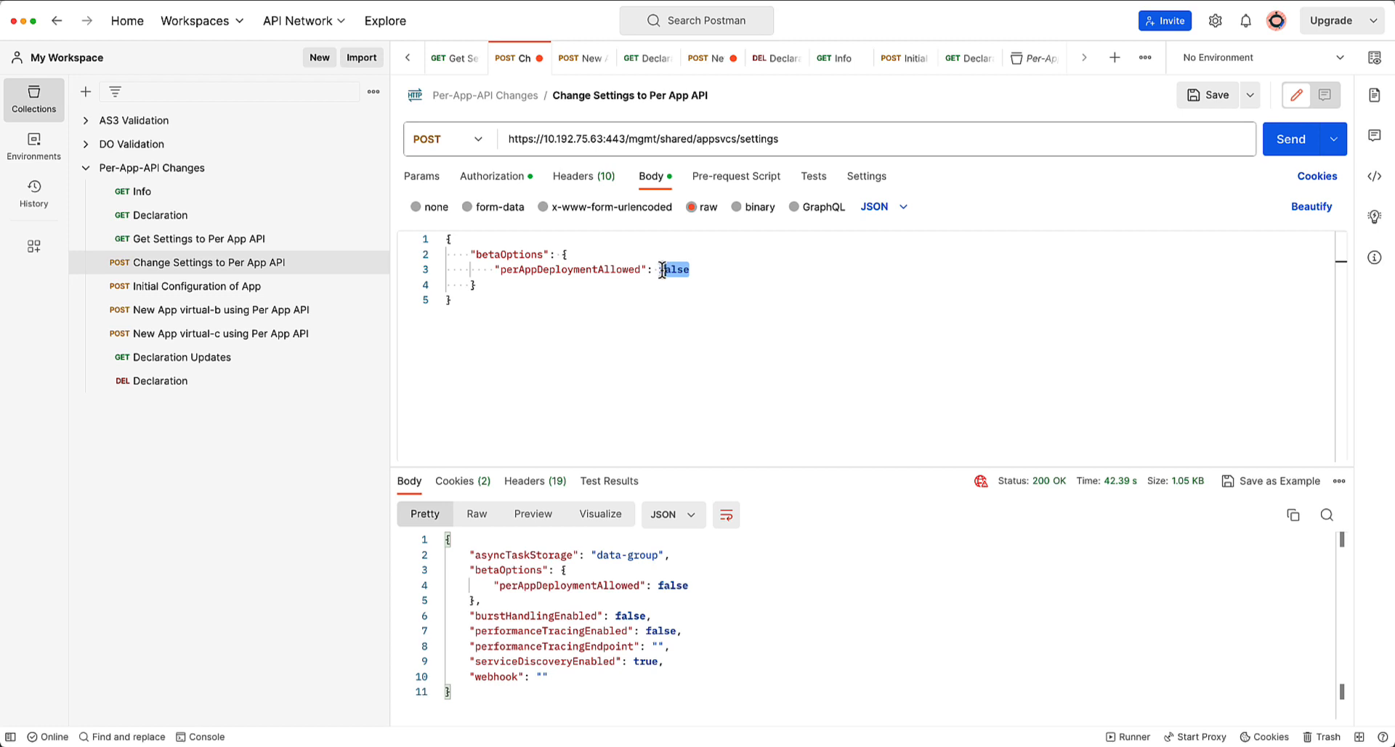
type("true")
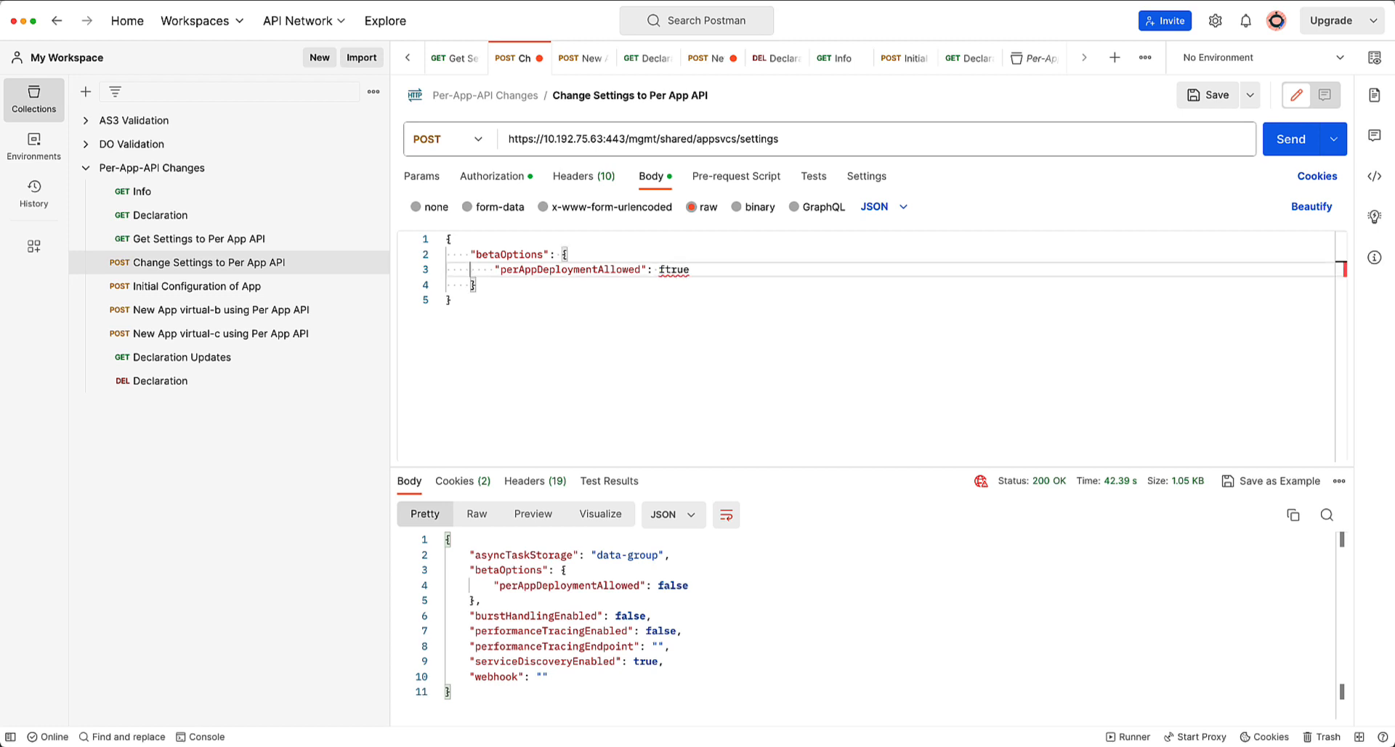
key("BackSpace")
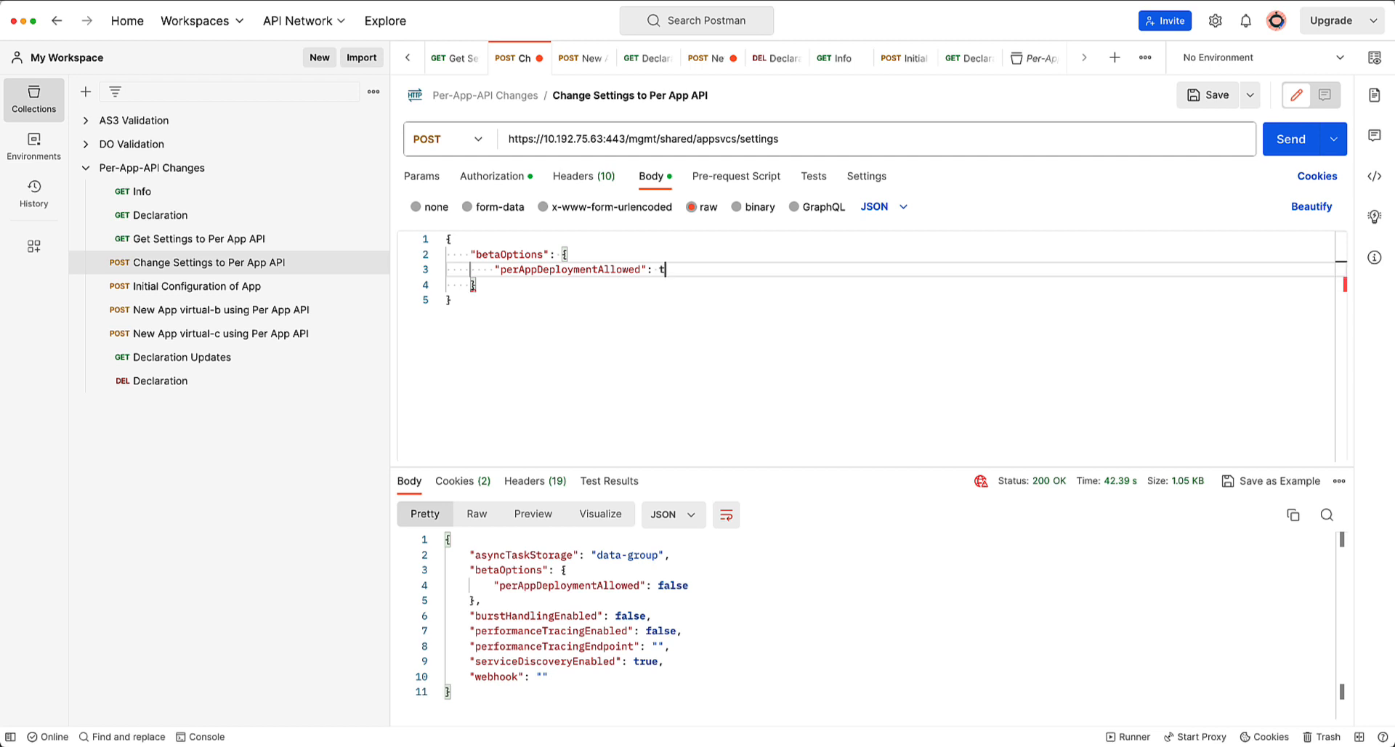
type("rue")
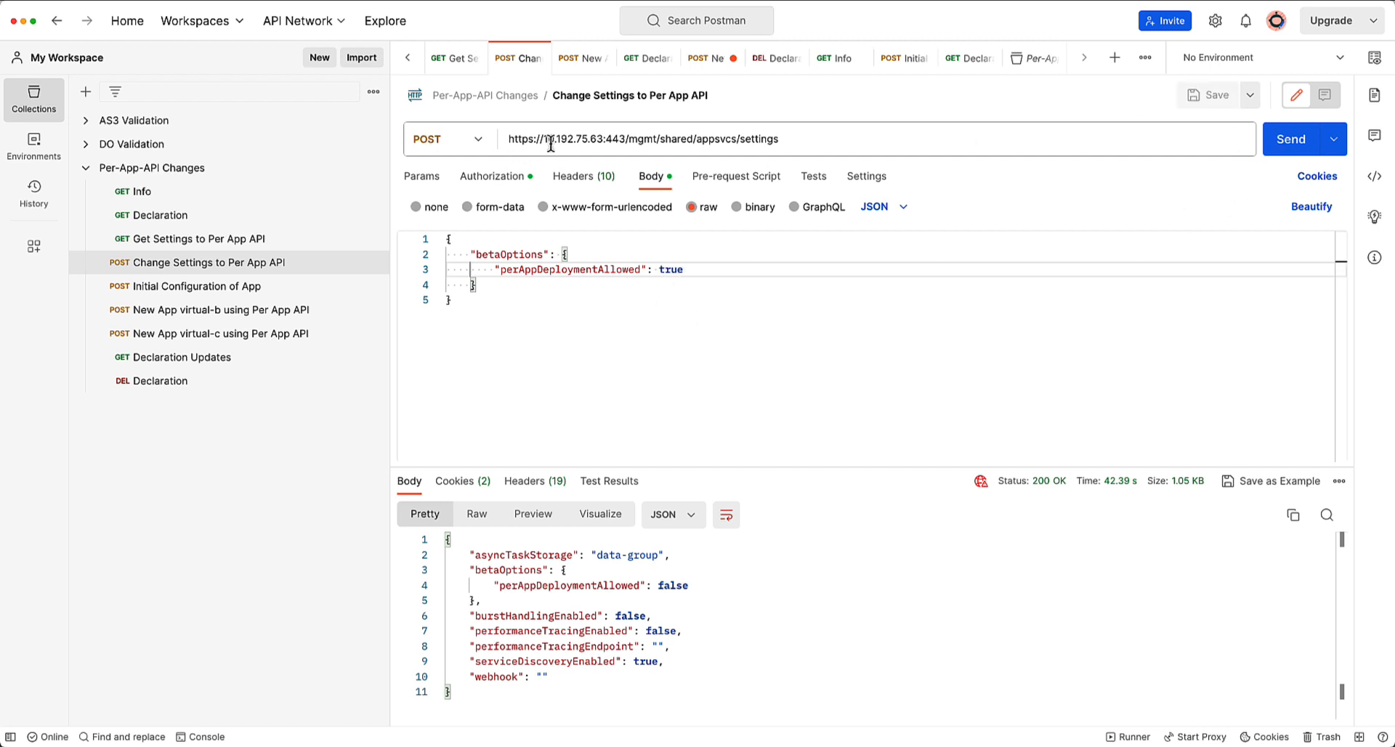
- Post the updated settings, then fetch them to confirm perAppDeploymentAllowed is true
left_click(1290, 138)
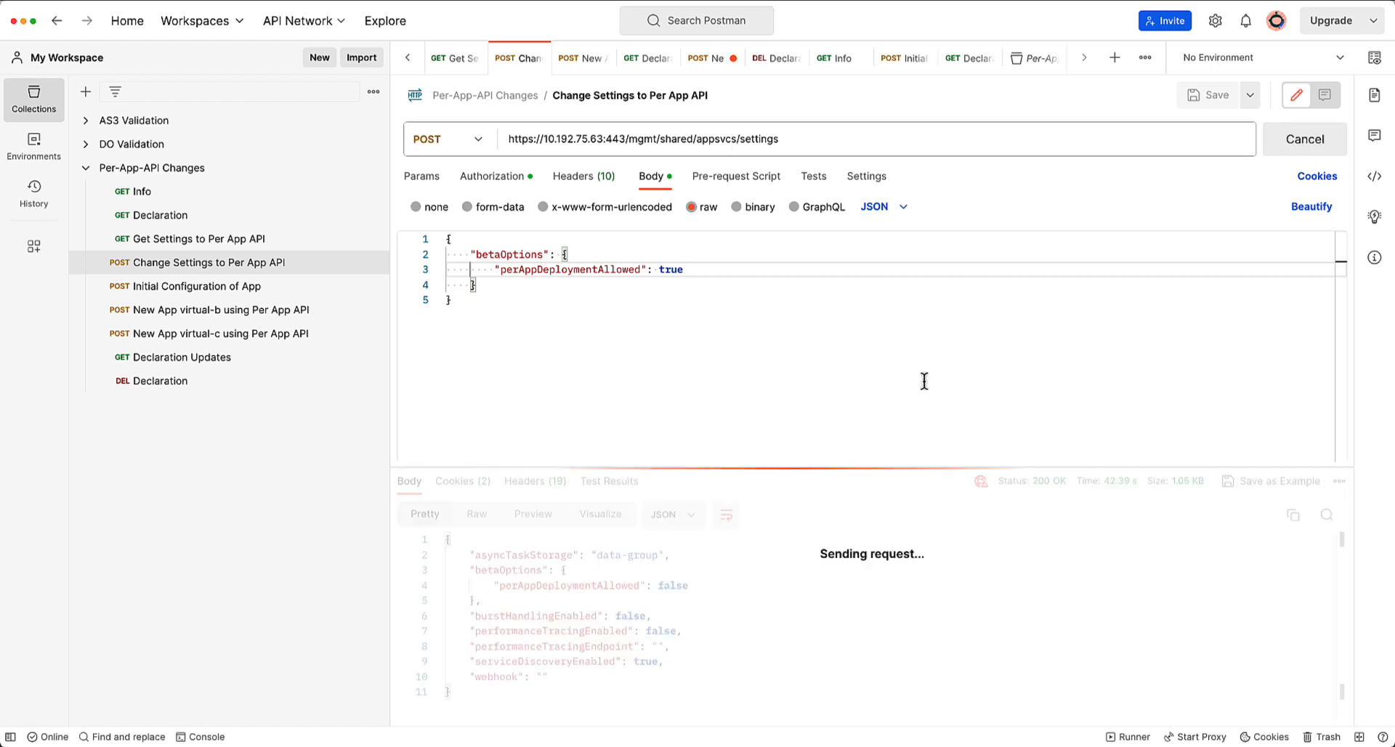
mouse_move(684, 329)
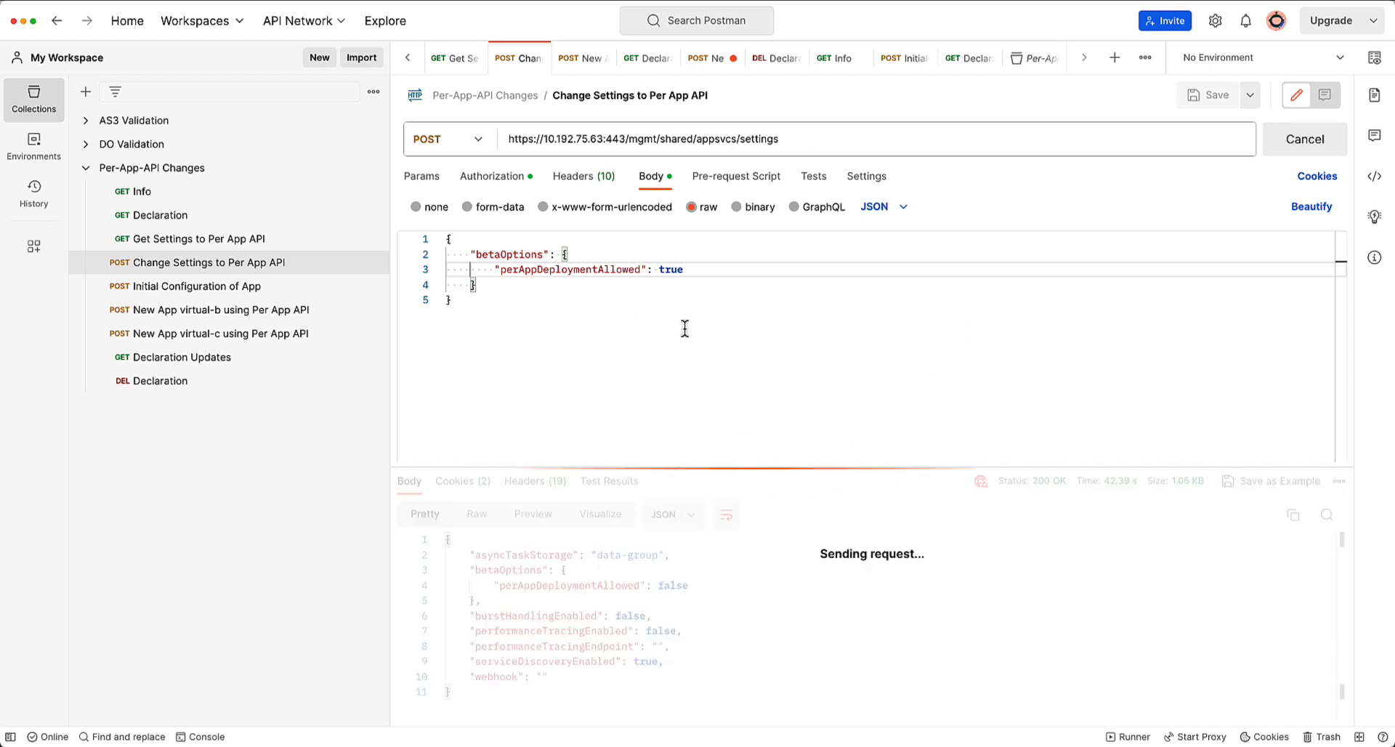
mouse_move(720, 403)
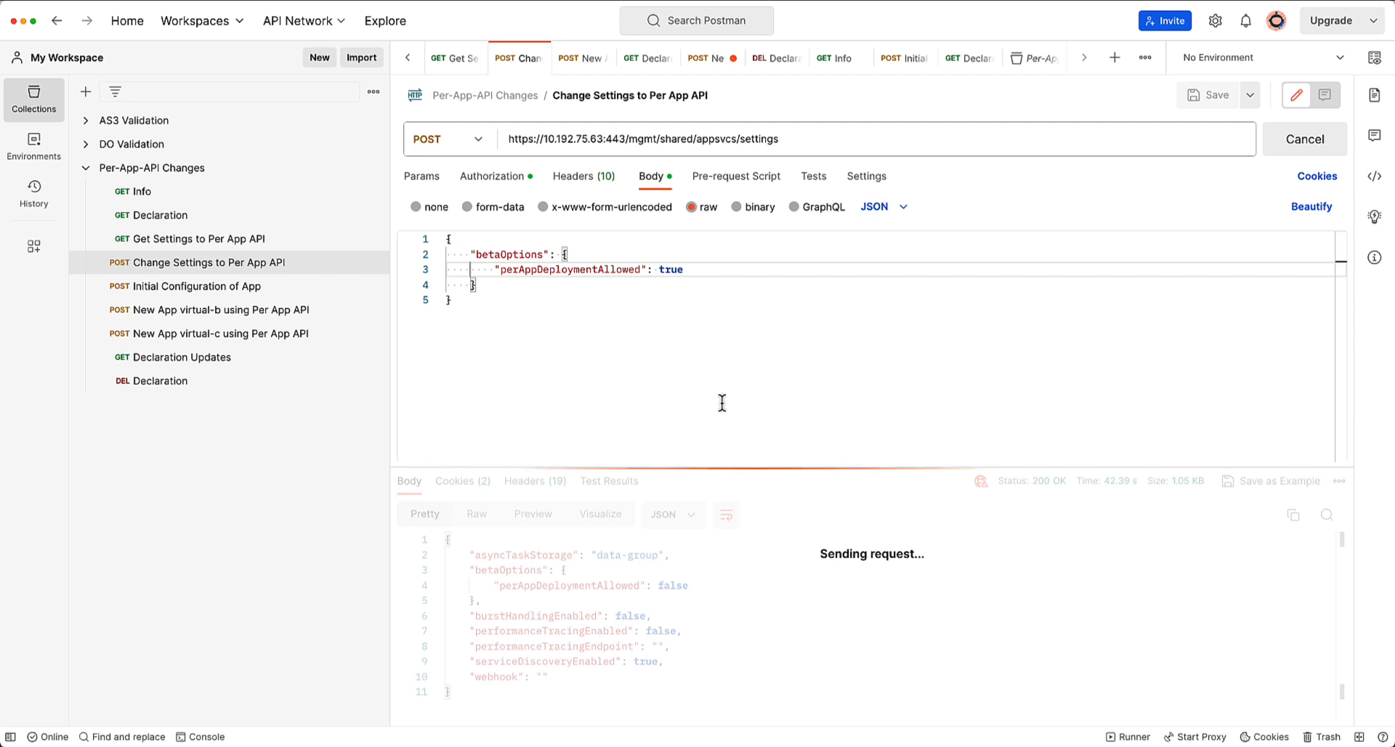
mouse_move(662, 305)
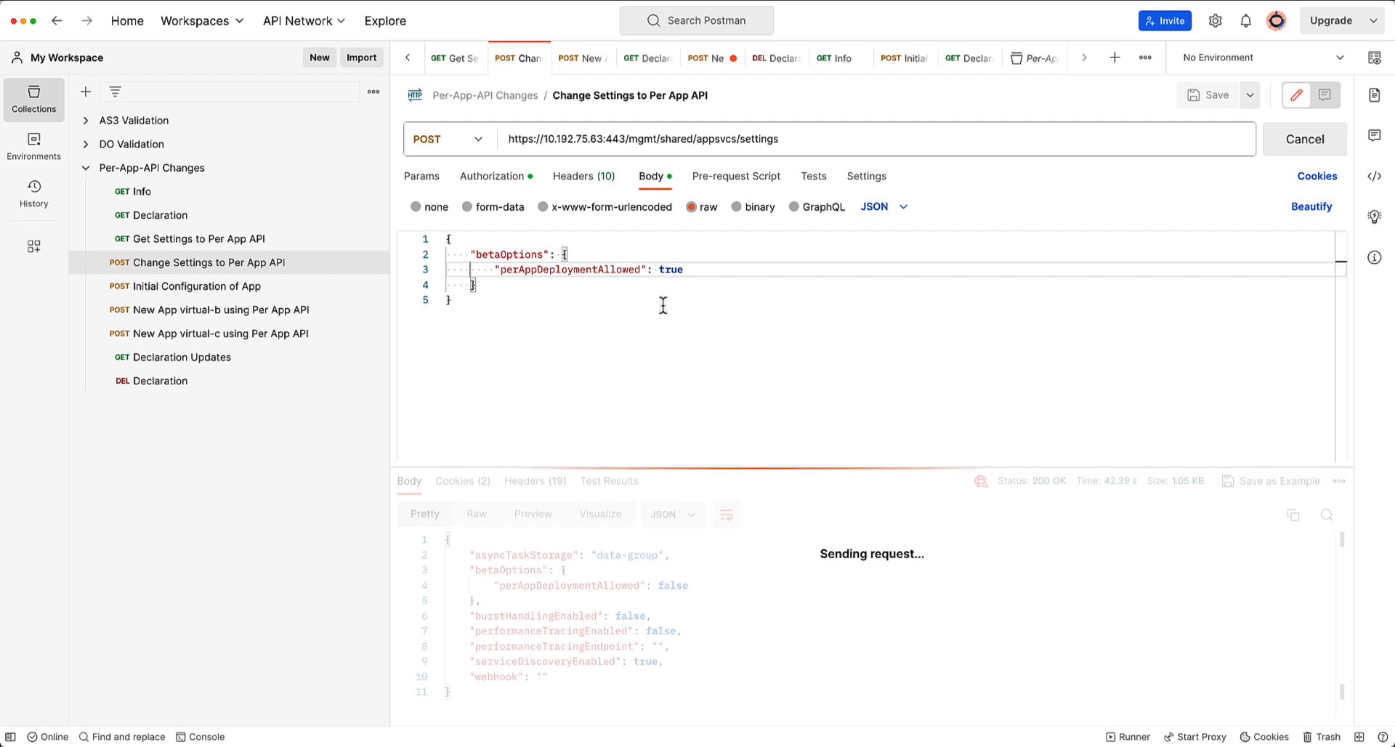
mouse_move(550, 490)
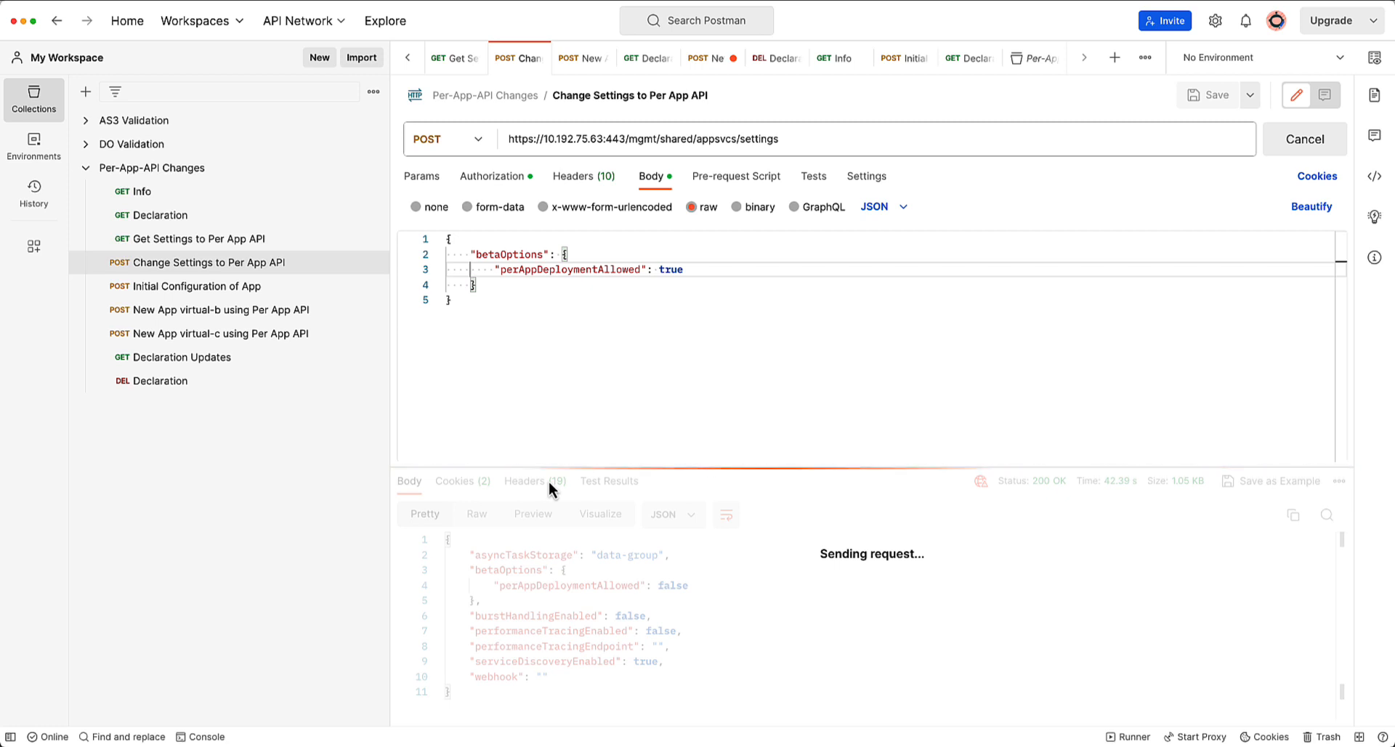
mouse_move(211, 285)
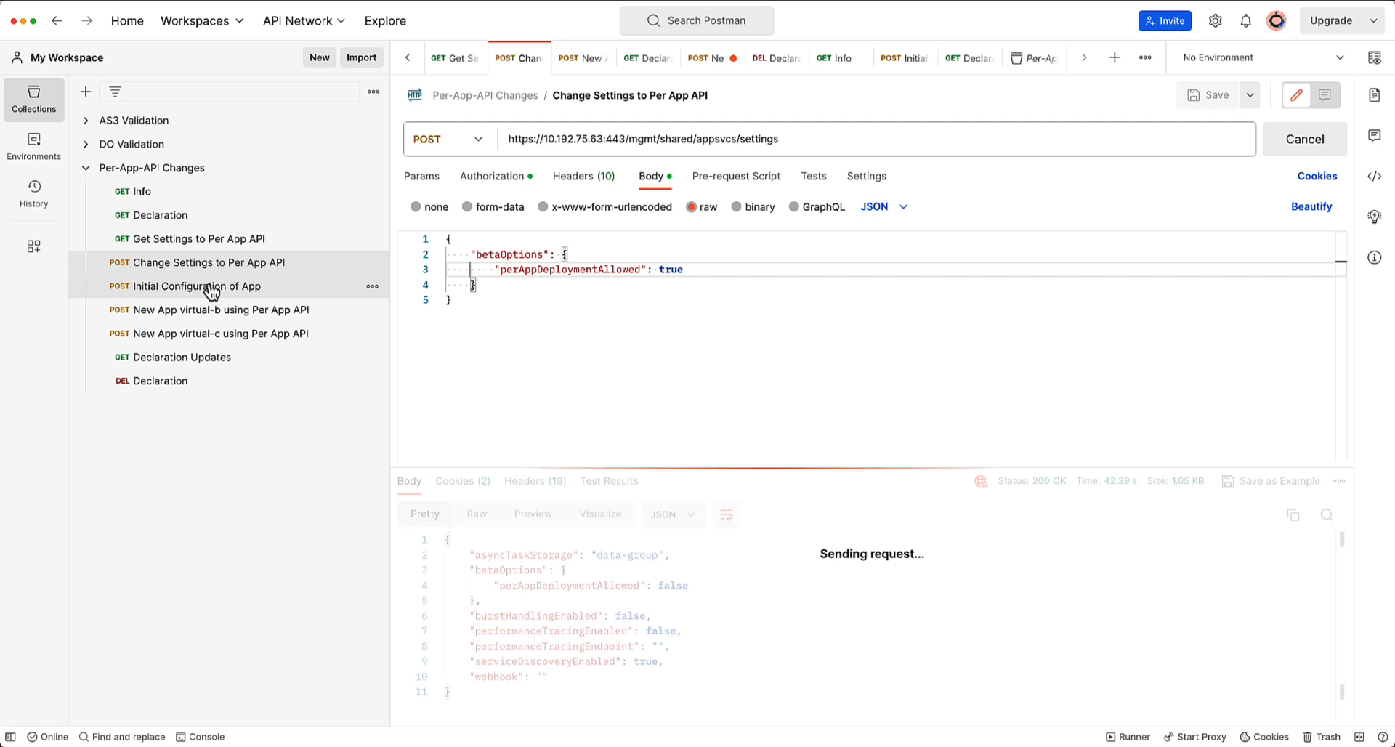
mouse_move(192, 238)
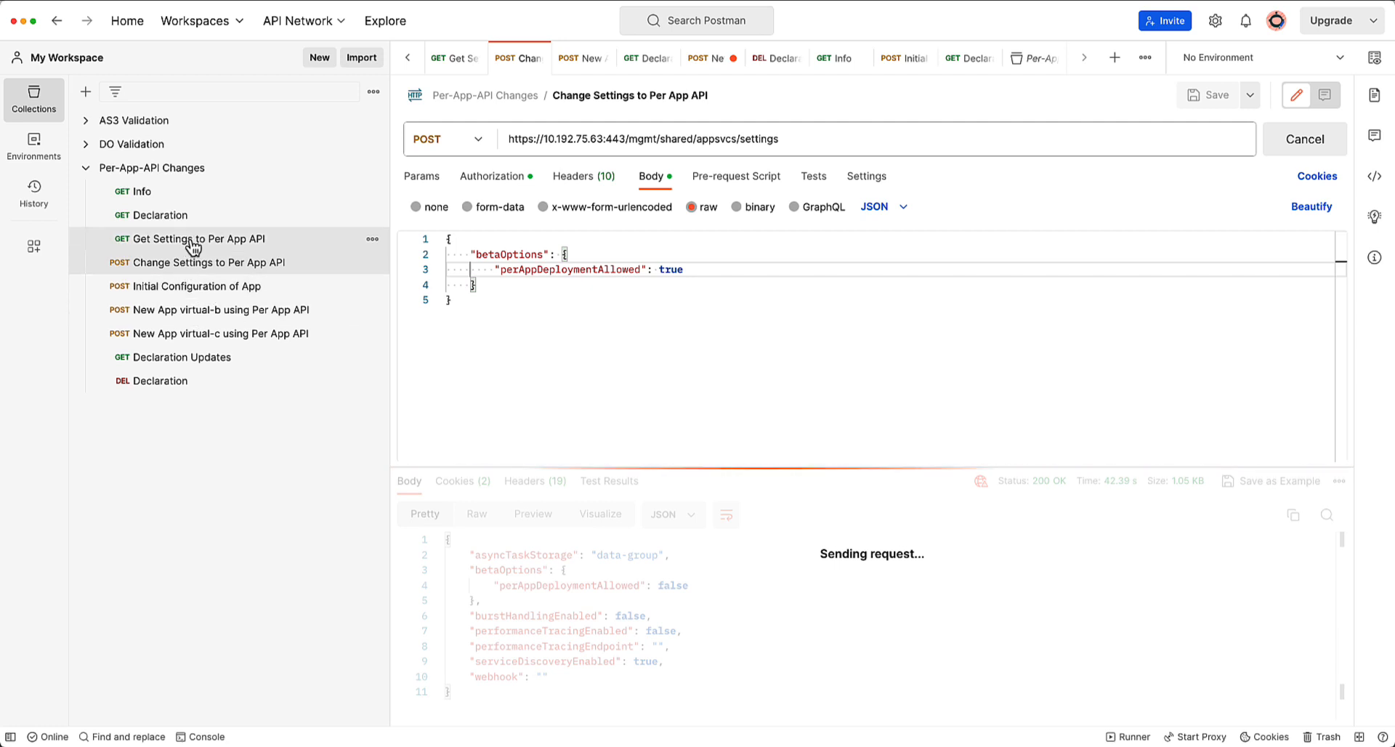
left_click(190, 238)
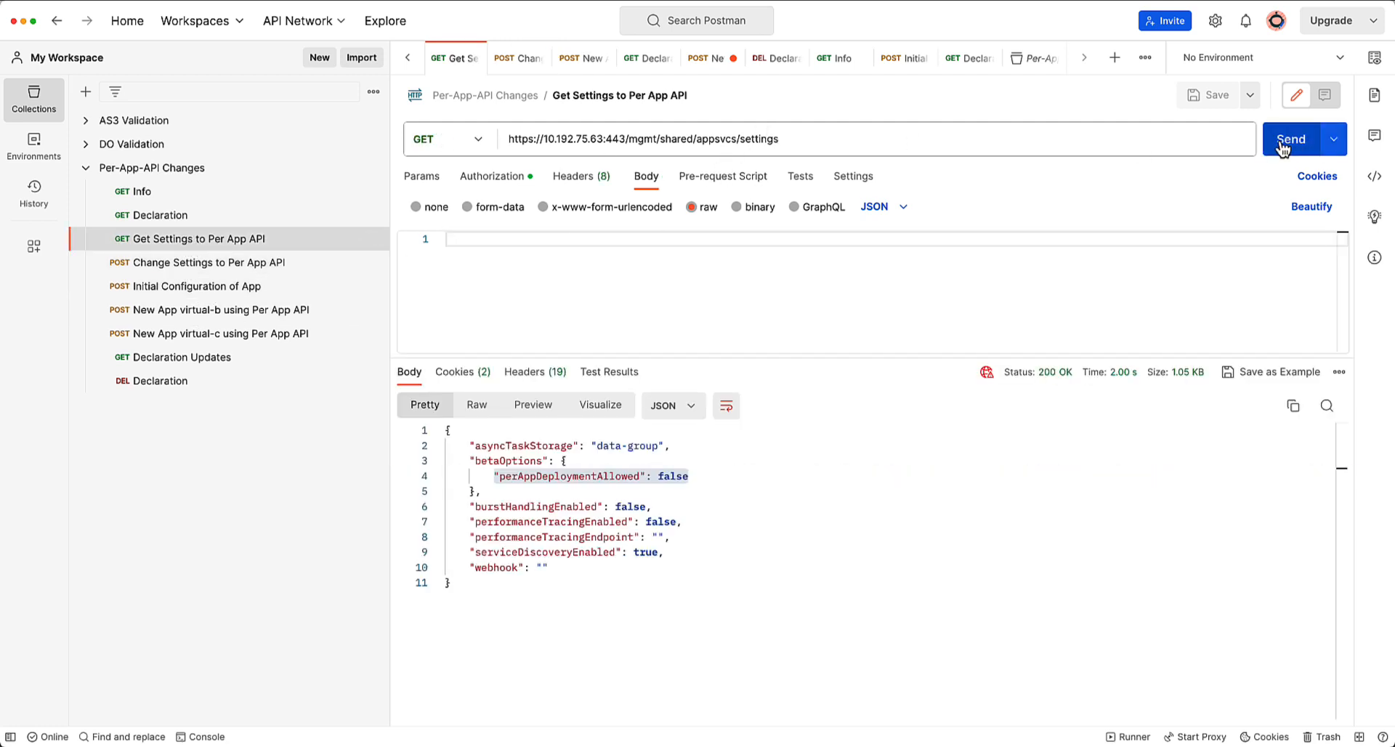
left_click(1290, 138)
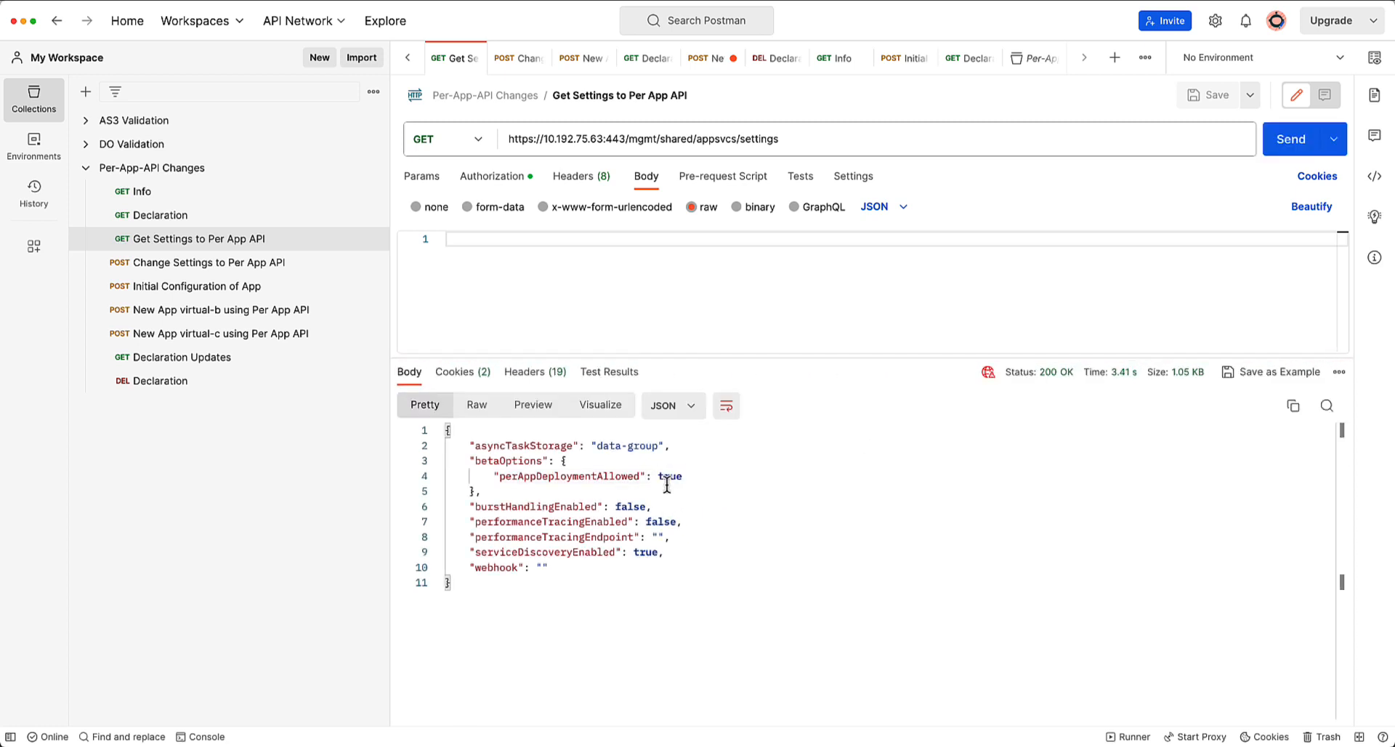
double_click(669, 475)
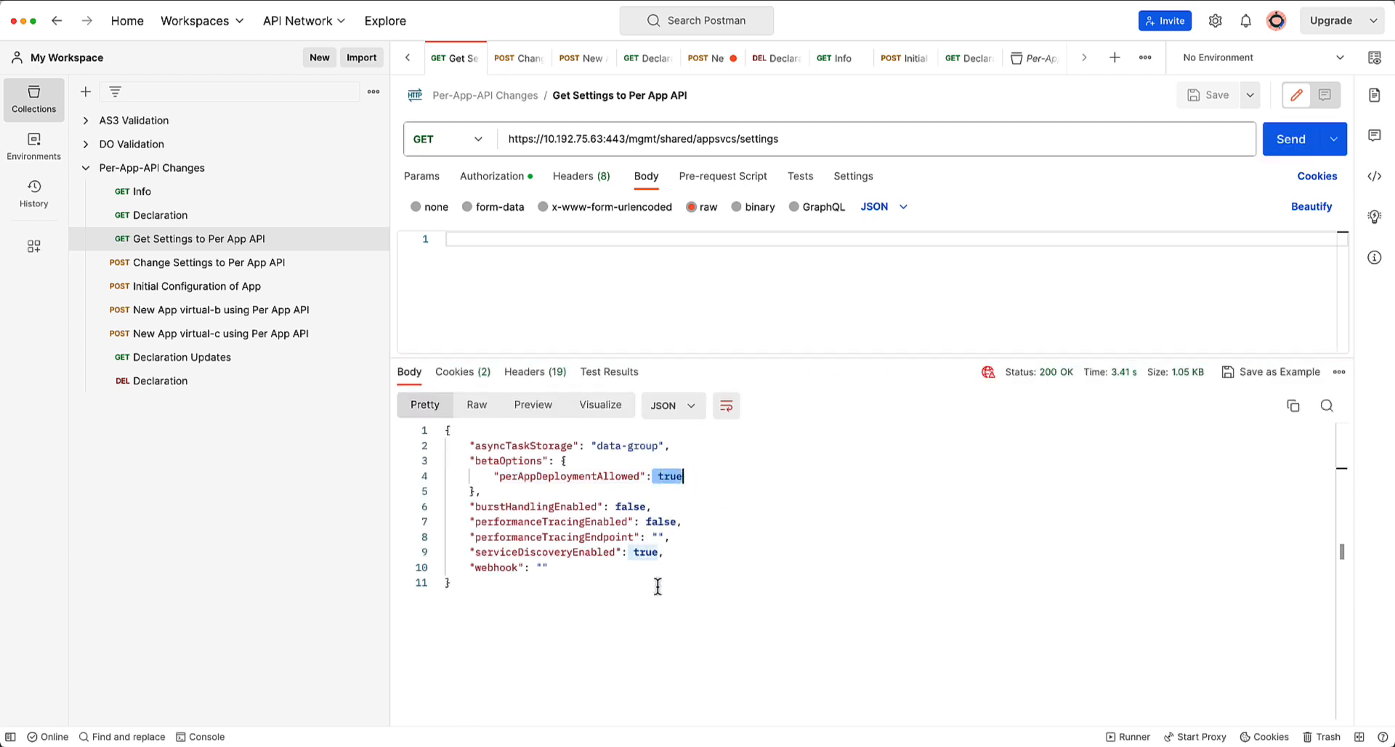
mouse_move(218, 333)
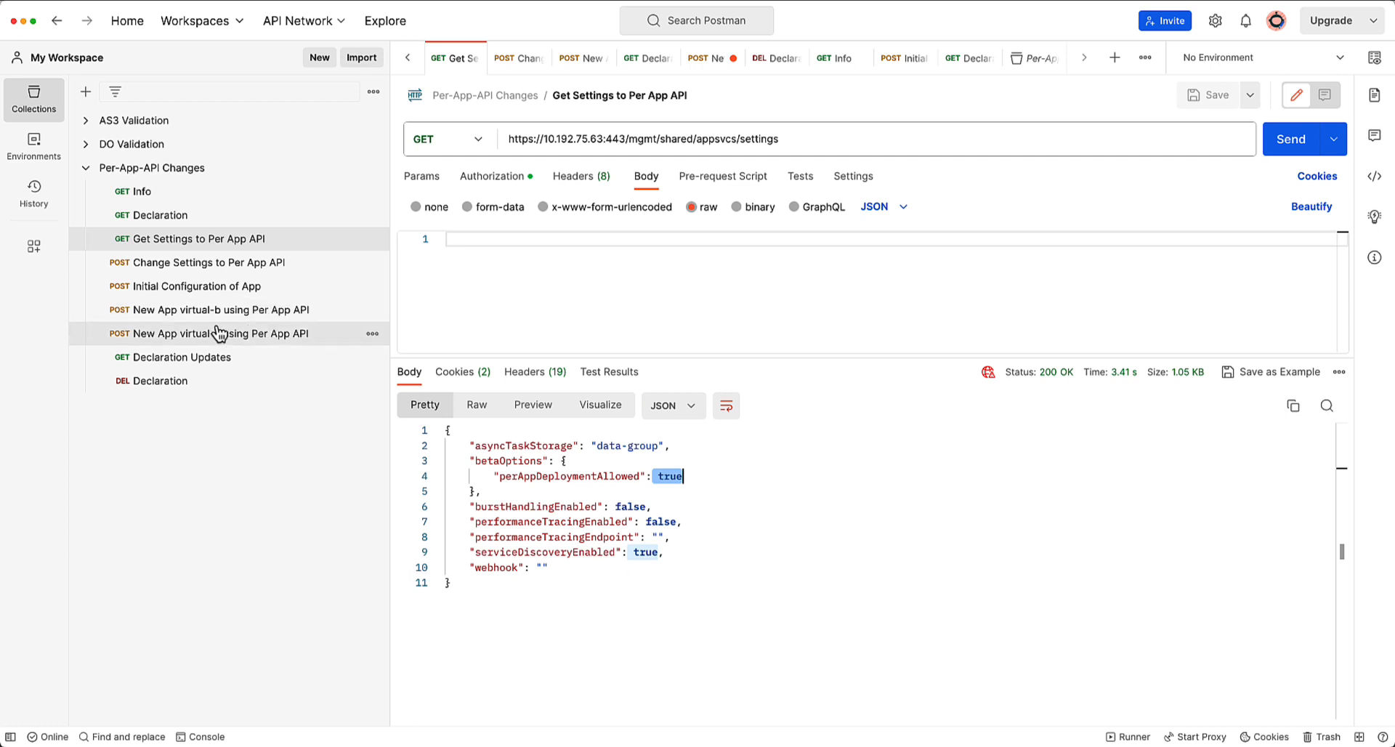
- Post the New App virtual-b application, then return to the Get Settings result
left_click(219, 308)
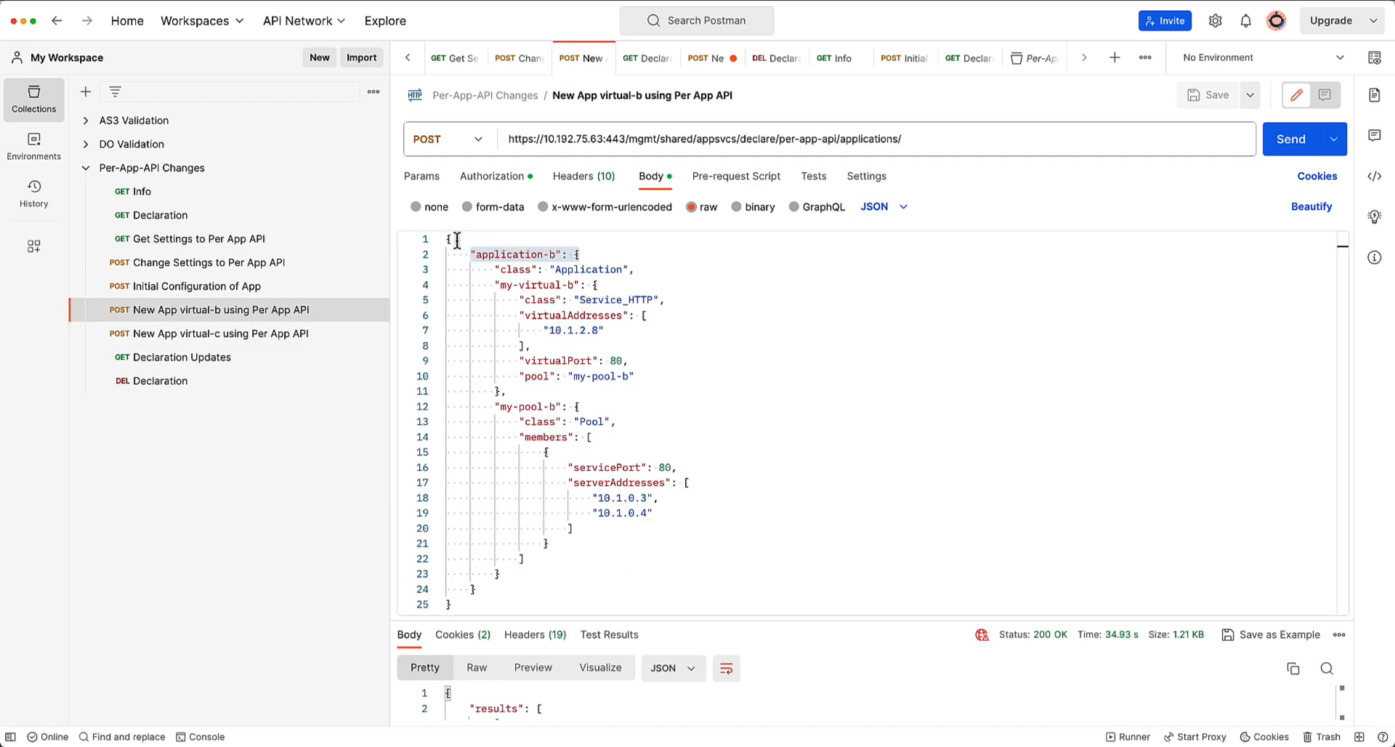
mouse_move(543, 490)
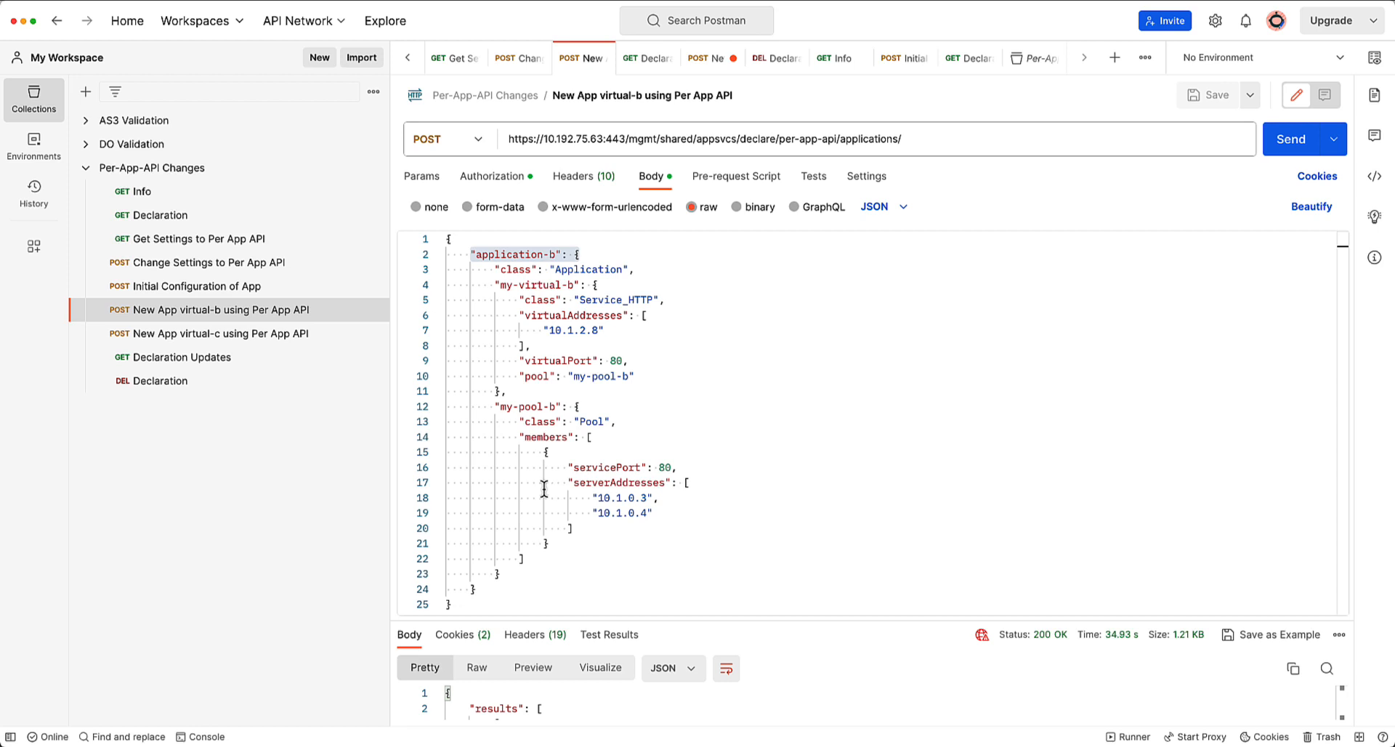
left_click(1290, 138)
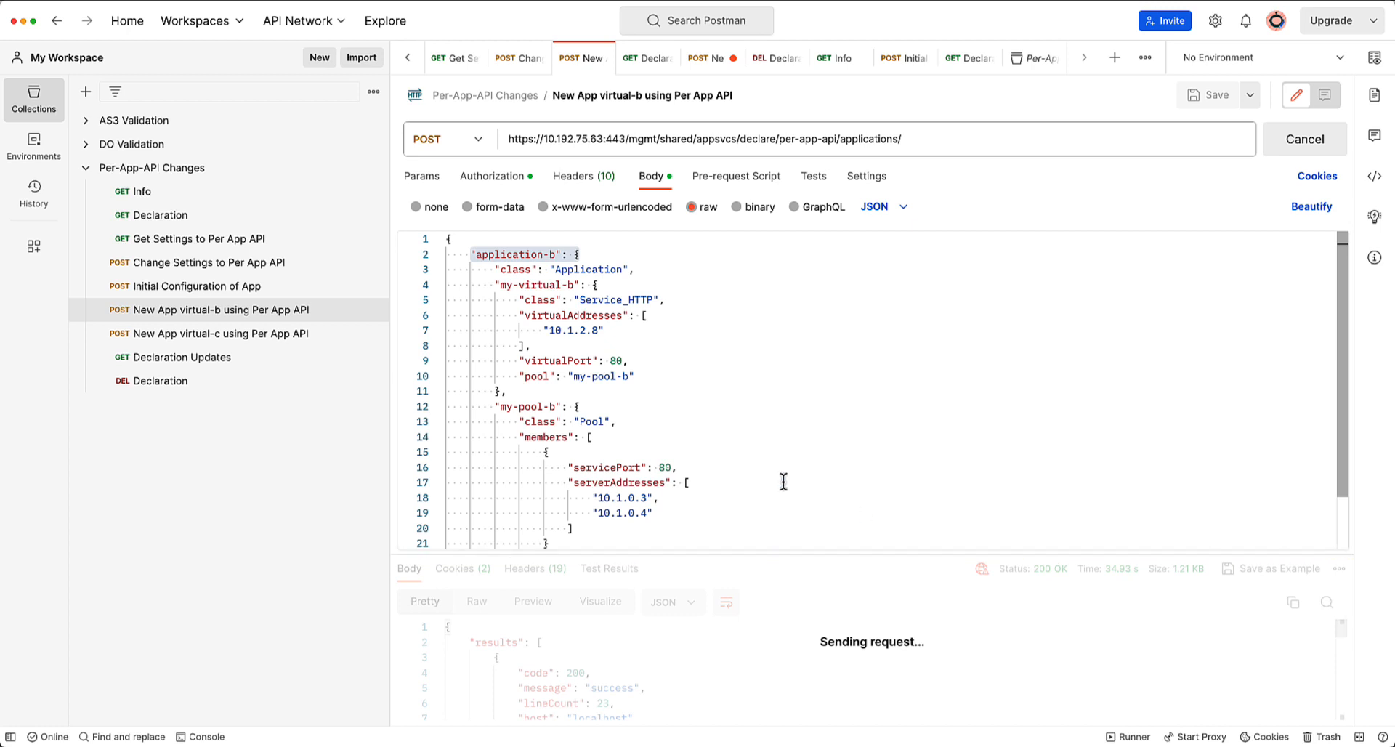
left_click(192, 238)
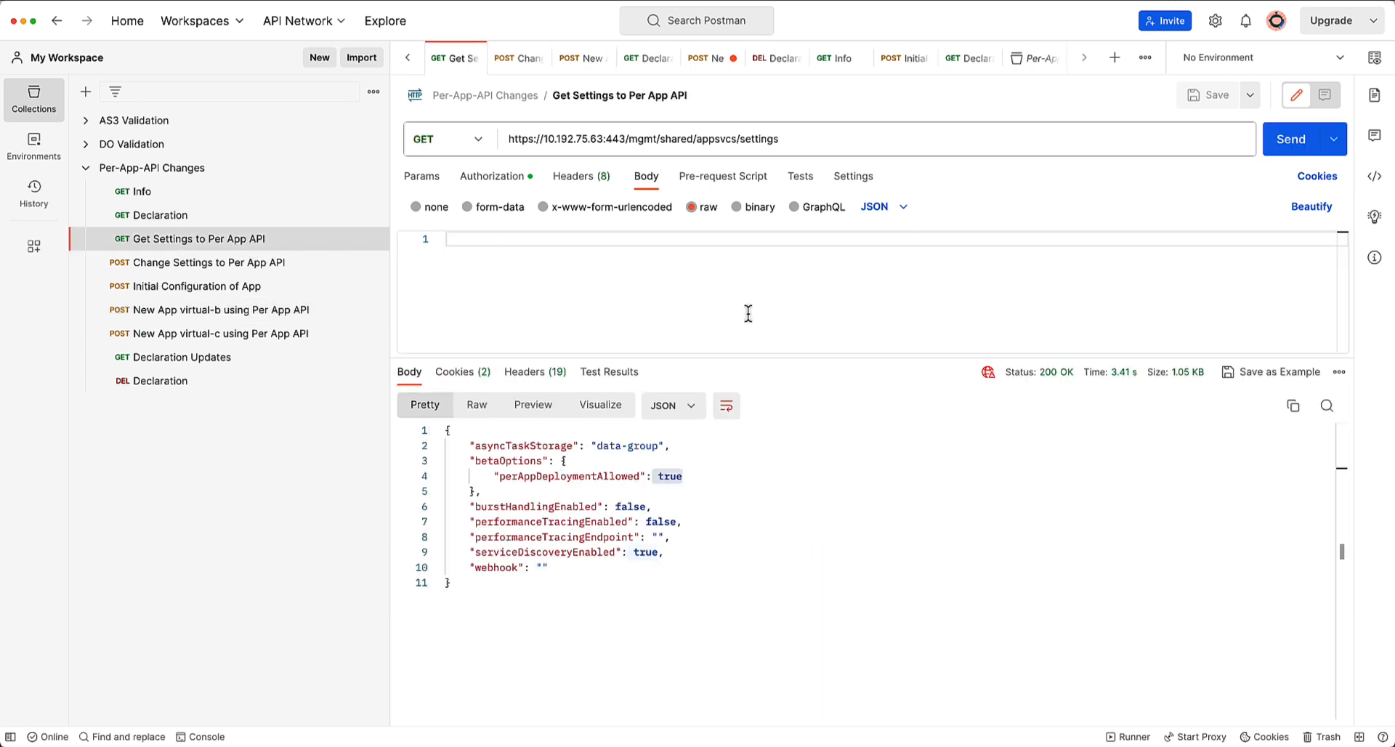
mouse_move(157, 245)
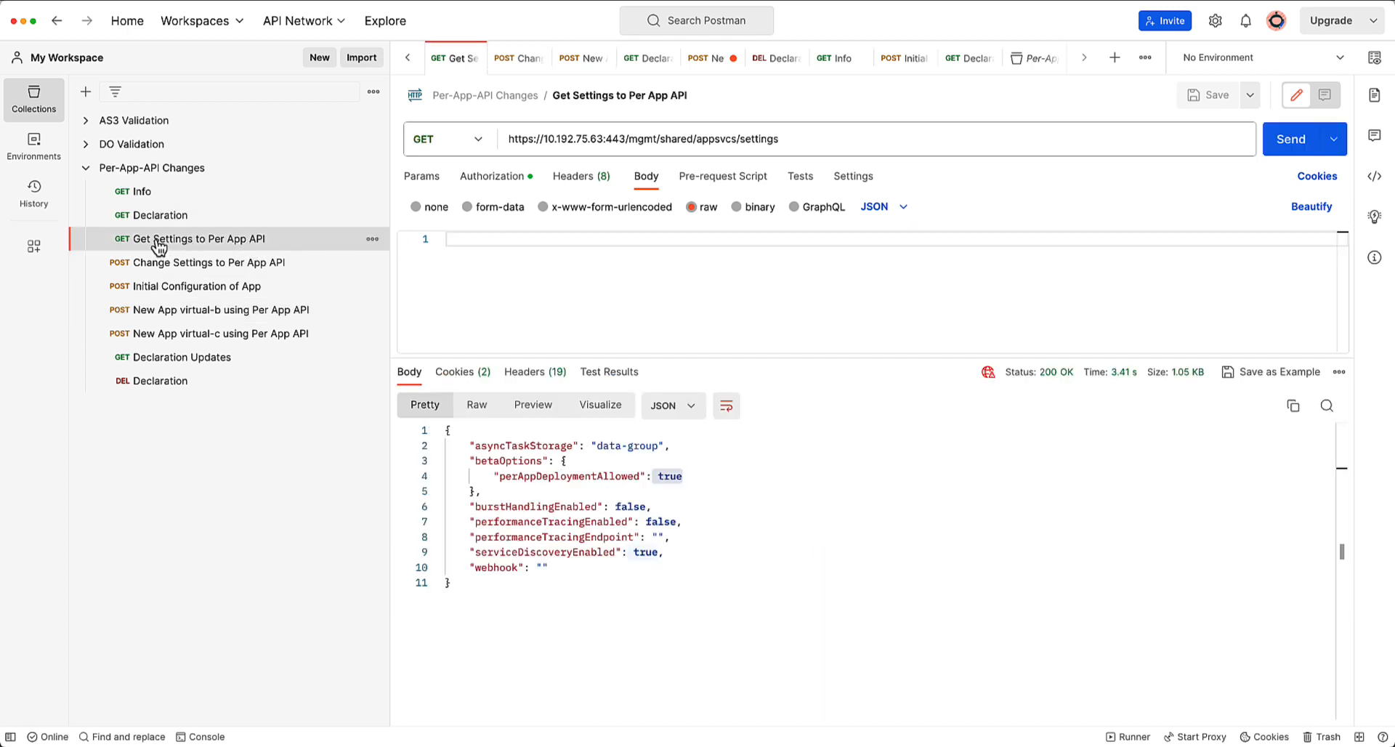
- Review Declaration Updates listing apps a, b and c and the Initial Configuration, then return to virtual-b
left_click(184, 356)
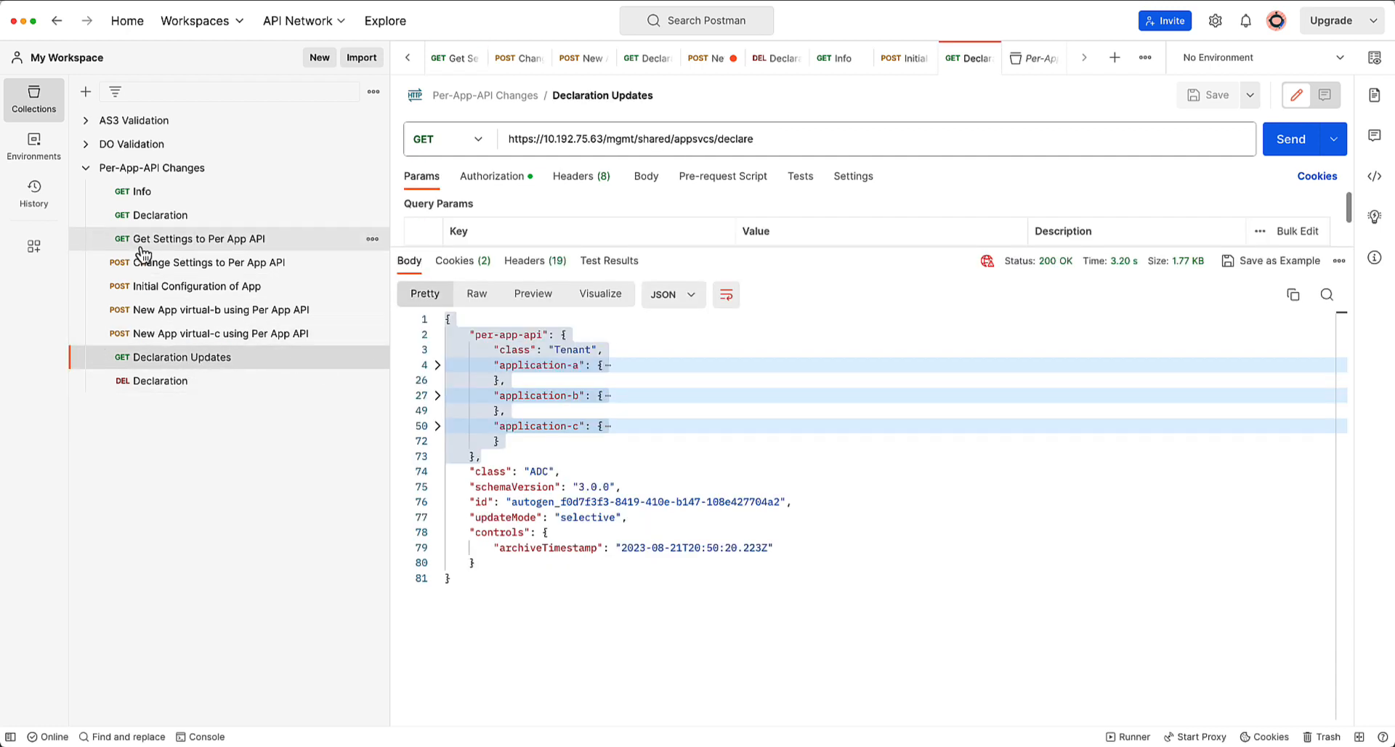
mouse_move(205, 262)
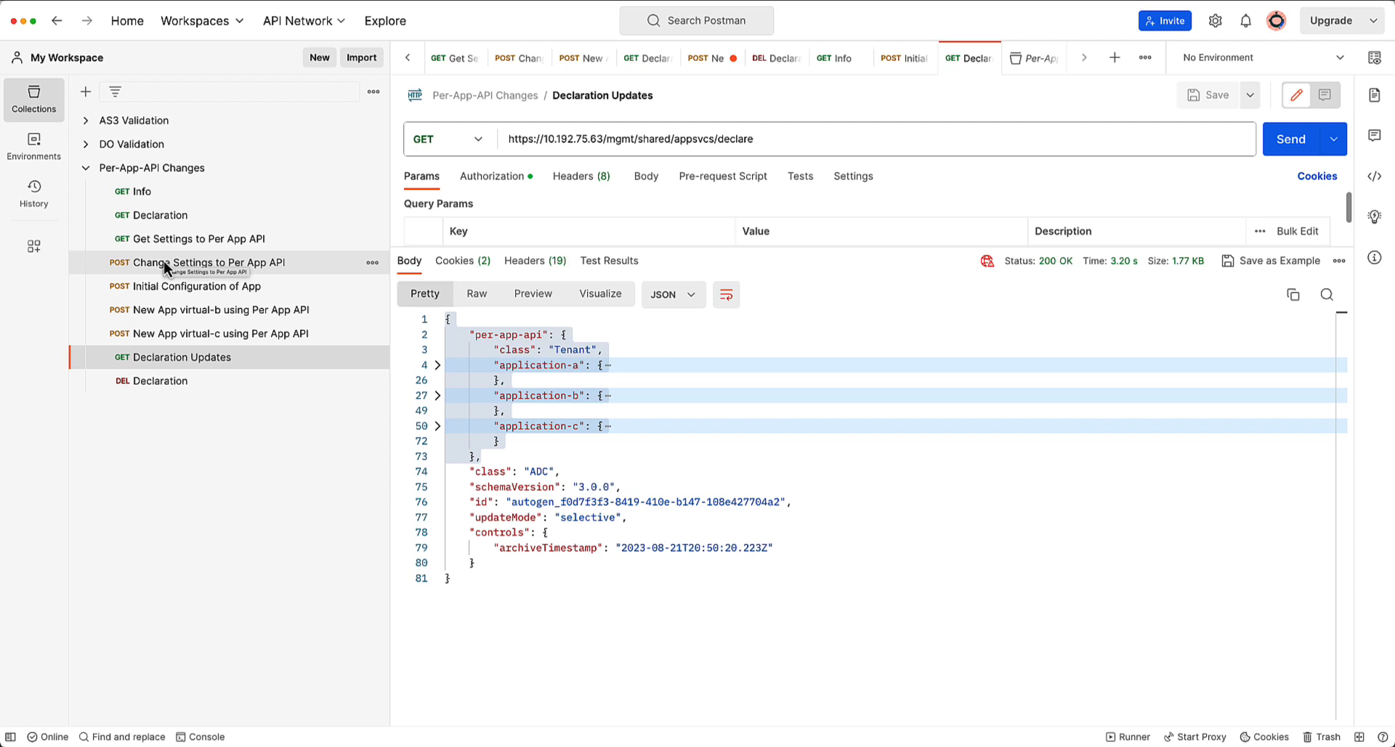
mouse_move(193, 285)
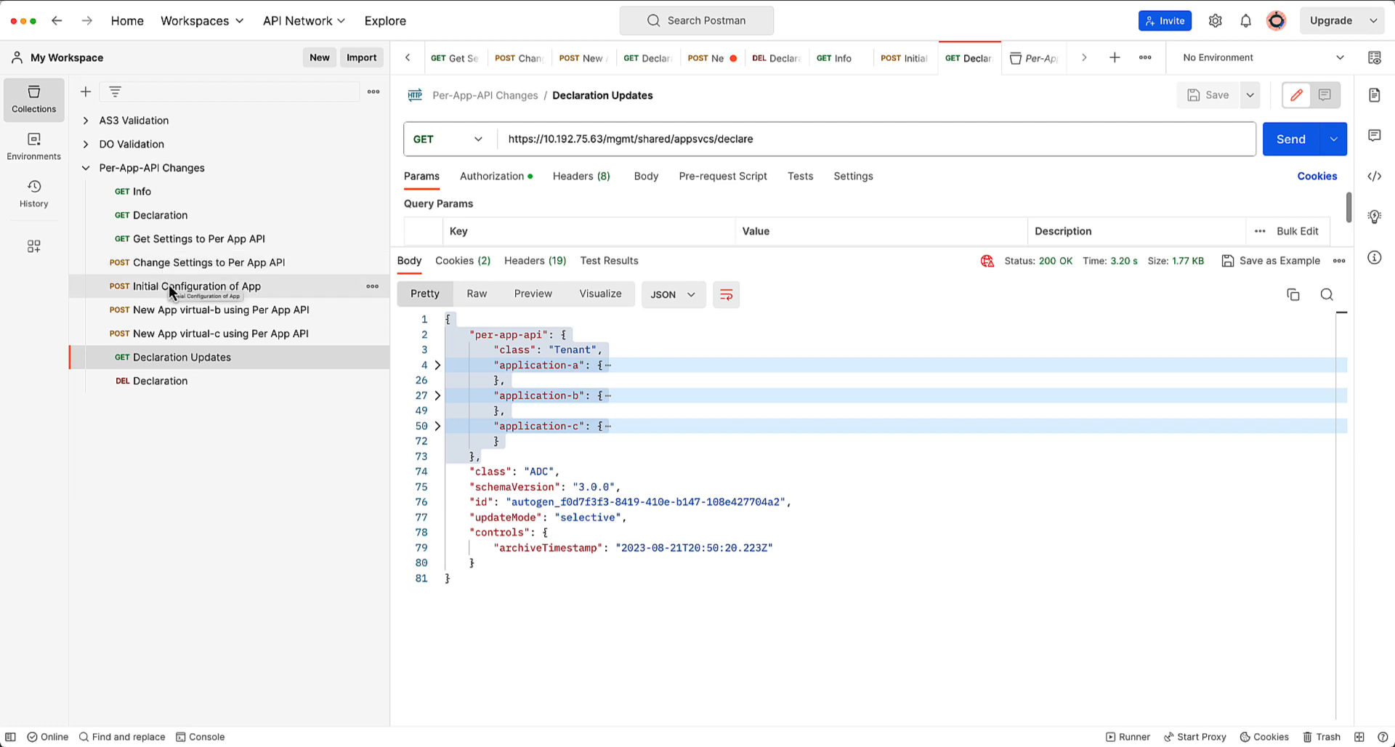
left_click(193, 284)
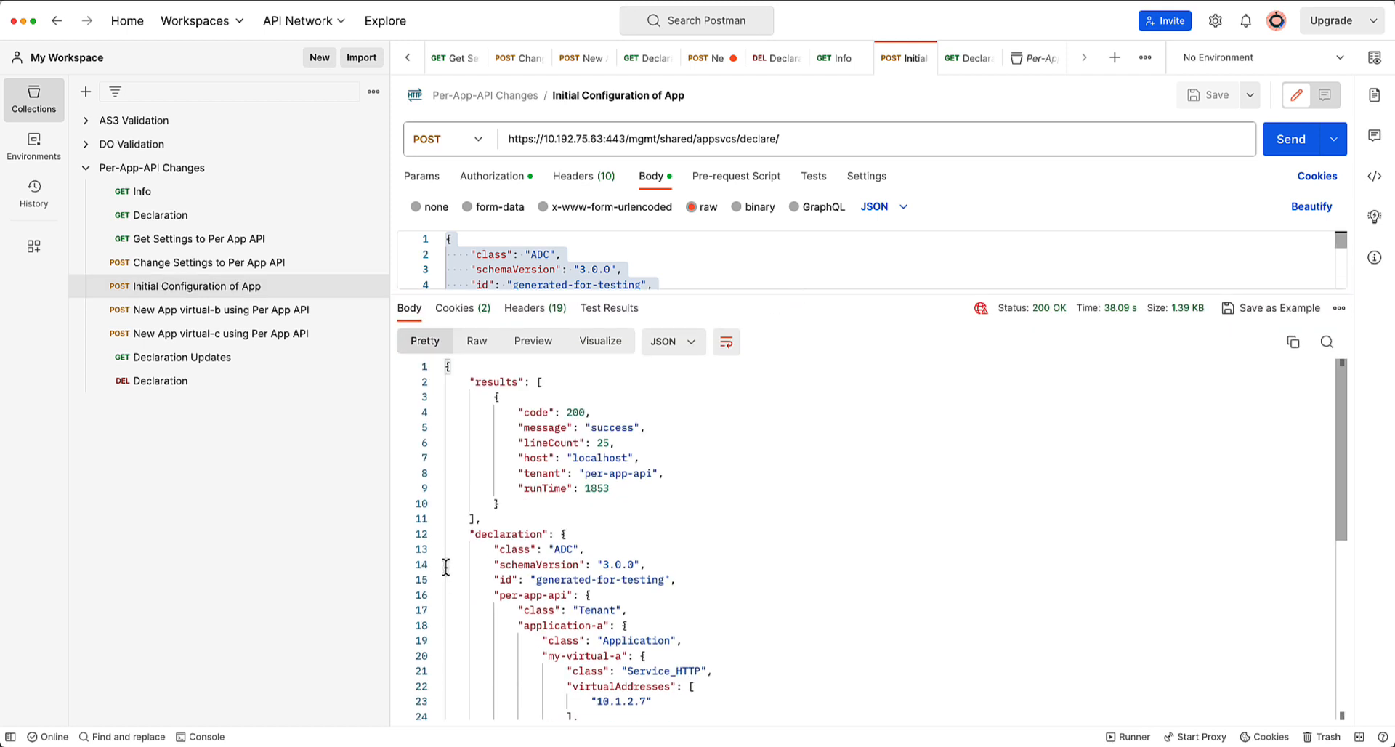
mouse_move(437, 609)
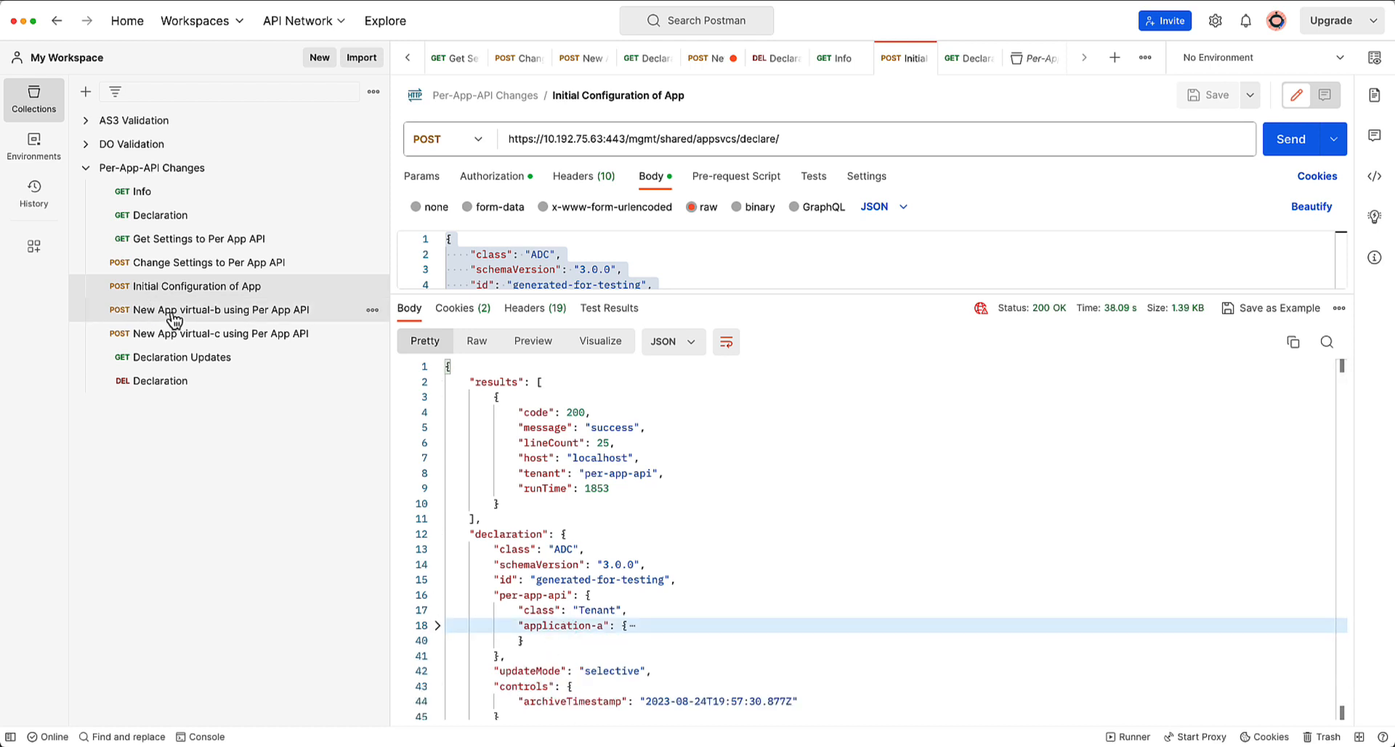
left_click(219, 309)
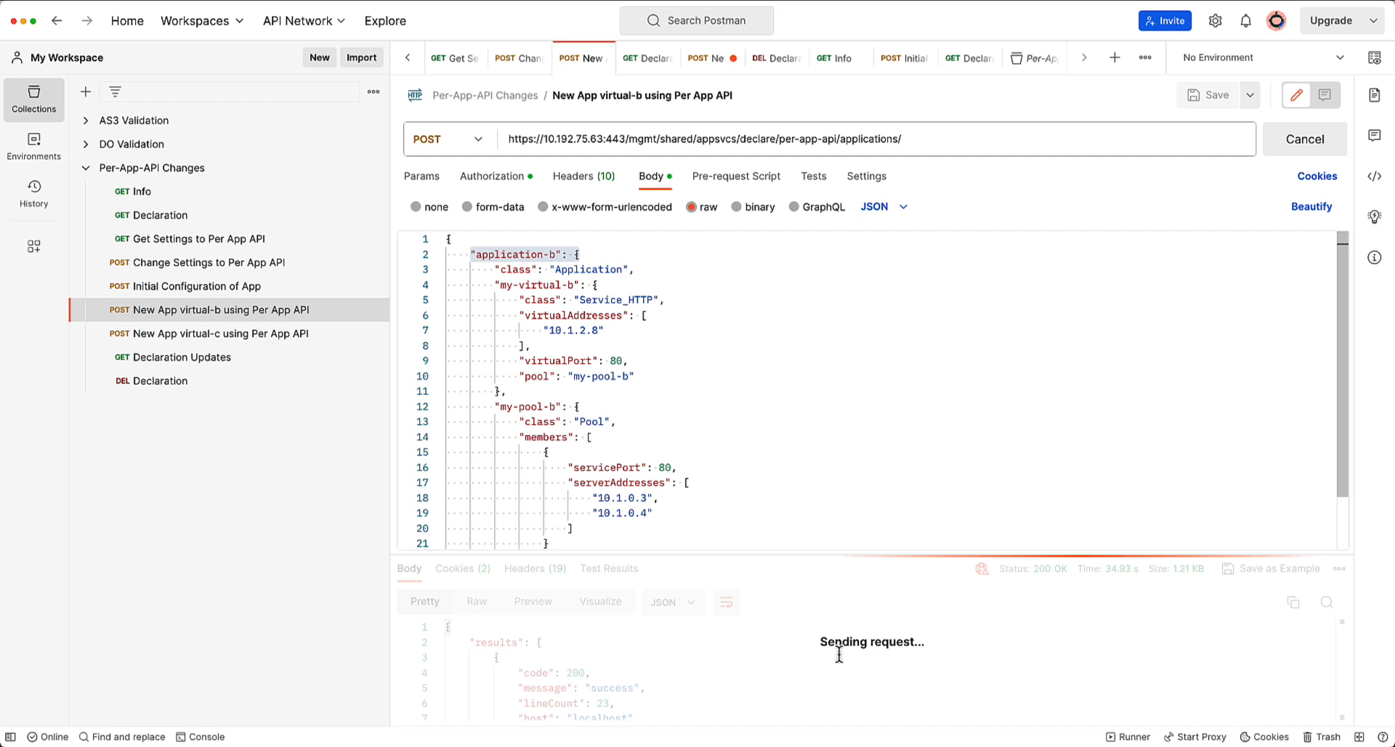
mouse_move(221, 290)
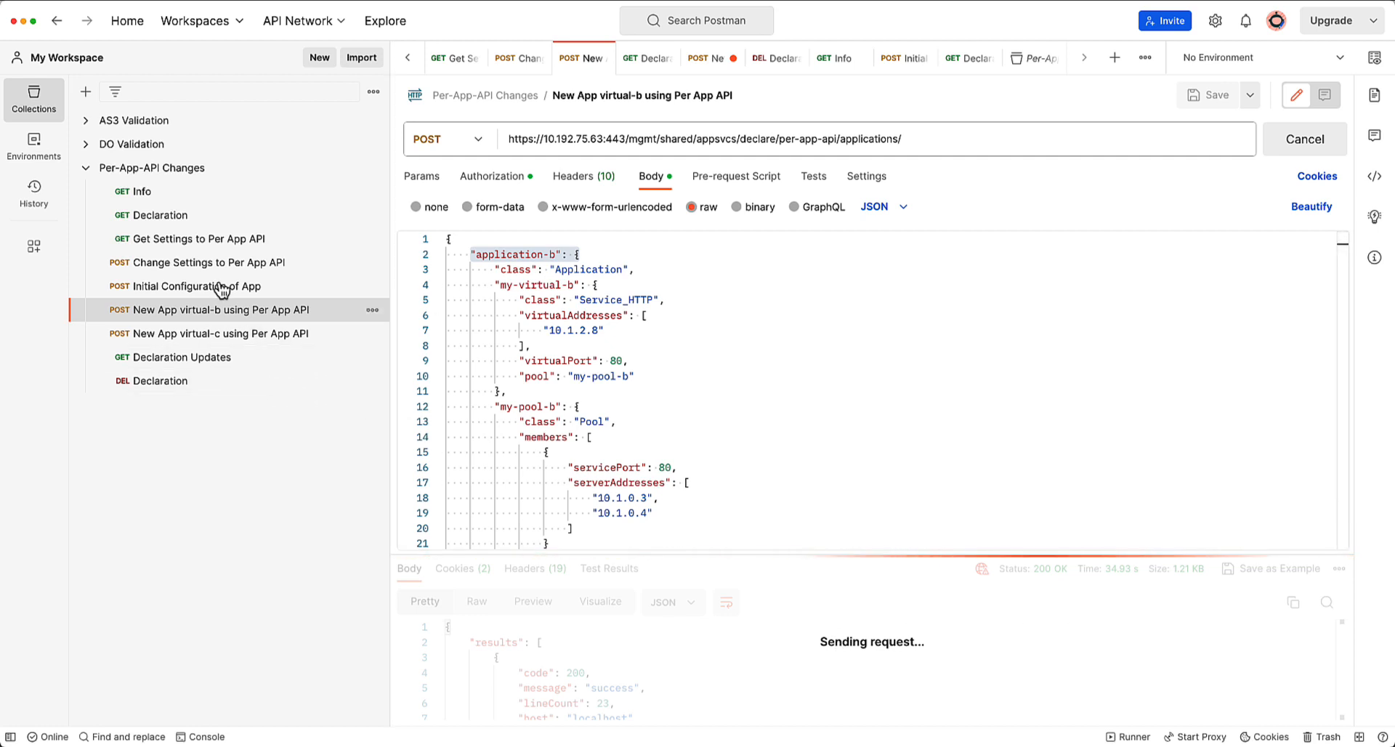
mouse_move(161, 220)
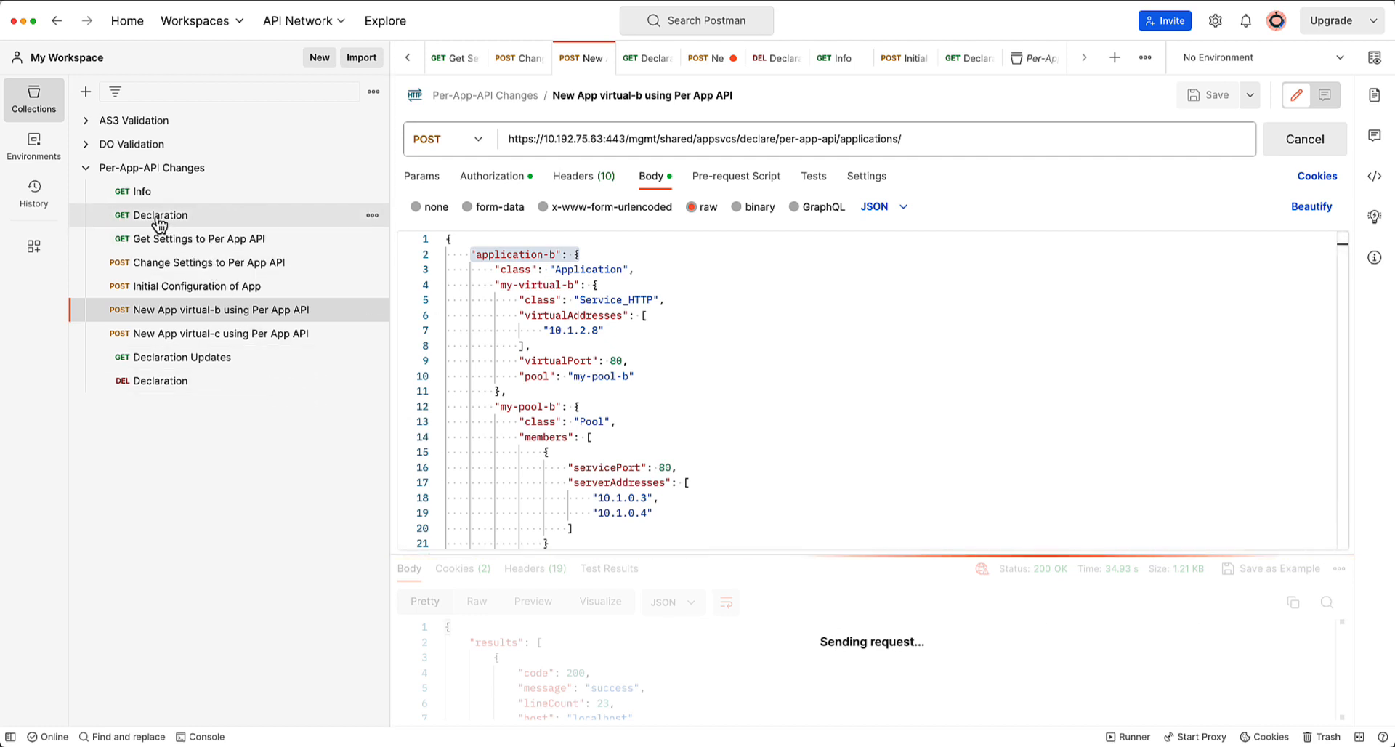
- Fetch the Declaration and fold my-virtual-a, application-a and application-b in the response
left_click(151, 214)
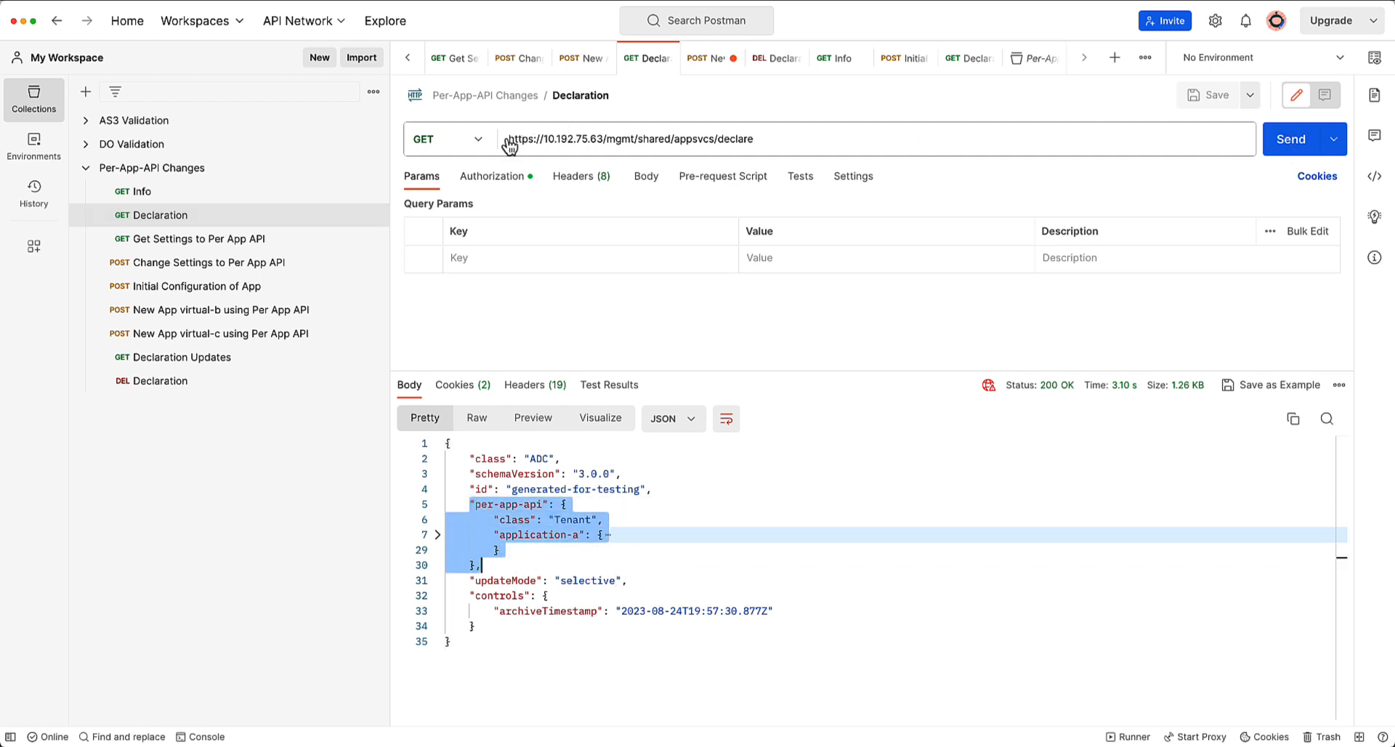
left_click(1291, 138)
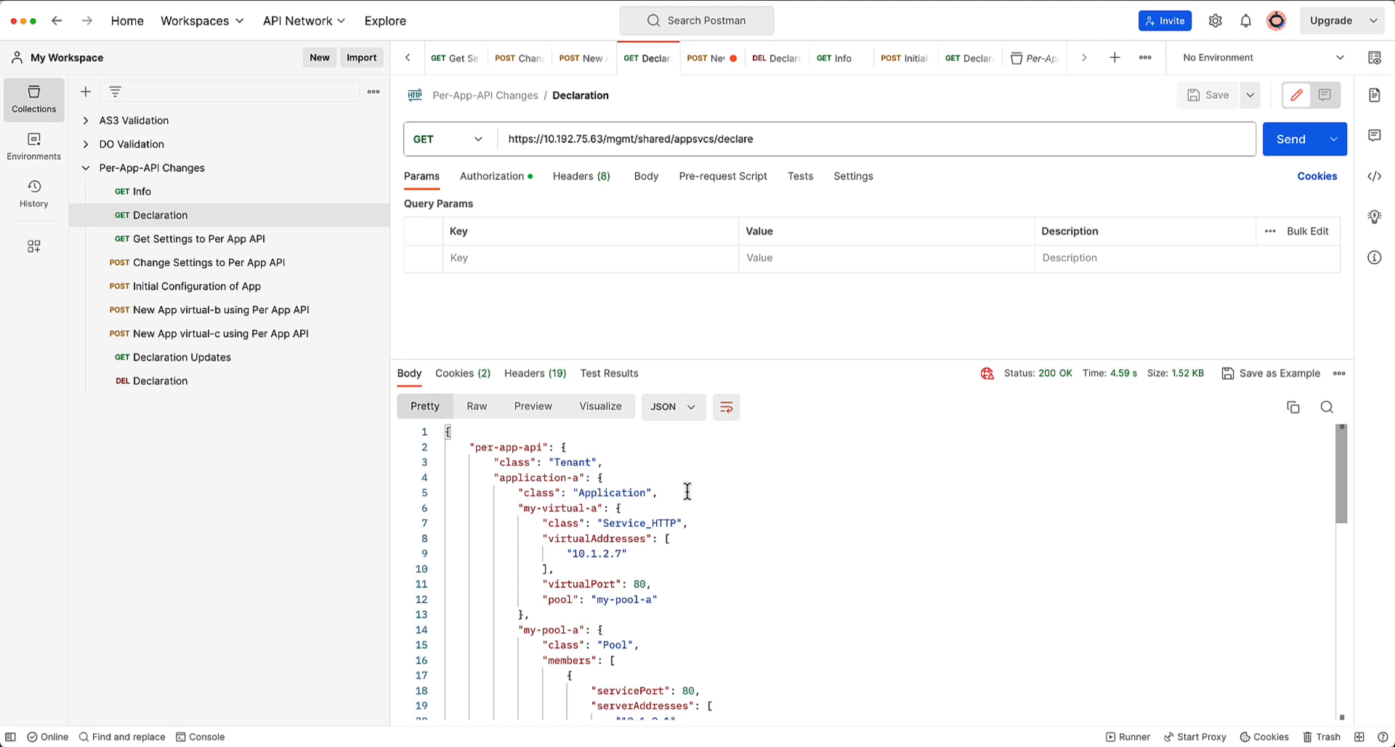
mouse_move(438, 518)
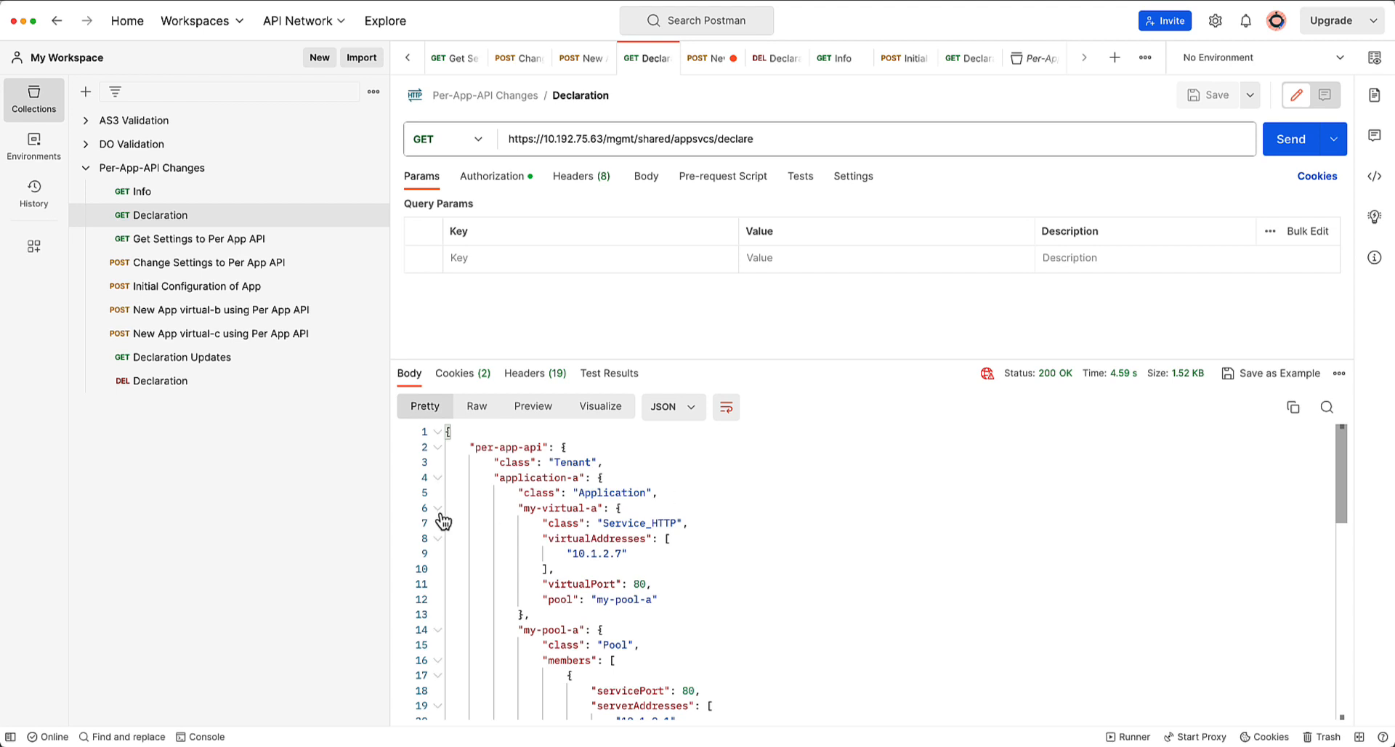
left_click(437, 507)
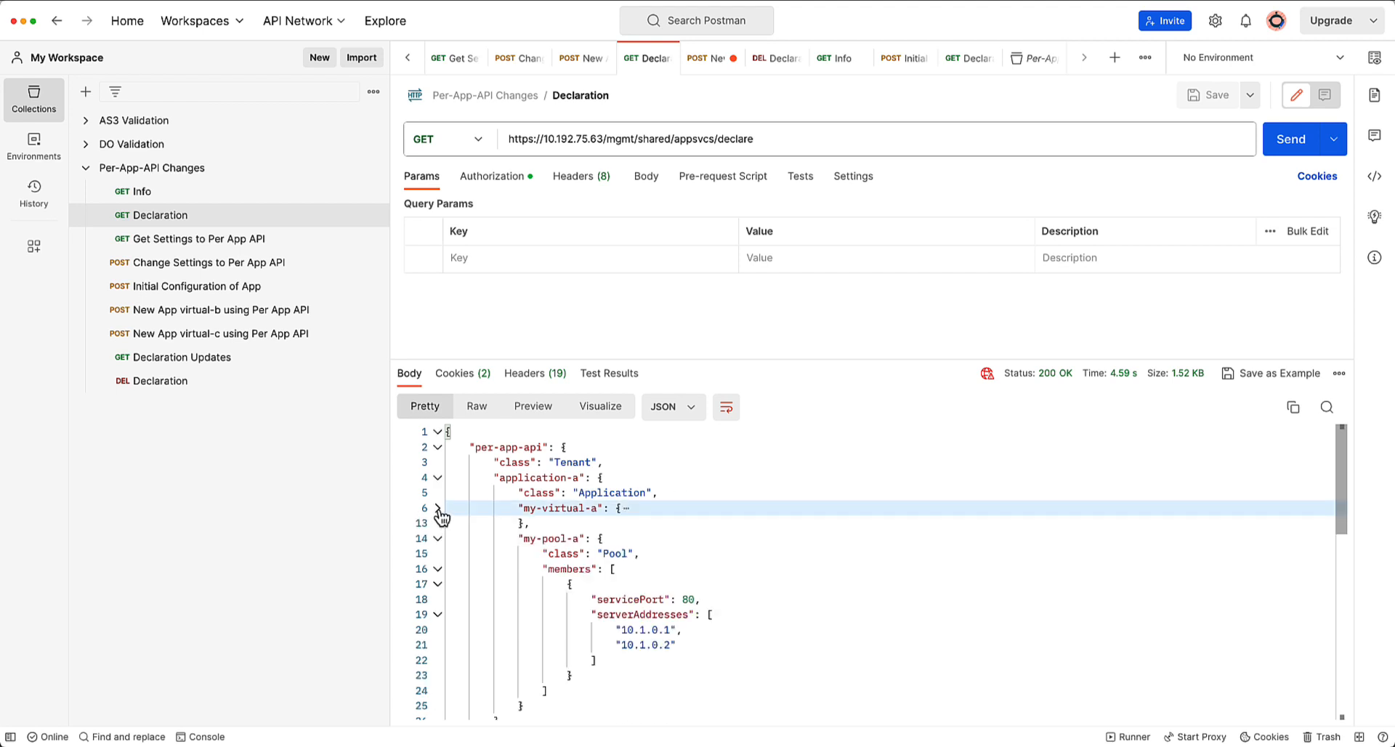
scroll("down", 3)
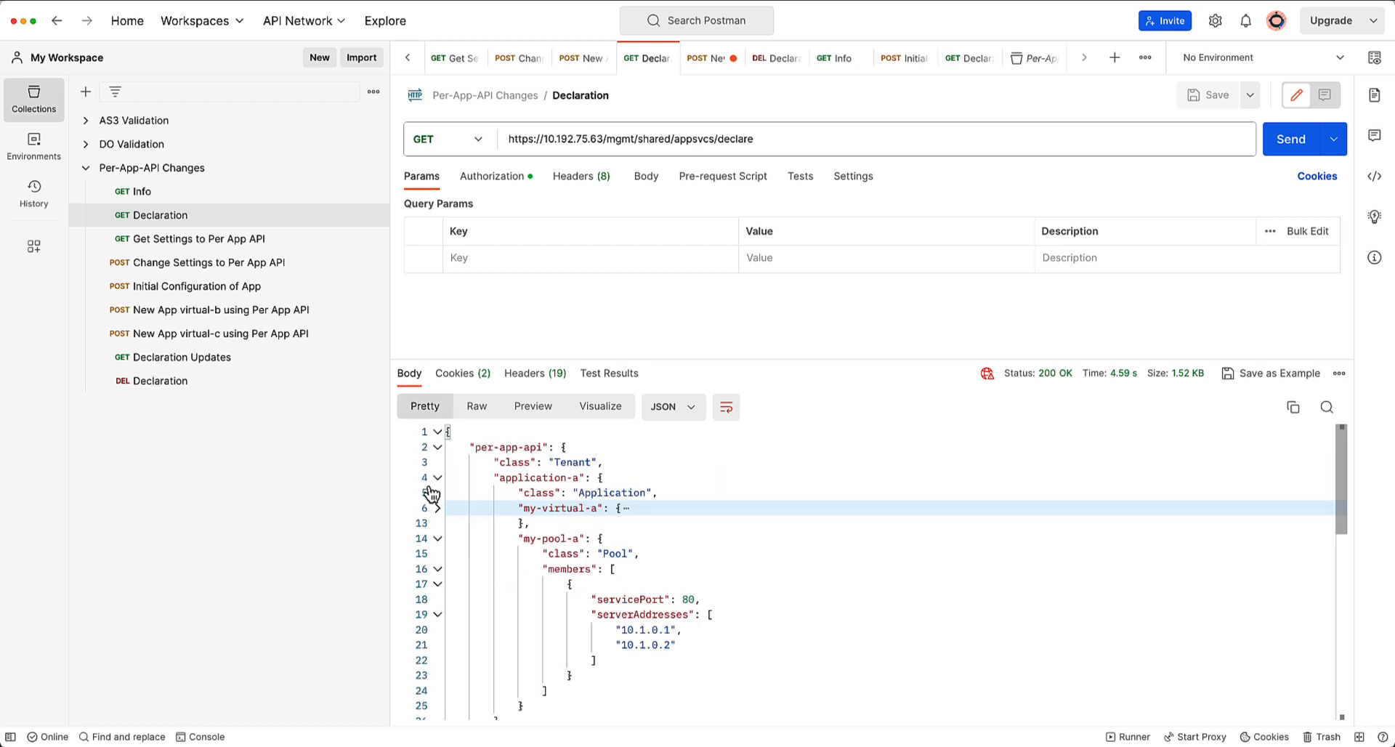
left_click(437, 478)
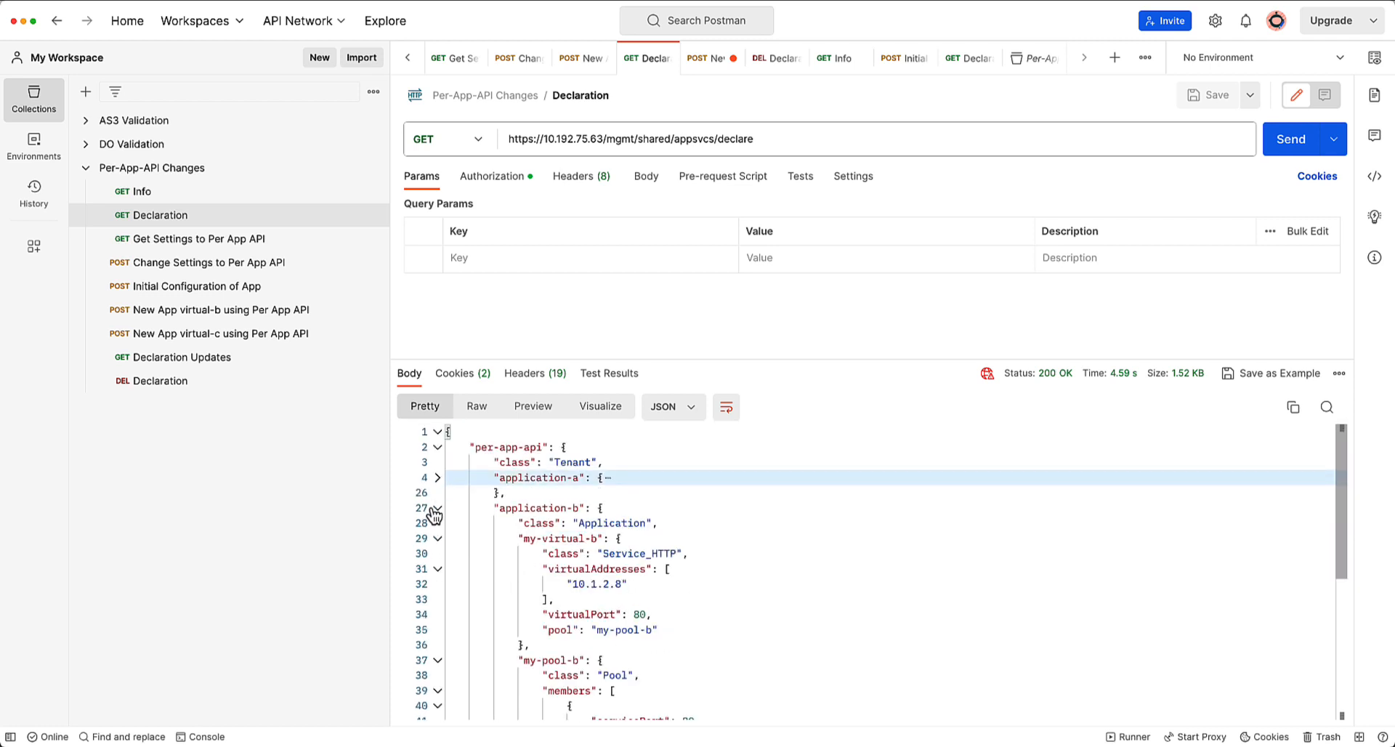
left_click(436, 507)
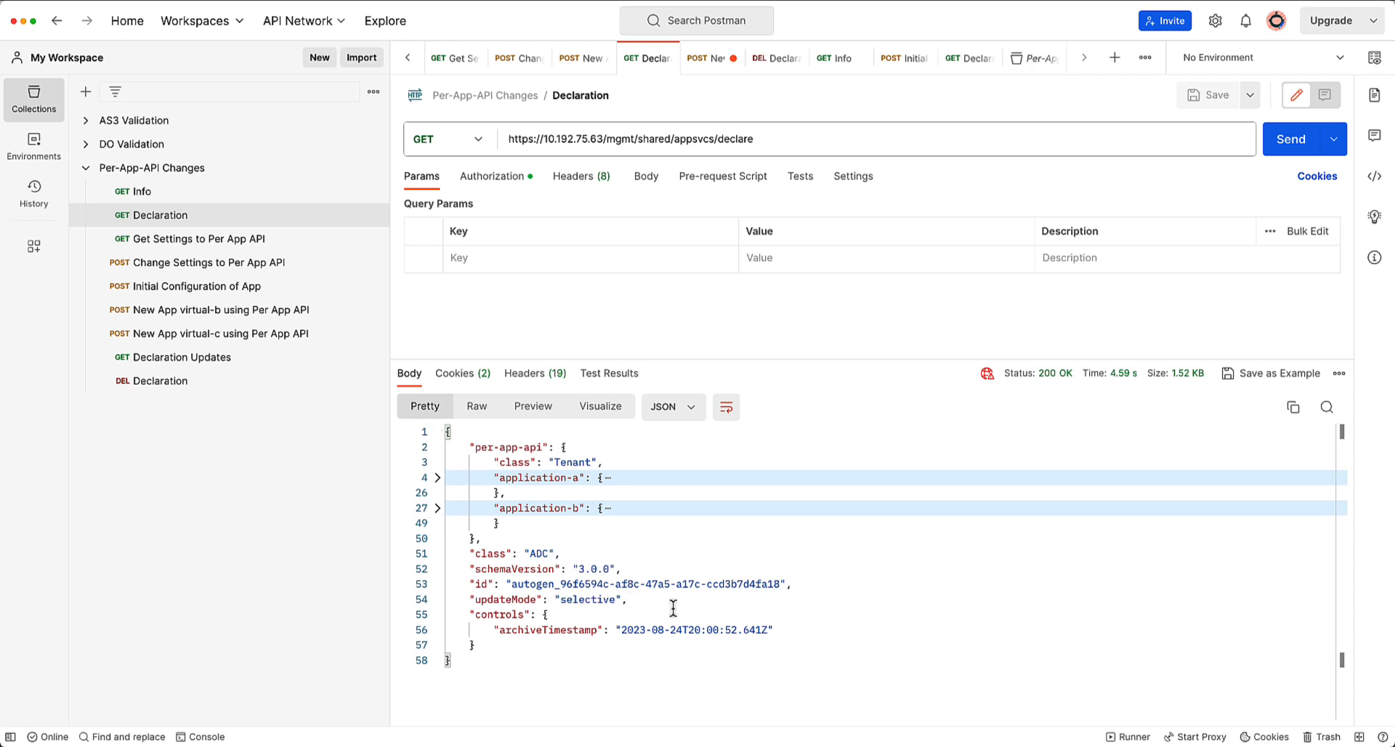
mouse_move(546, 490)
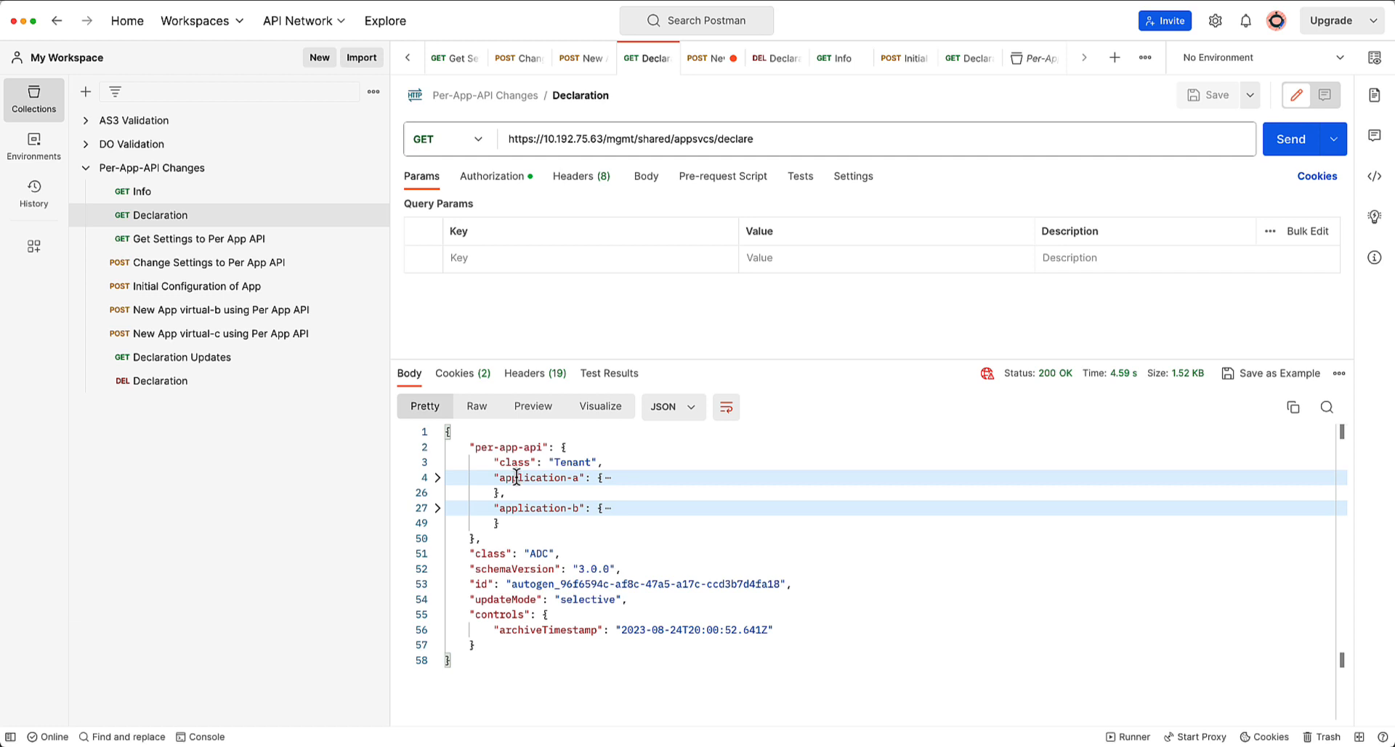
mouse_move(238, 263)
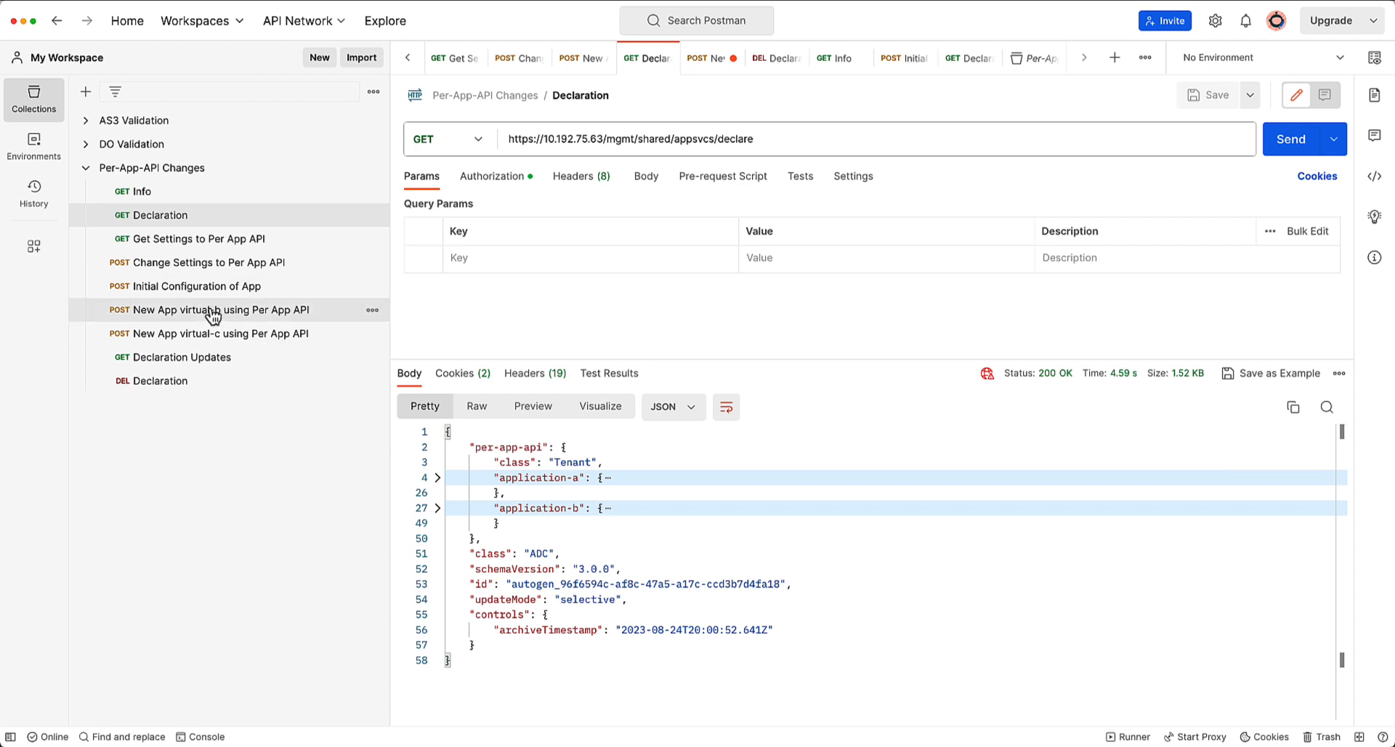
- Bring up the New App virtual-c request for the next post
left_click(220, 310)
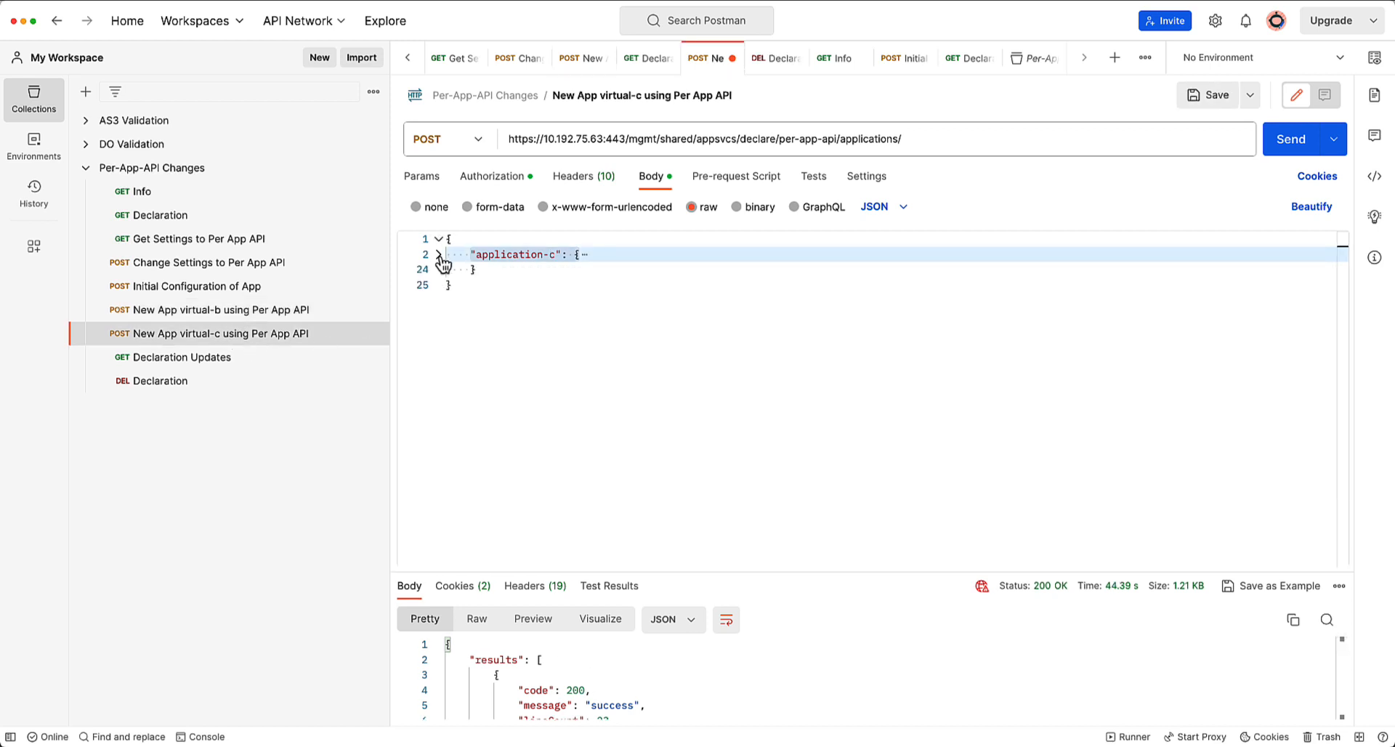
- Expand the application-c block showing my-virtual-c at 10.1.2.9 and my-pool-c
left_click(438, 254)
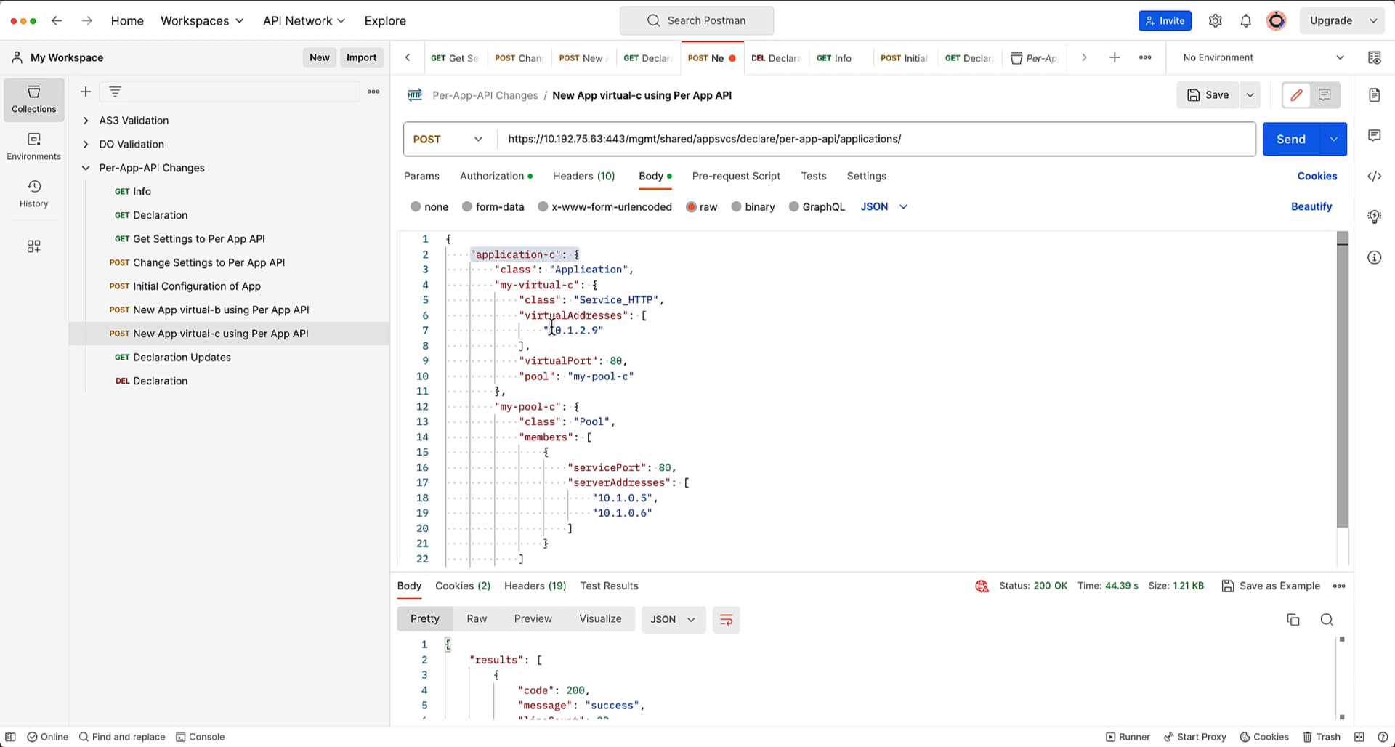
mouse_move(743, 587)
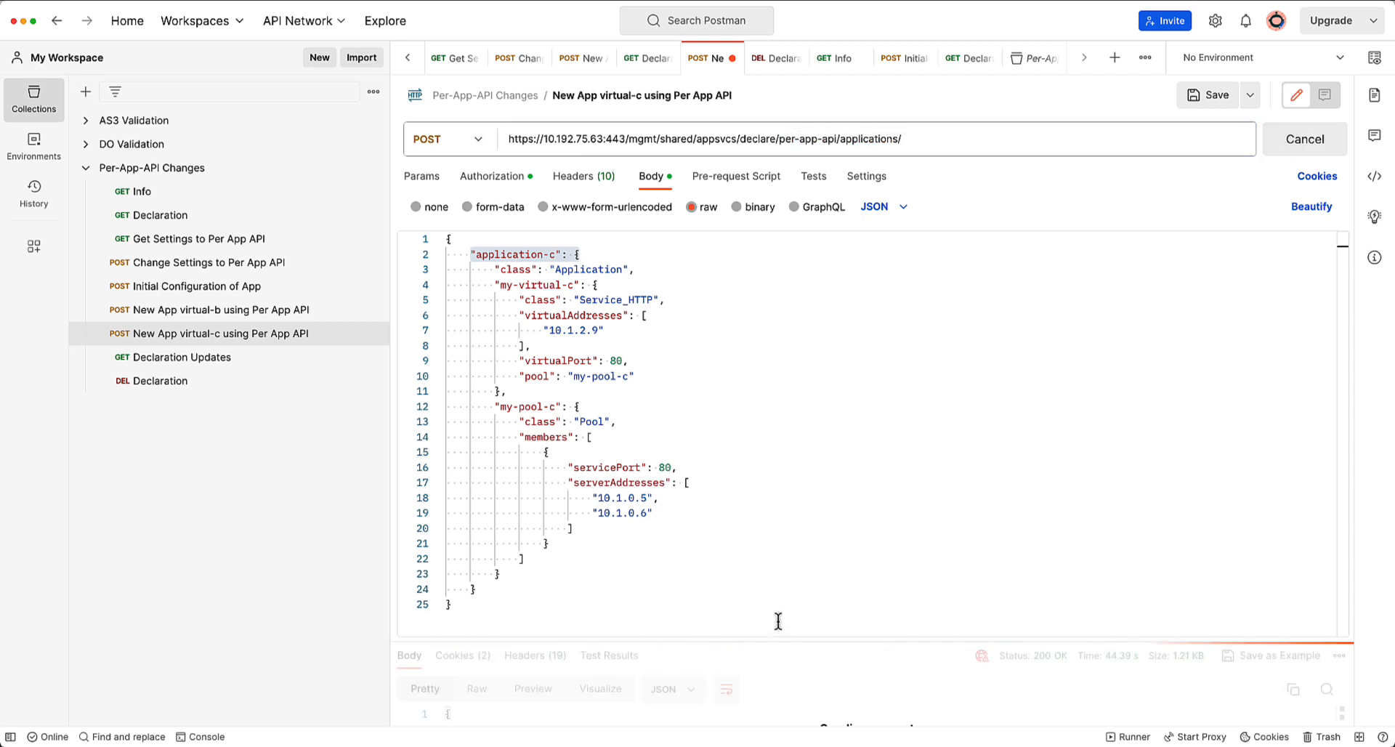
mouse_move(783, 631)
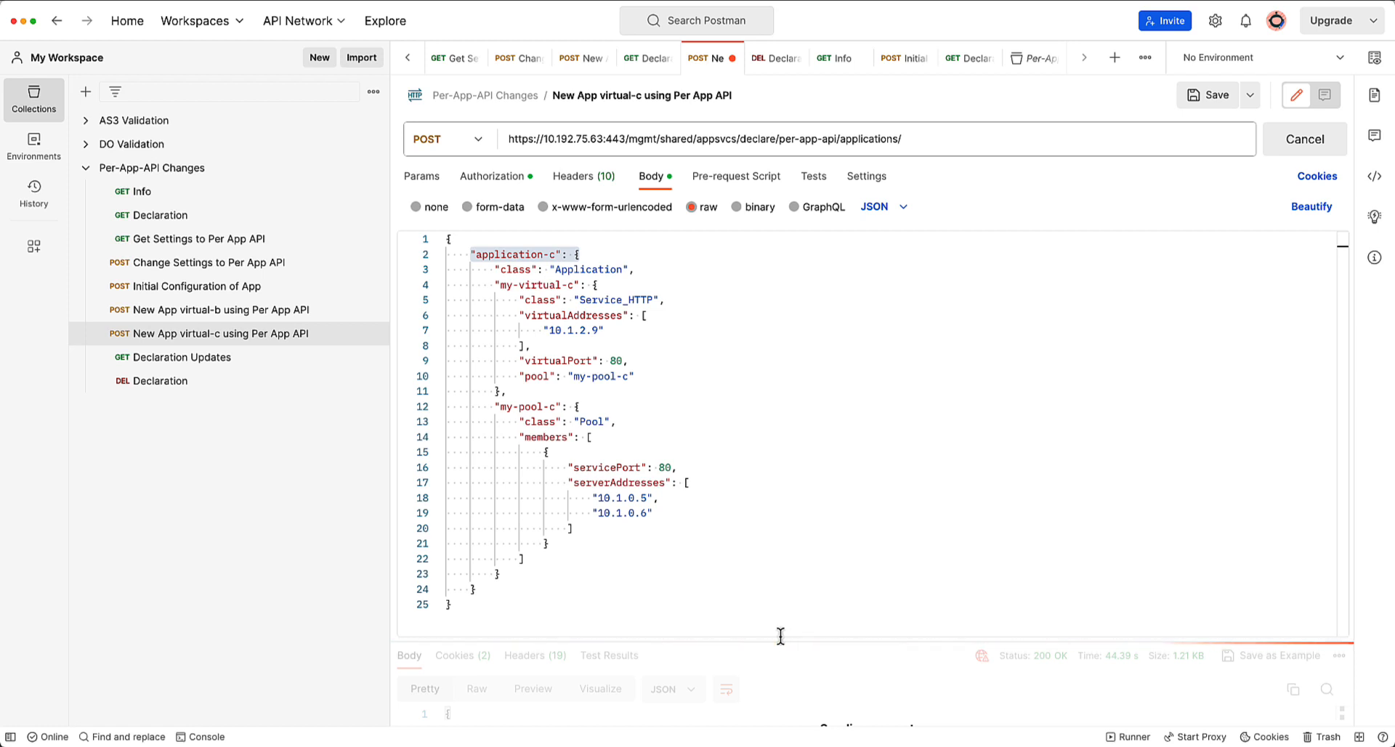
mouse_move(196, 375)
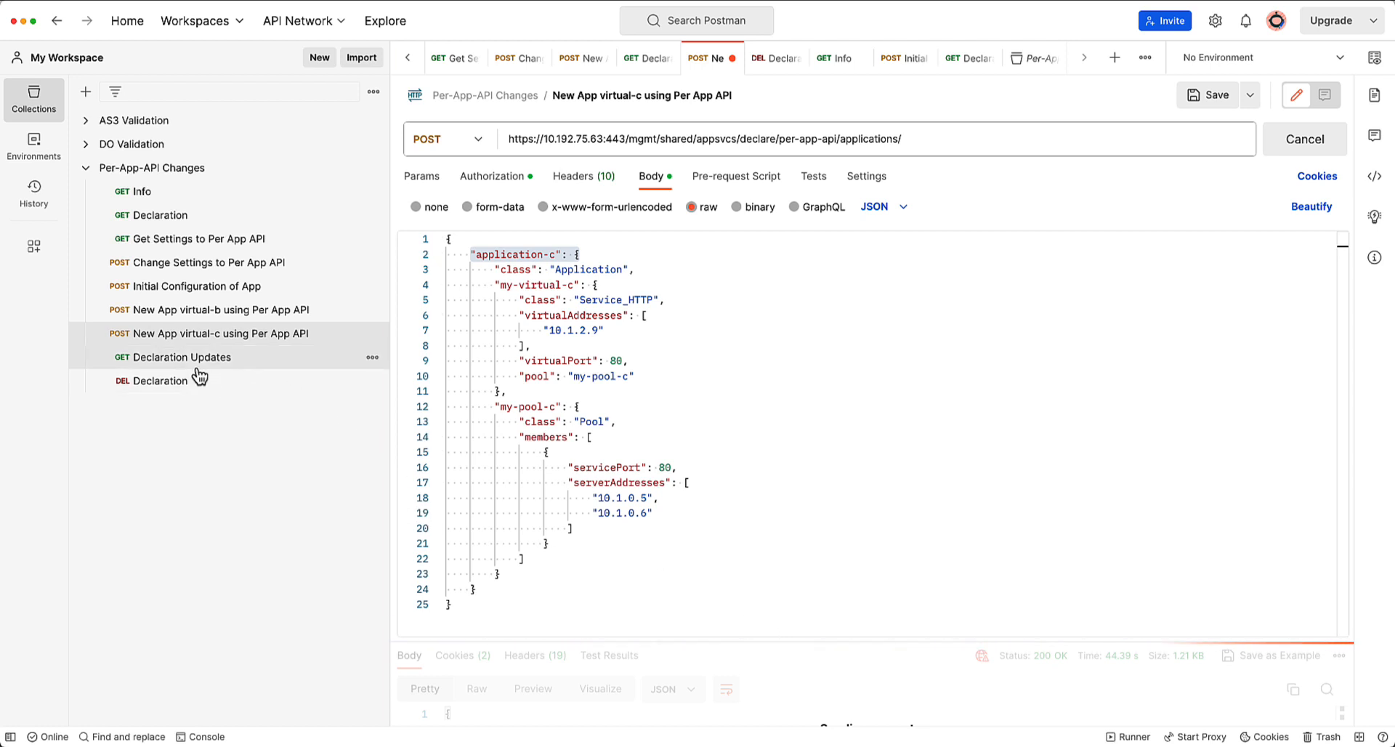
- Send Declaration Updates and fold application-a and application-c to see apps a, b and c listed
left_click(181, 356)
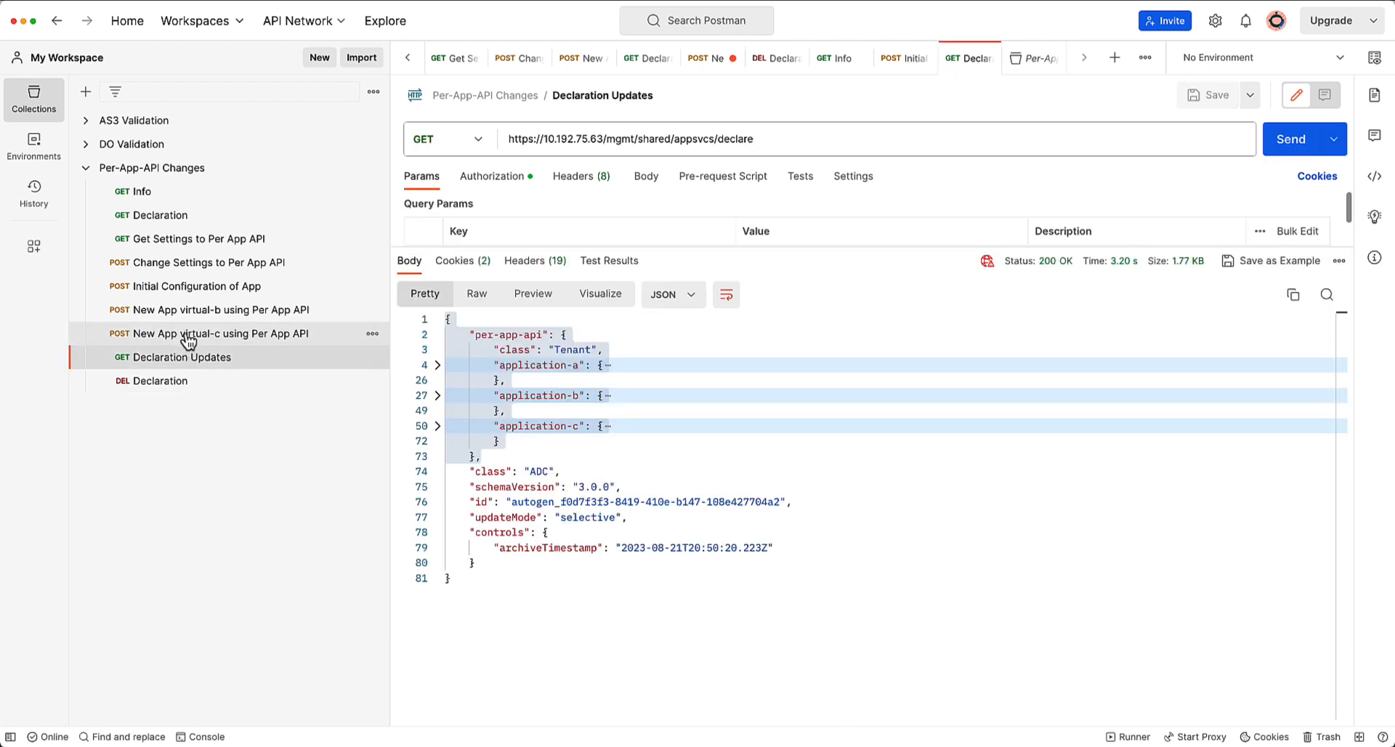
left_click(219, 333)
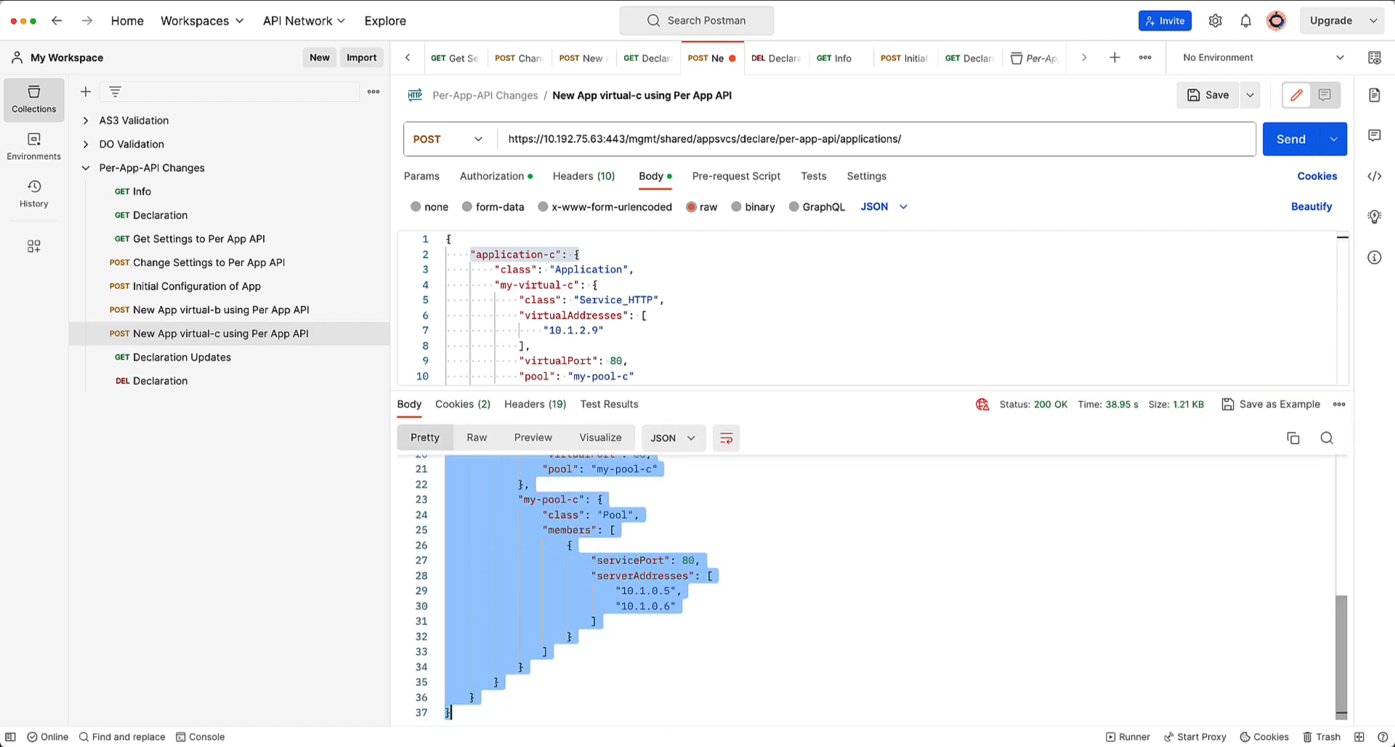
mouse_move(247, 309)
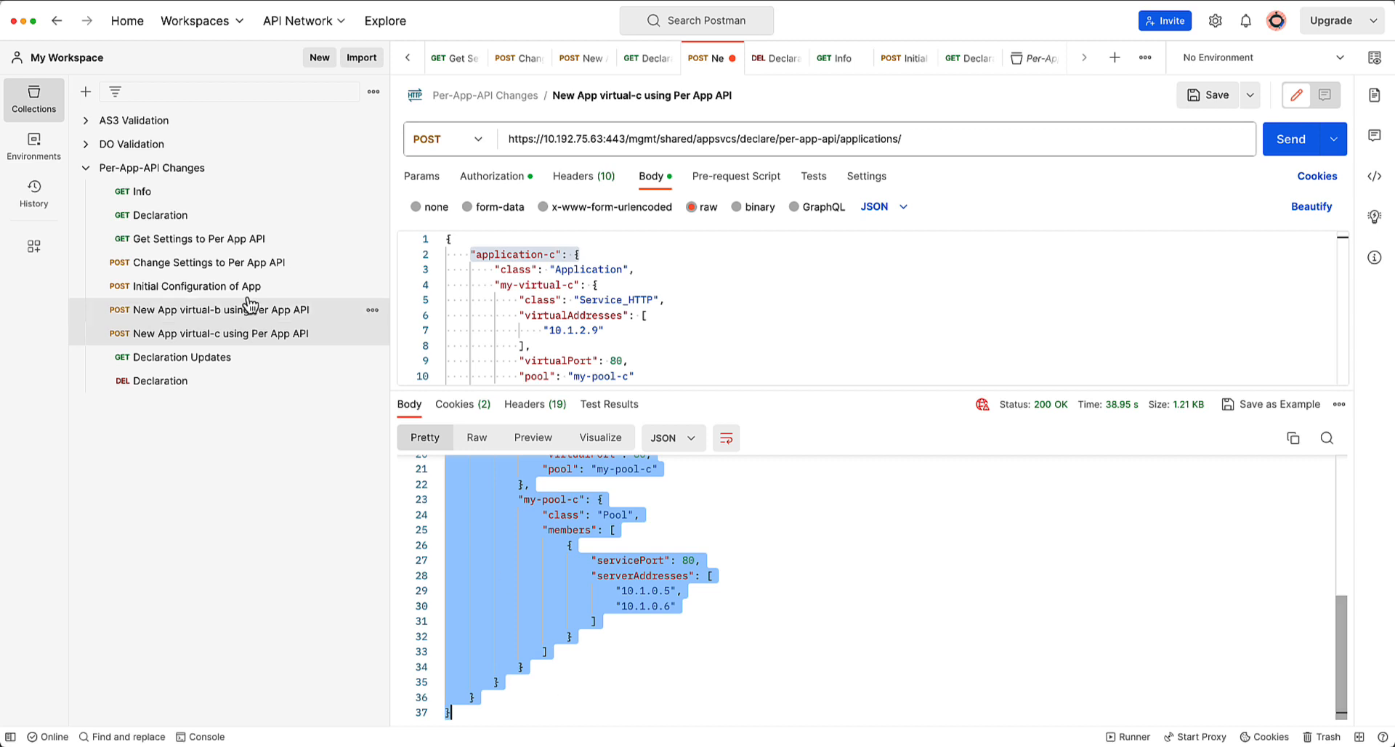
left_click(185, 356)
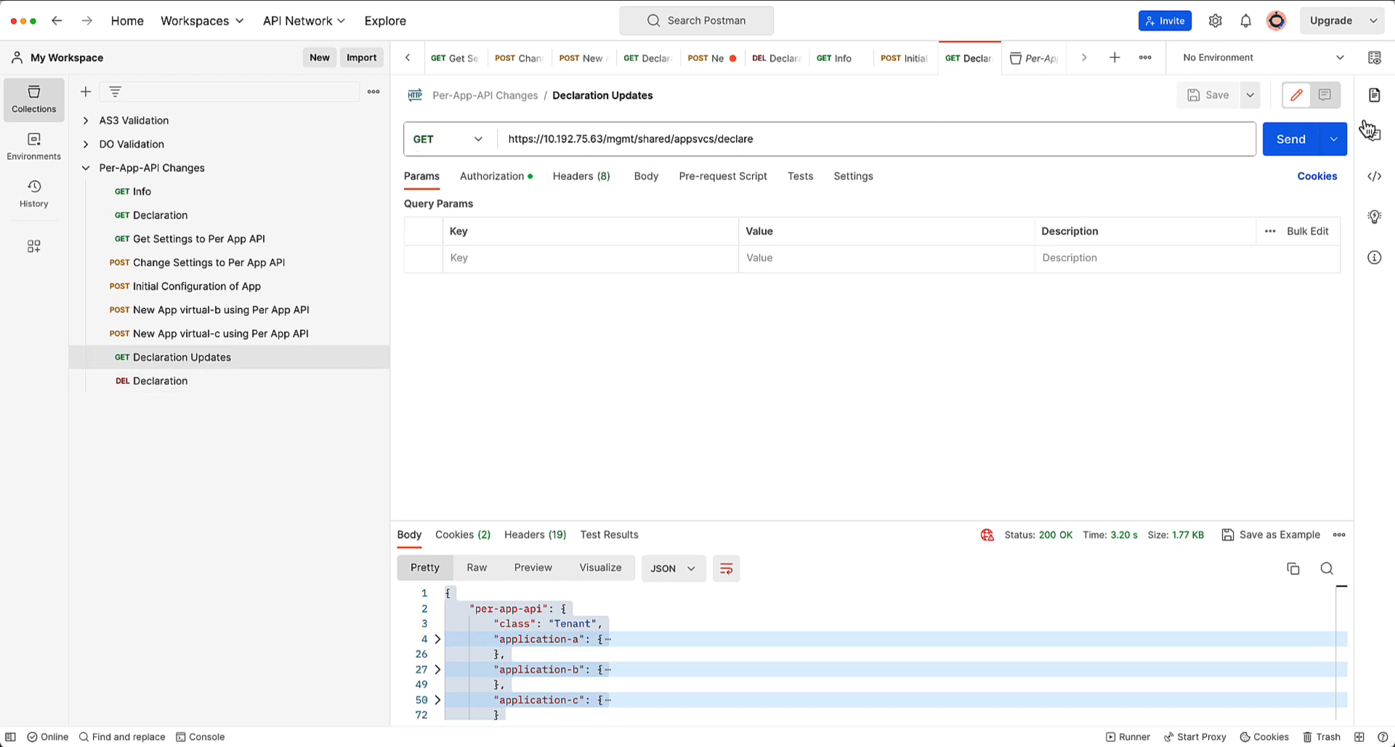
left_click(1290, 138)
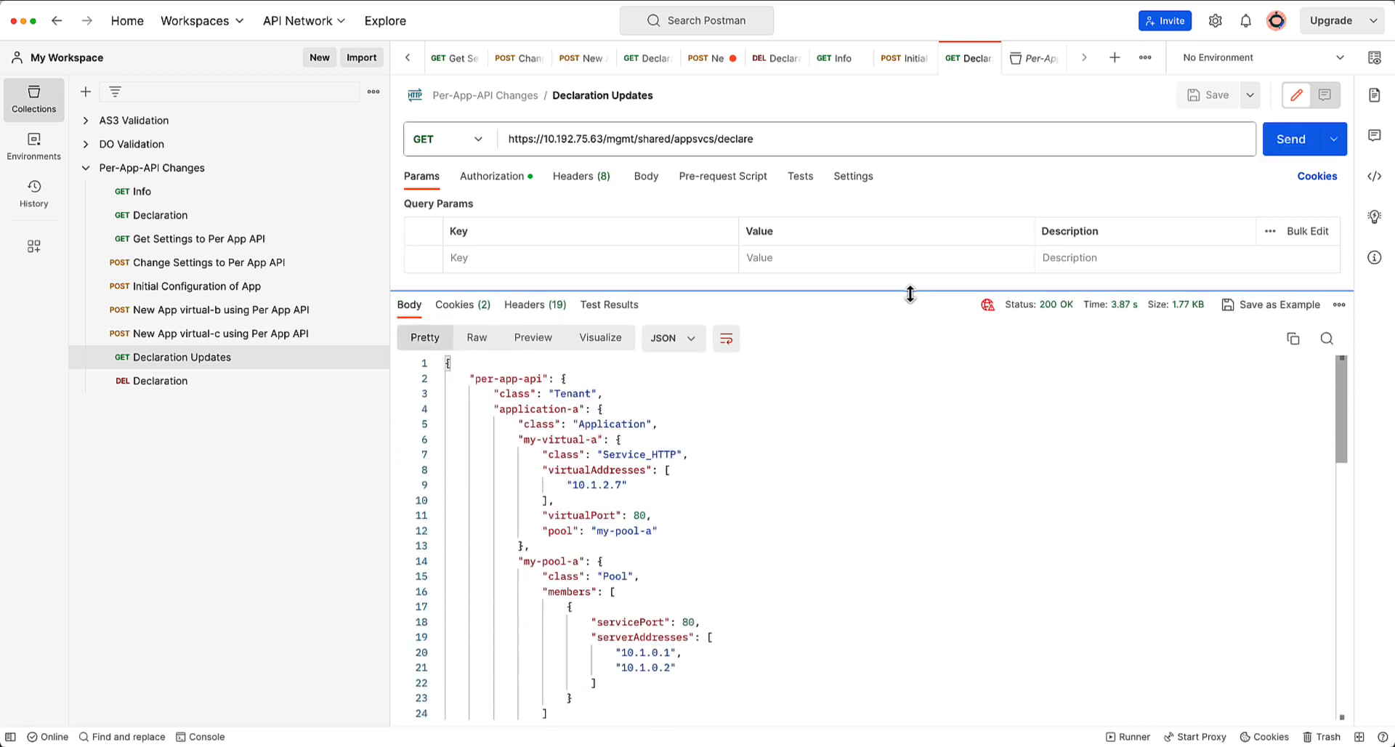
left_click(437, 408)
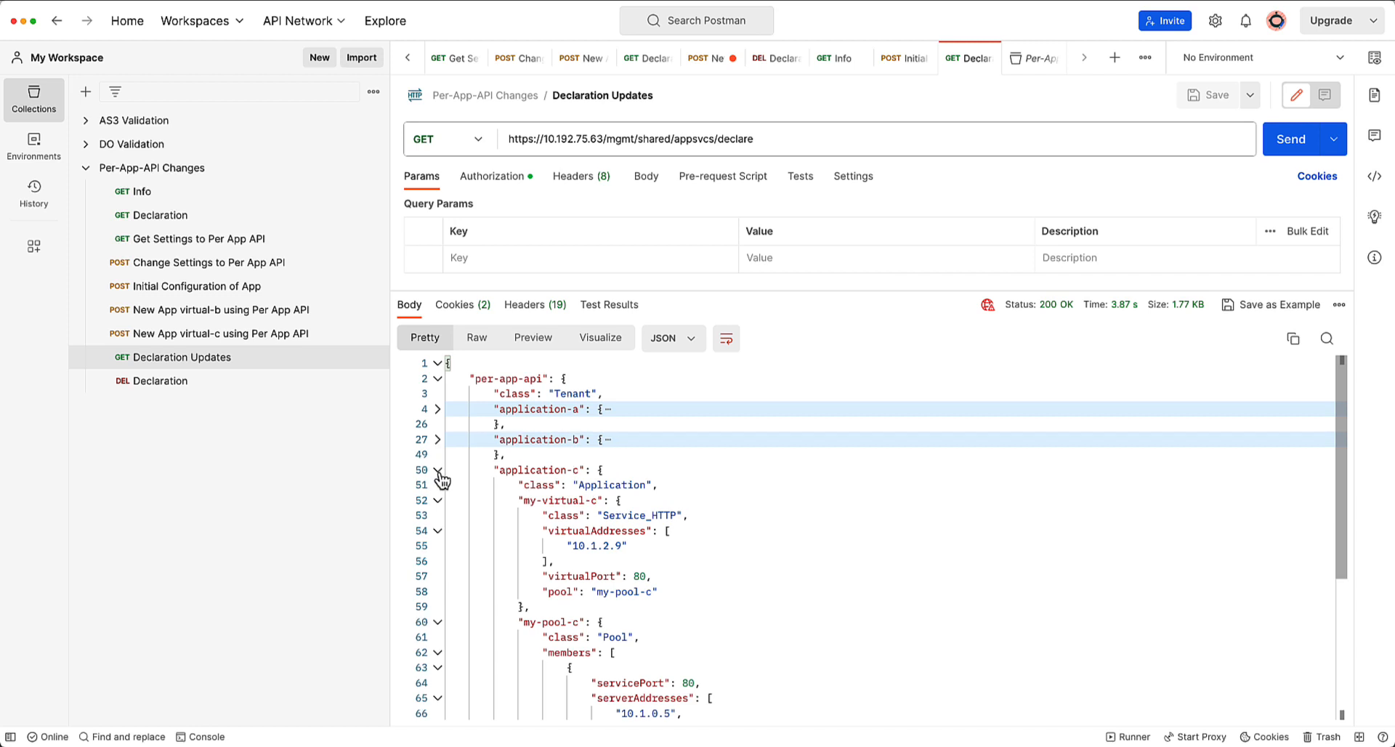
left_click(437, 469)
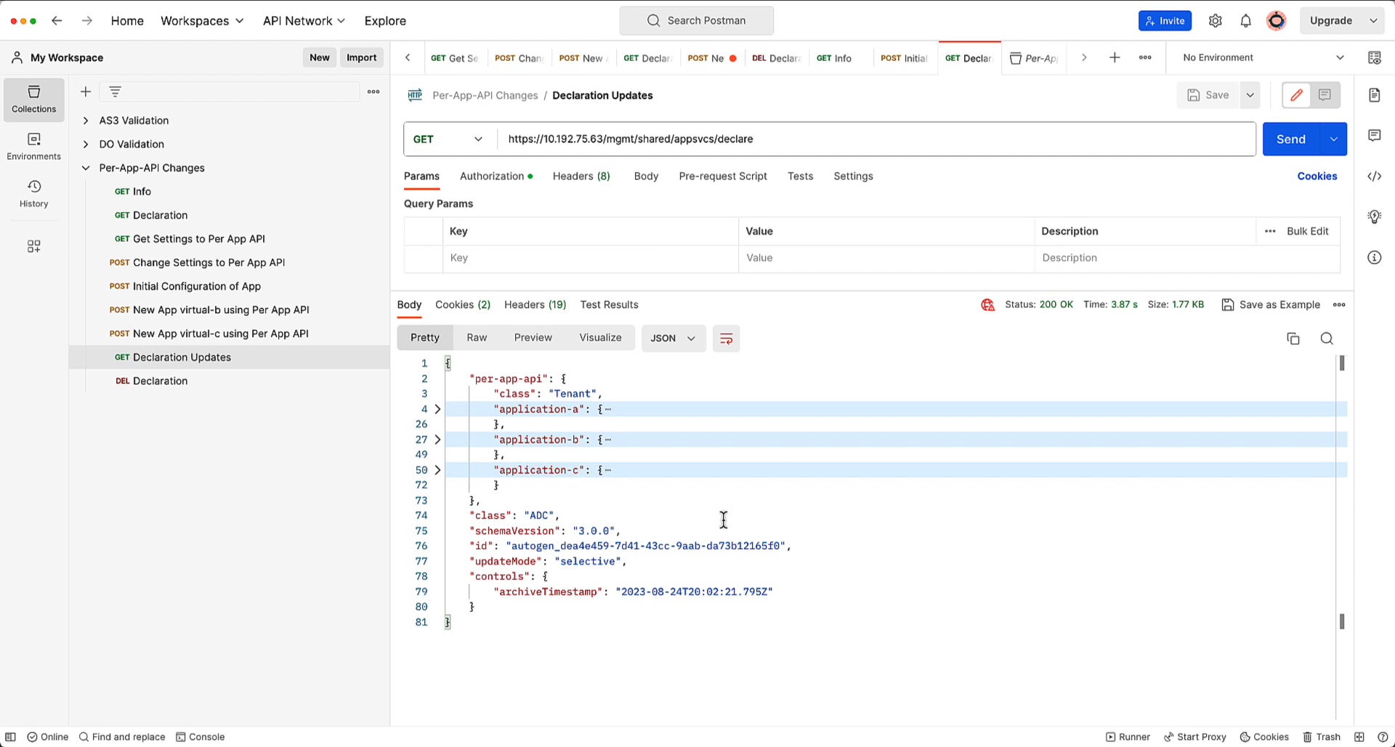
mouse_move(696, 484)
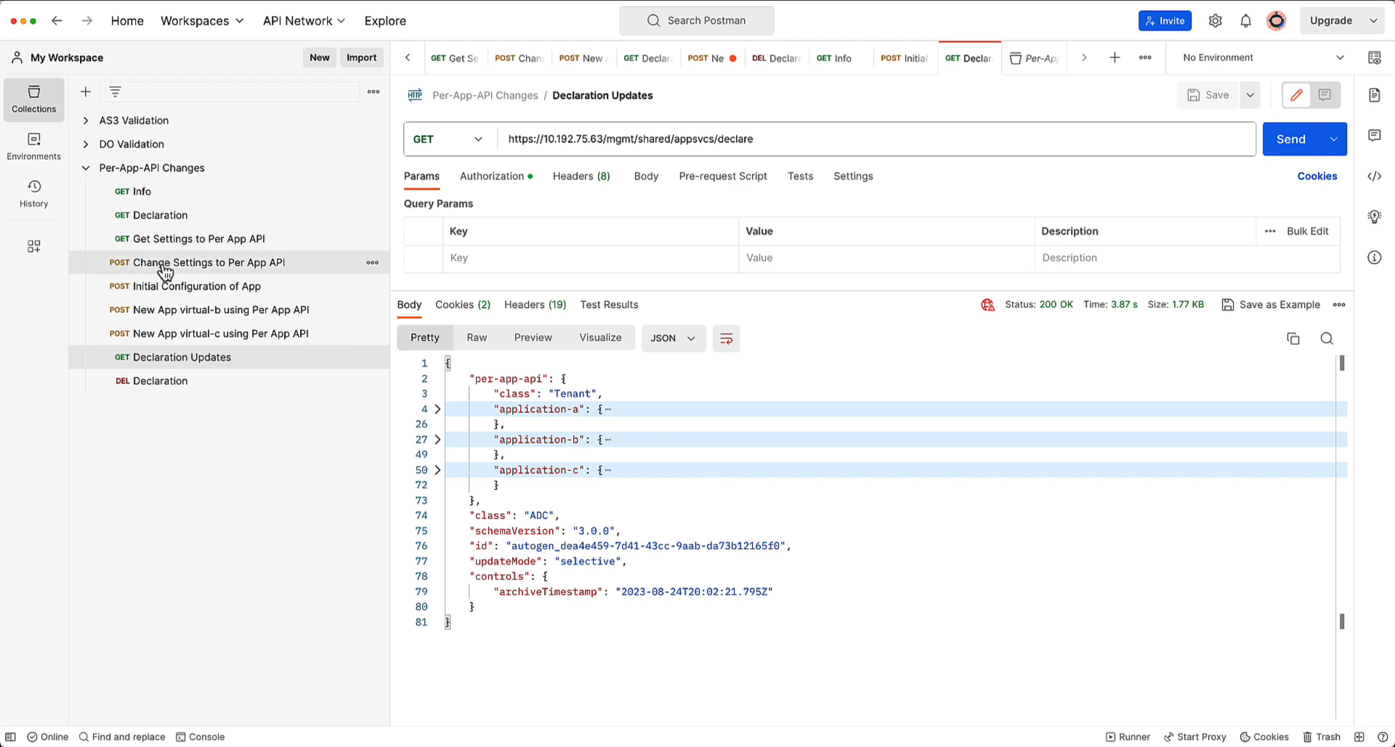
- Set perAppDeploymentAllowed to false in Change Settings and submit it
left_click(205, 263)
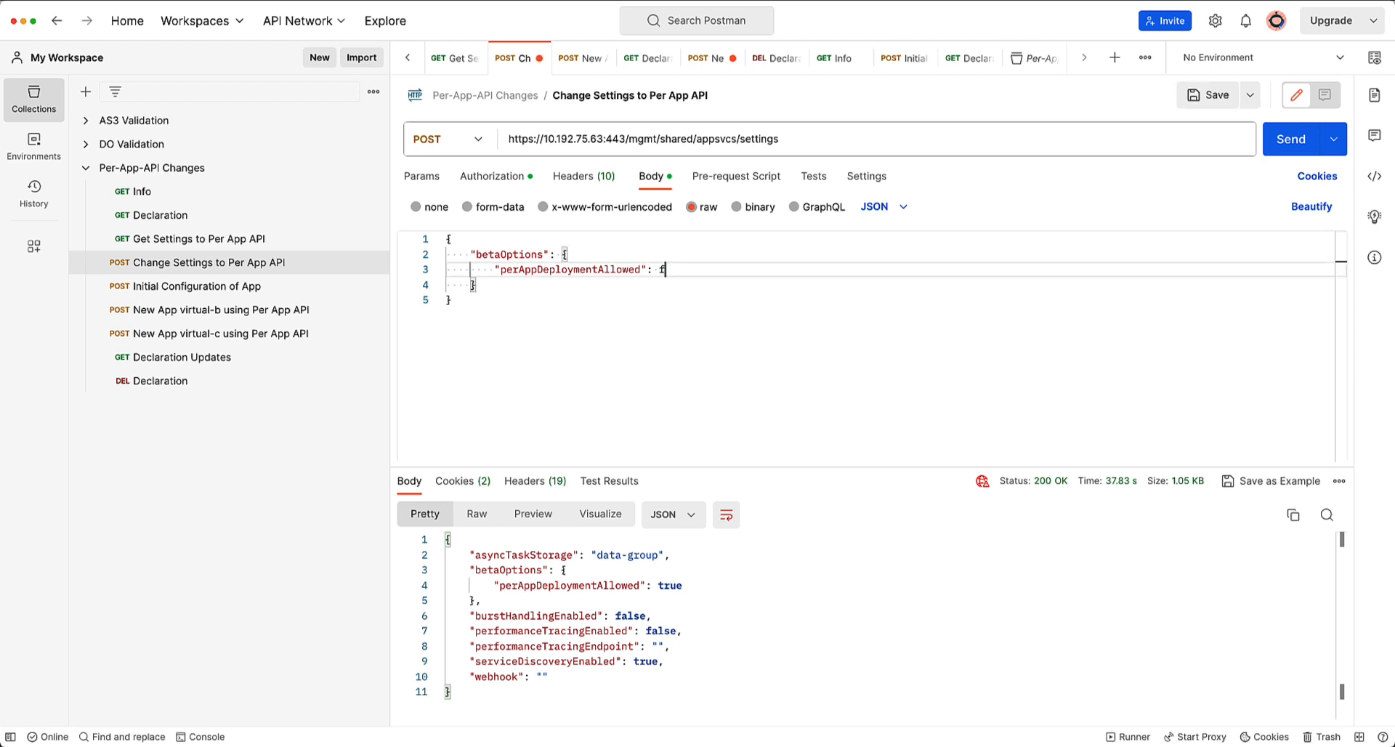
type("false")
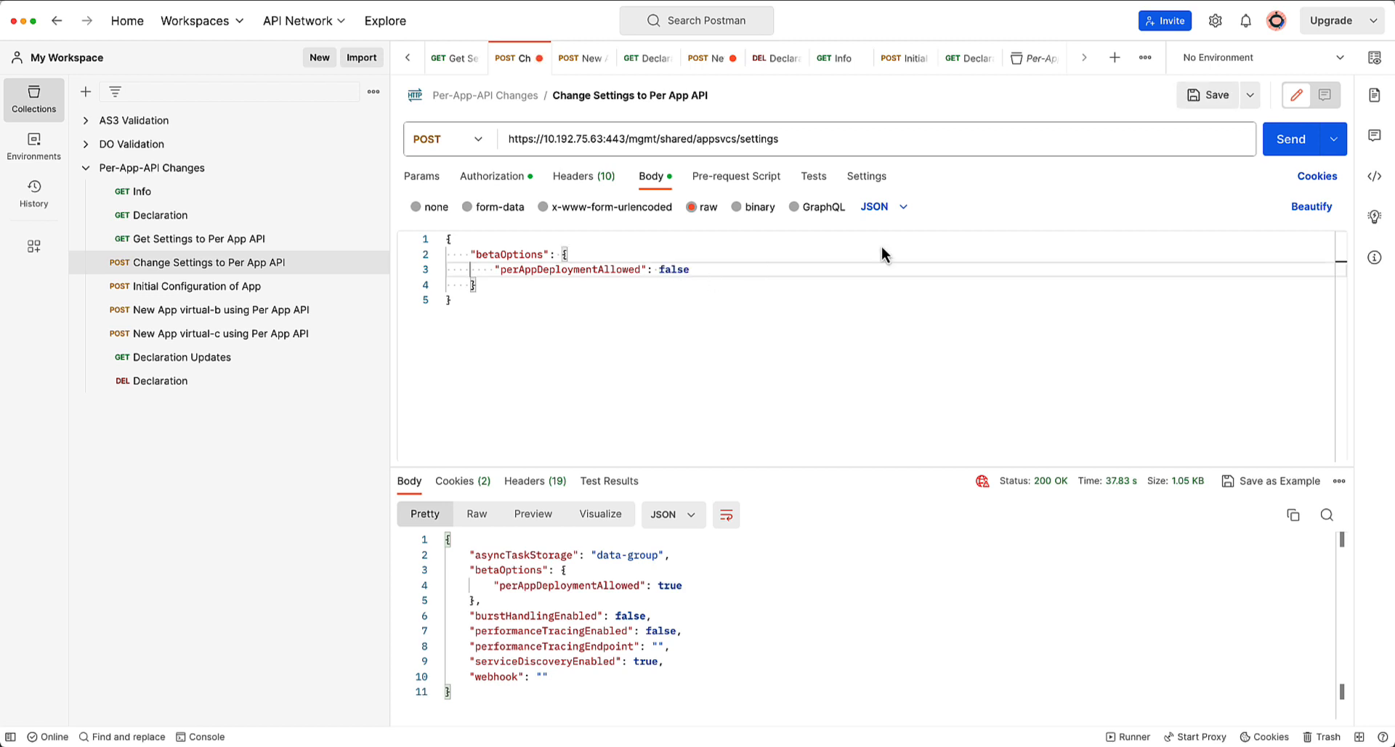
left_click(1290, 138)
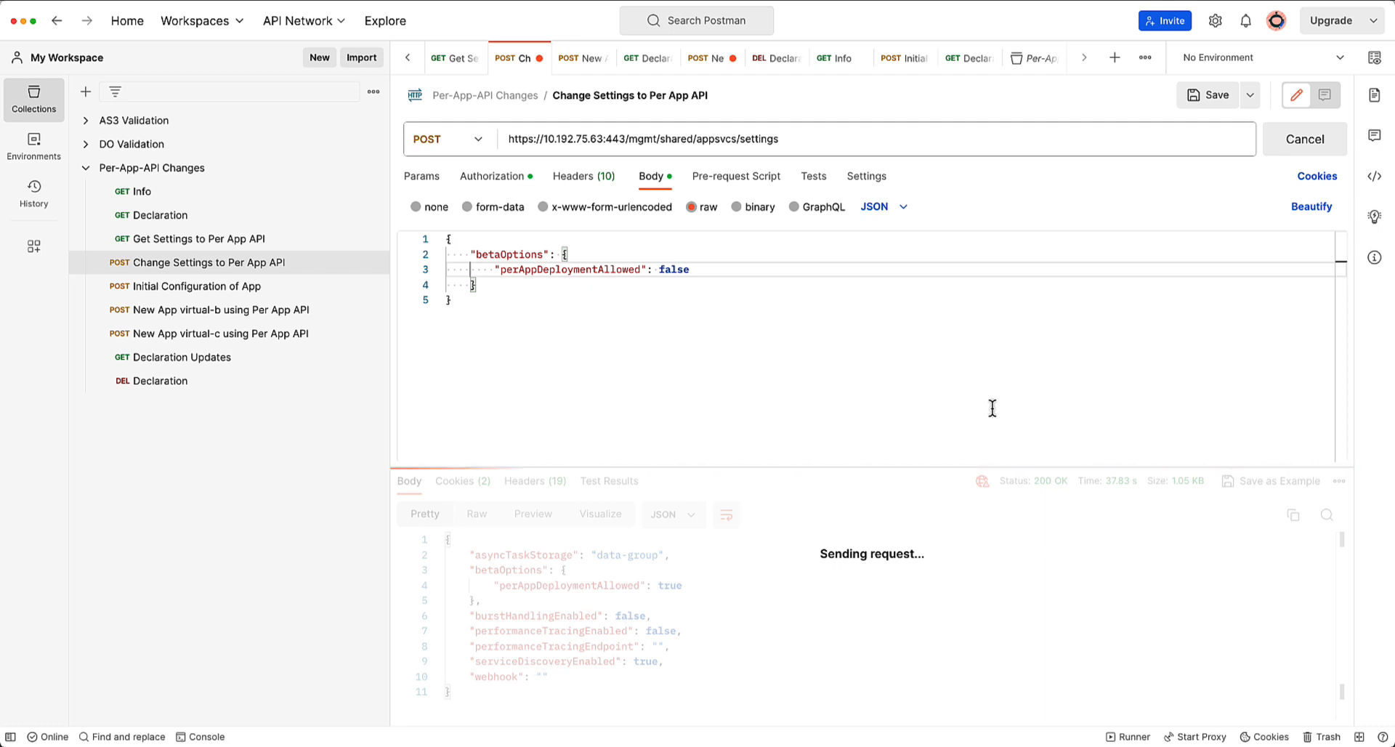
mouse_move(157, 362)
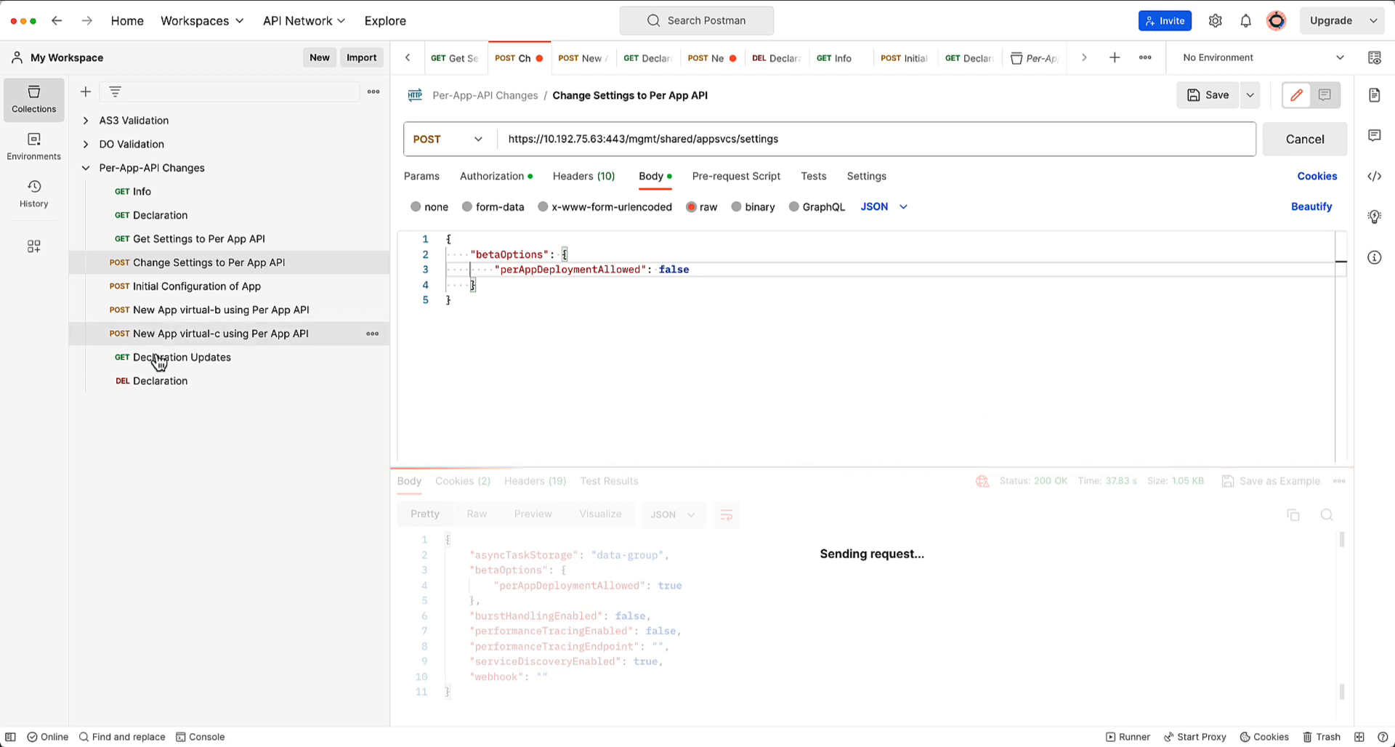
left_click(181, 356)
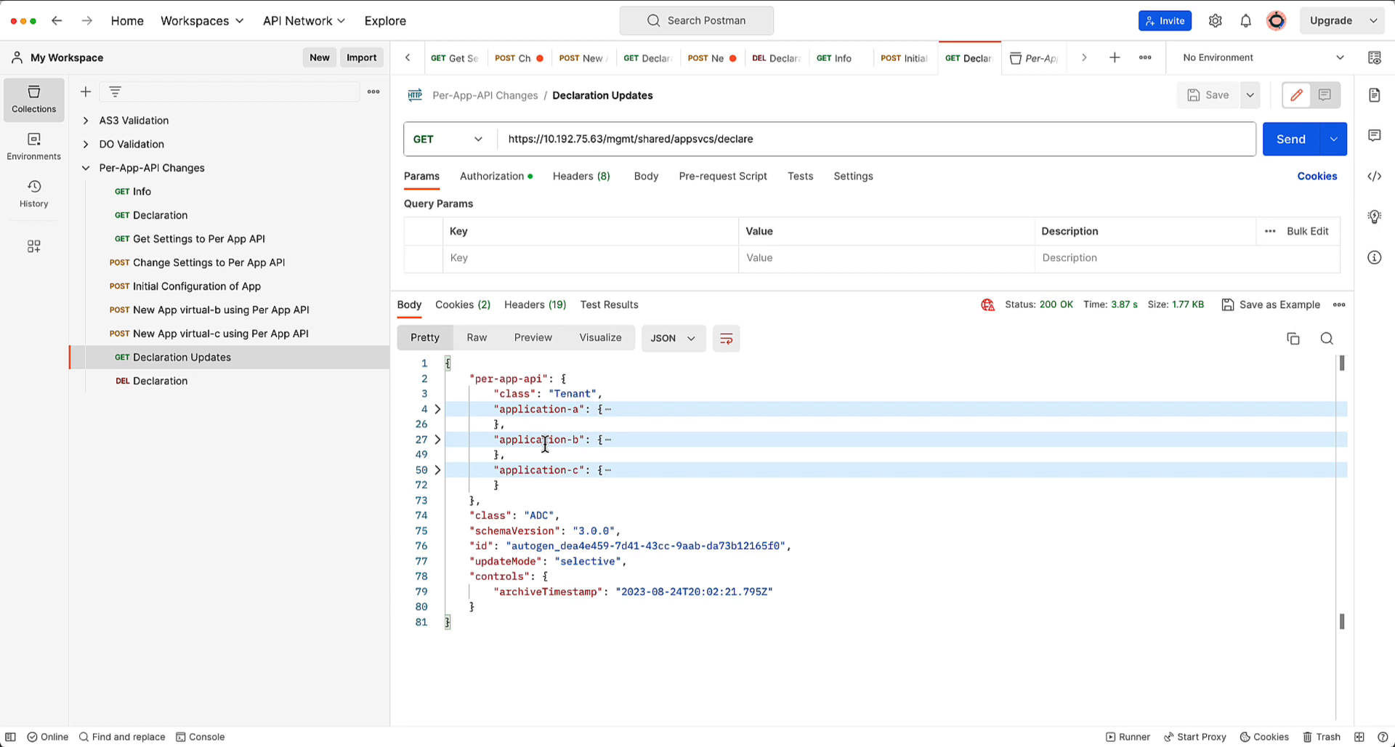
mouse_move(458, 373)
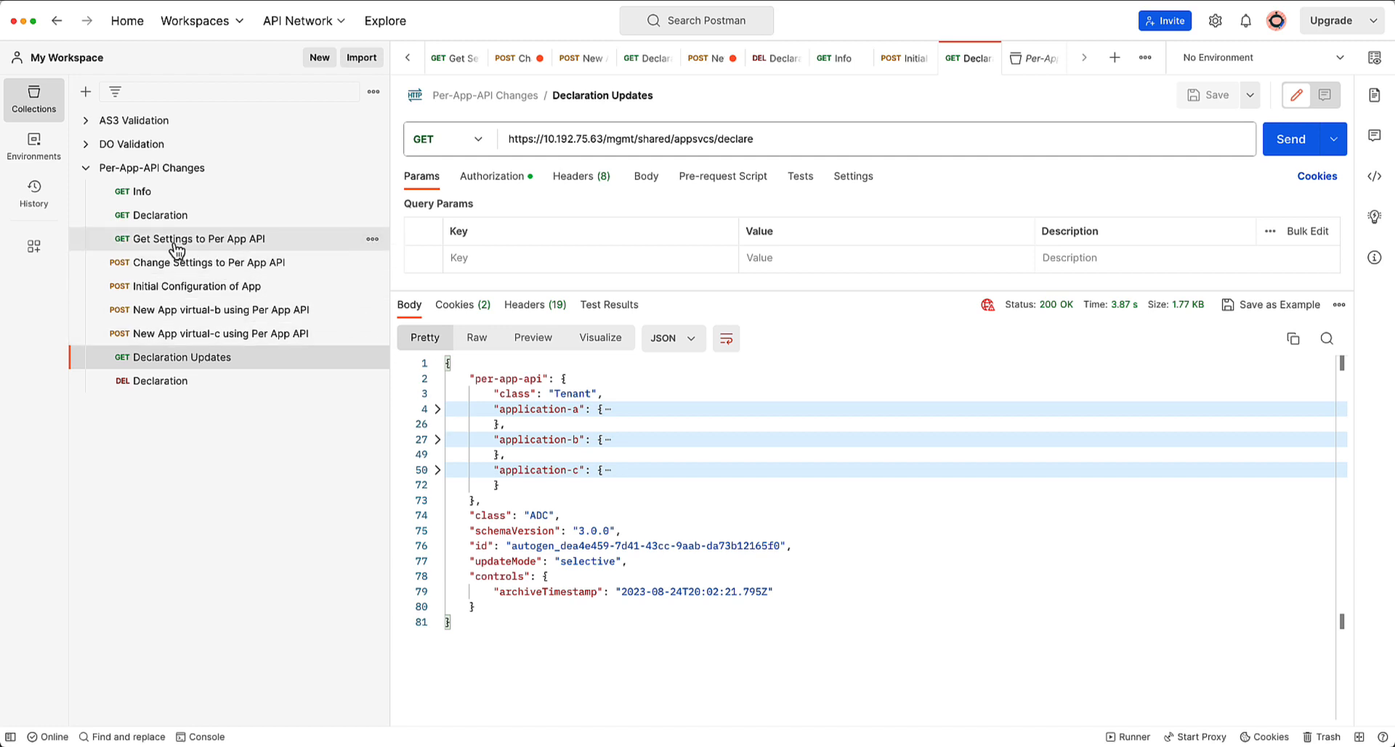
- Query Get Settings to Per App API for the current per-app settings
left_click(199, 238)
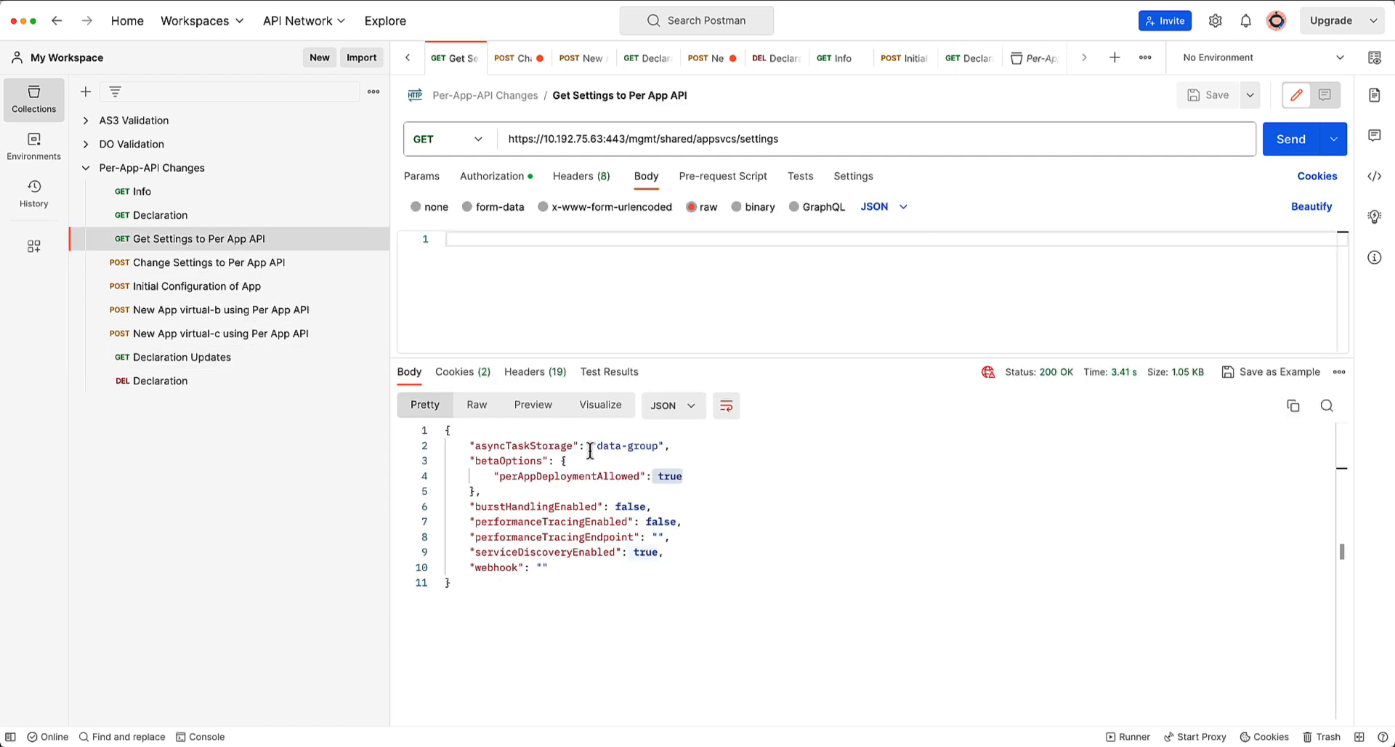
mouse_move(1291, 139)
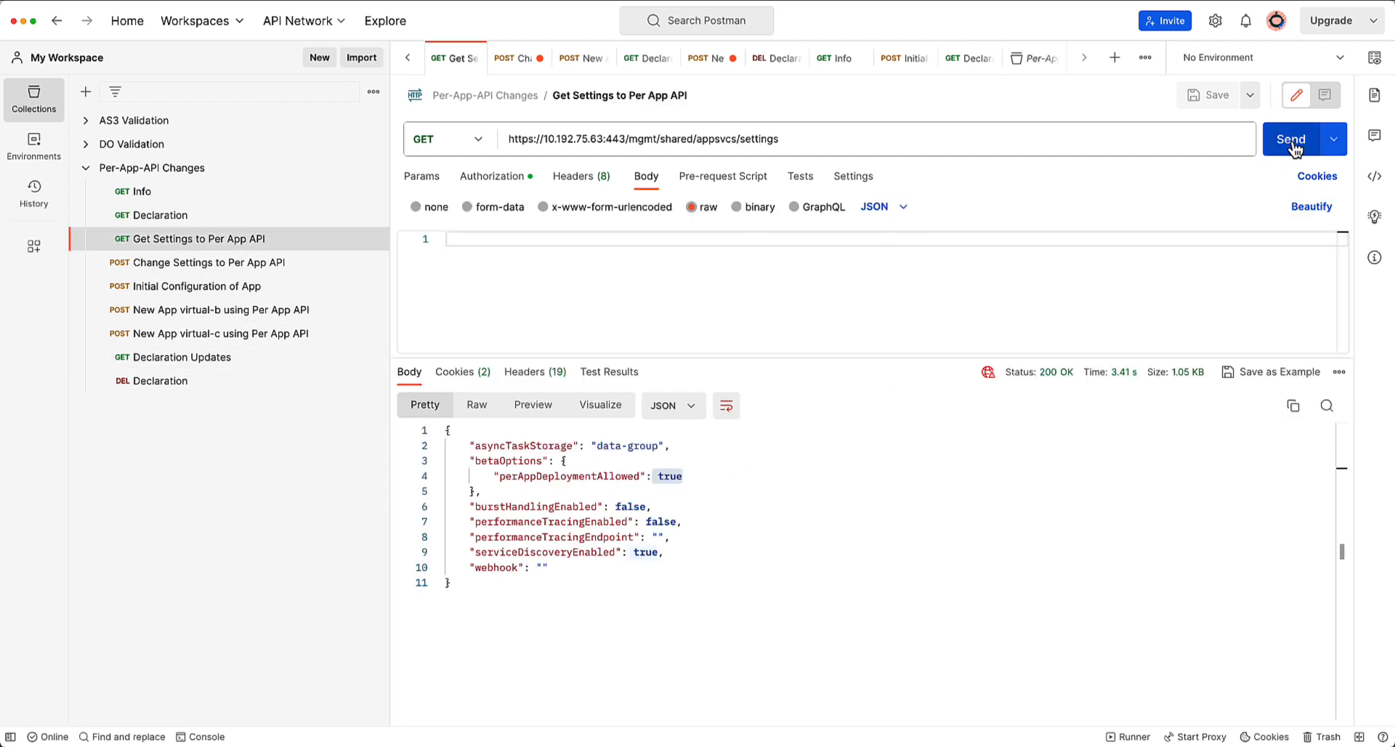
left_click(1291, 138)
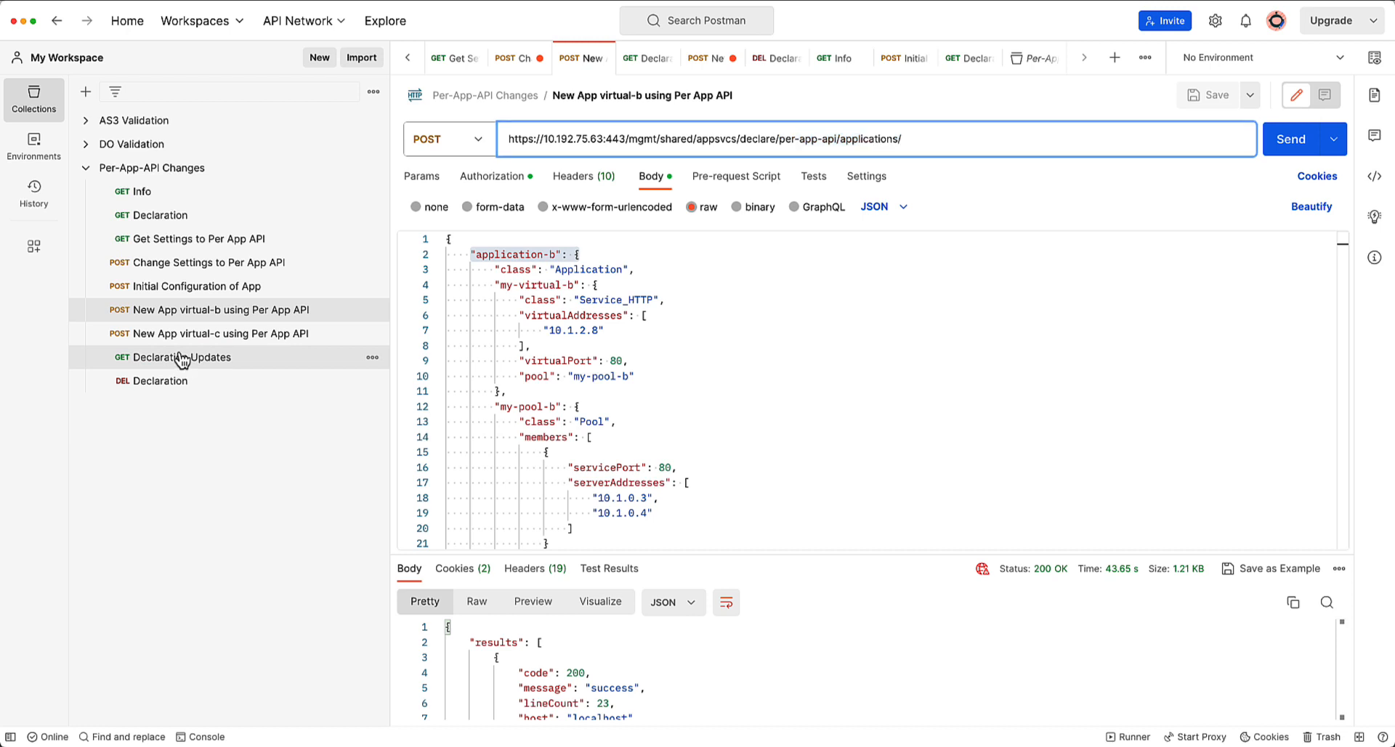
- Review Declaration Updates, then Get Settings showing perAppDeploymentAllowed false
left_click(180, 356)
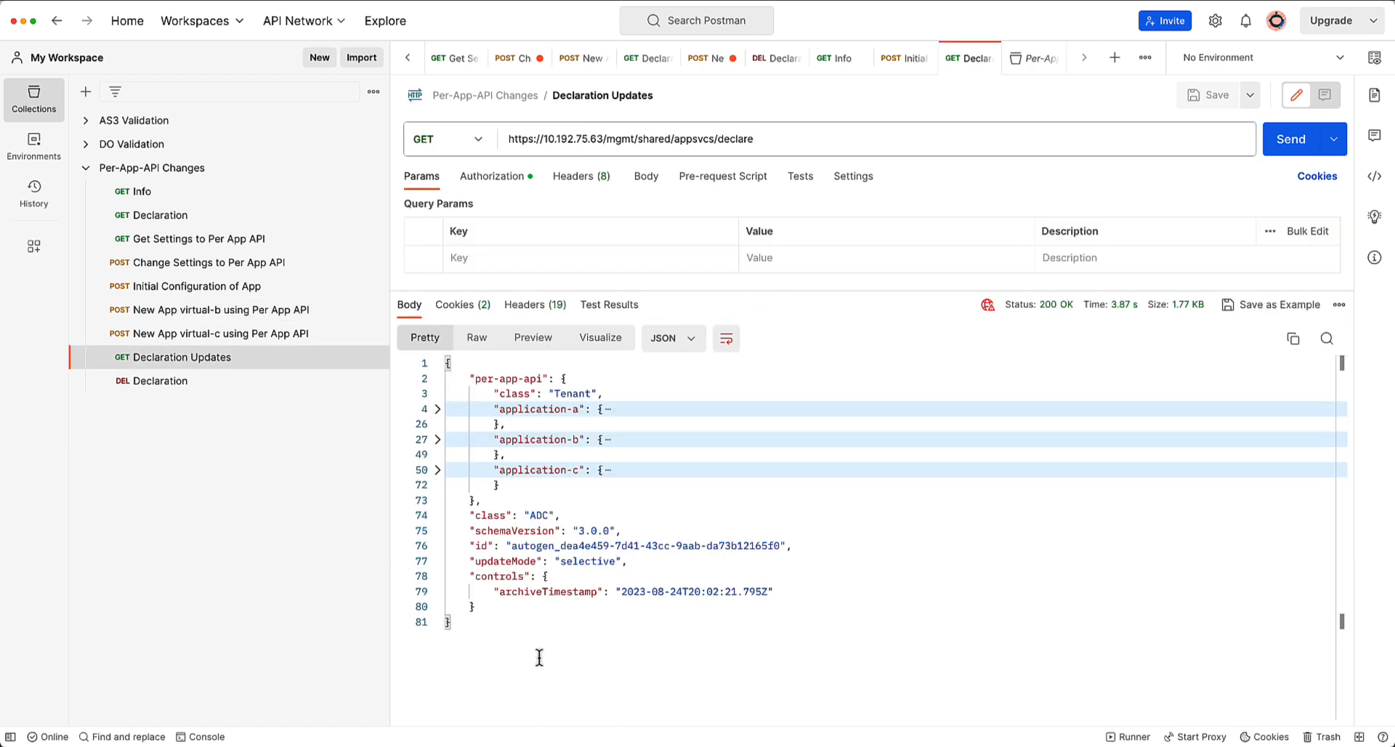
mouse_move(541, 520)
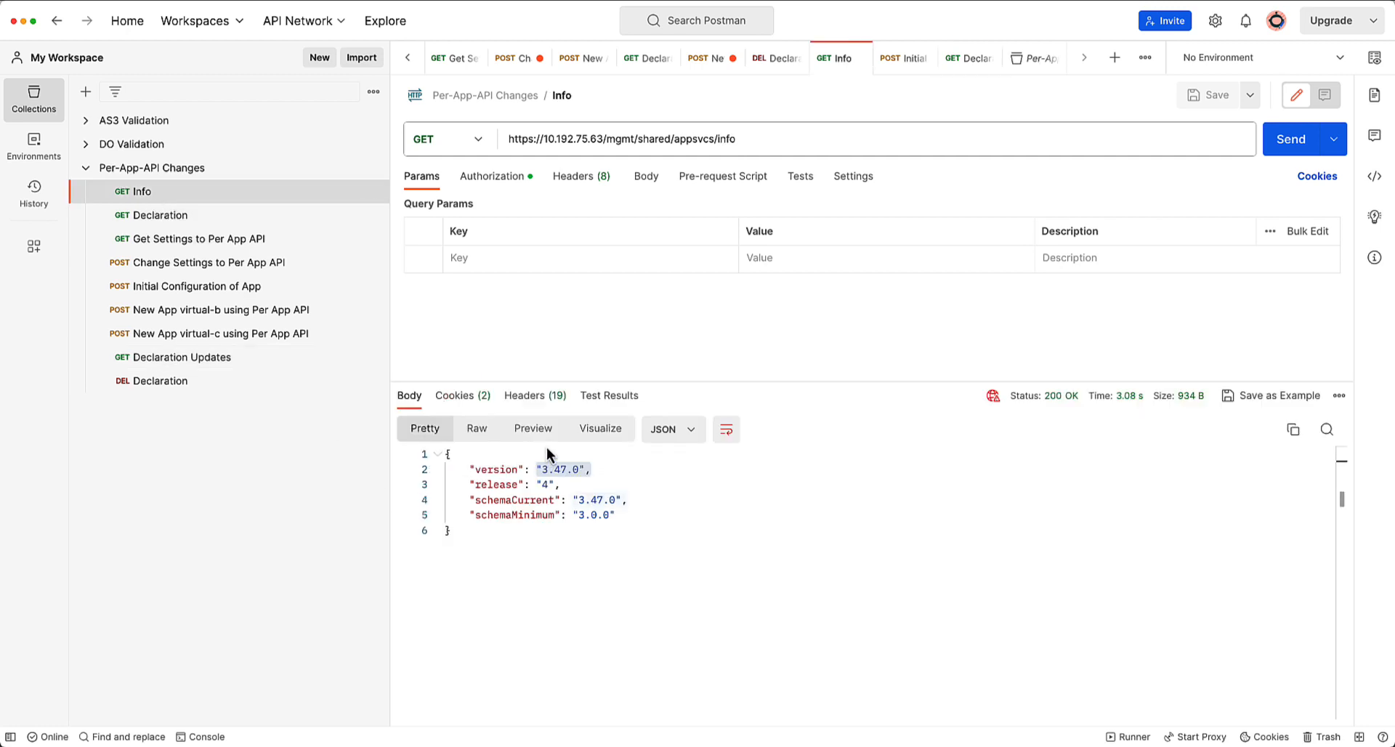
mouse_move(189, 238)
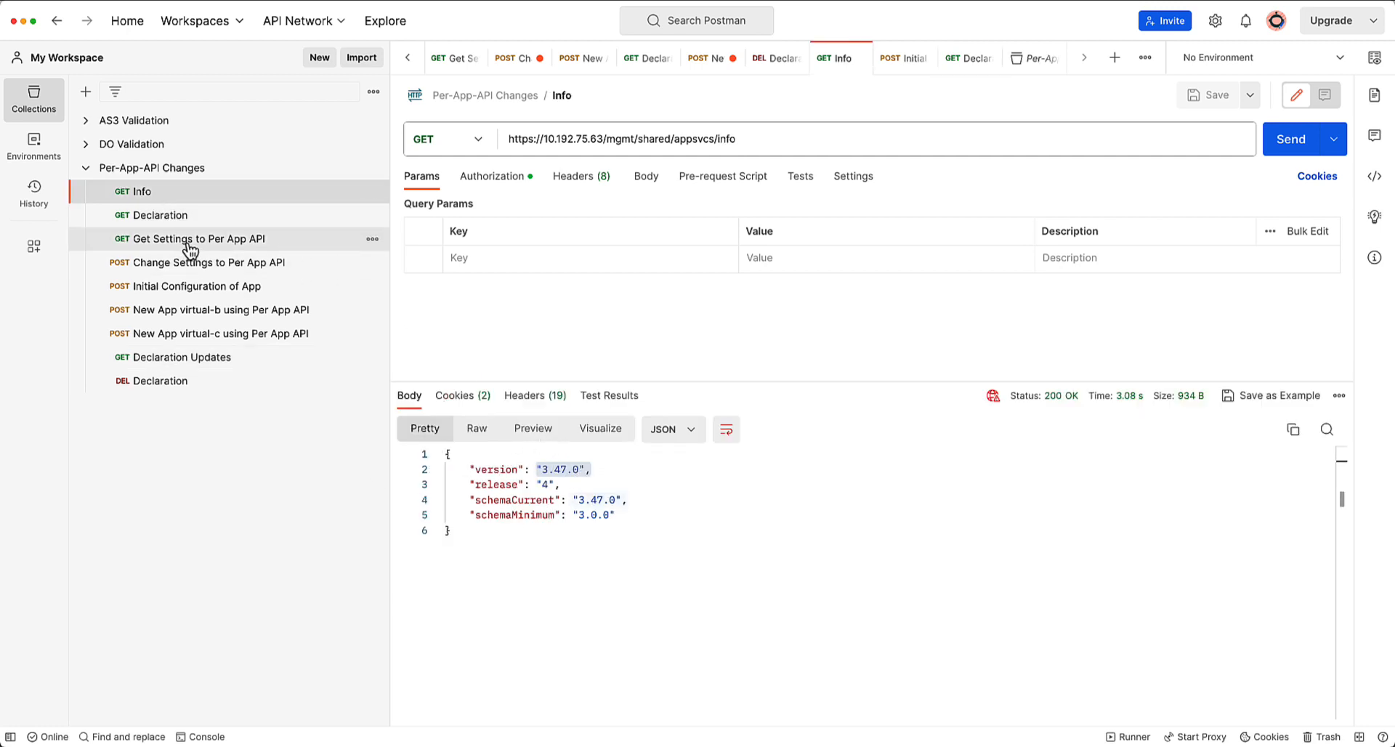
left_click(196, 239)
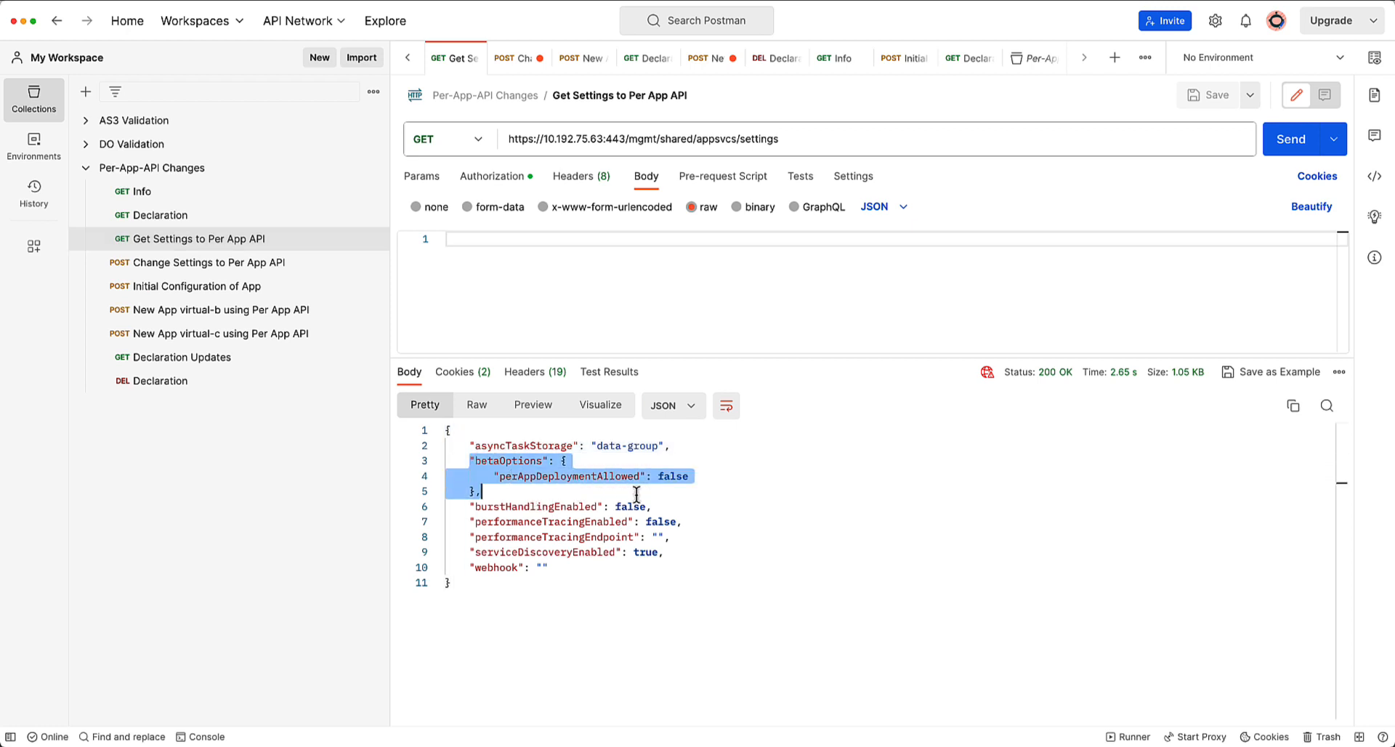
mouse_move(653, 491)
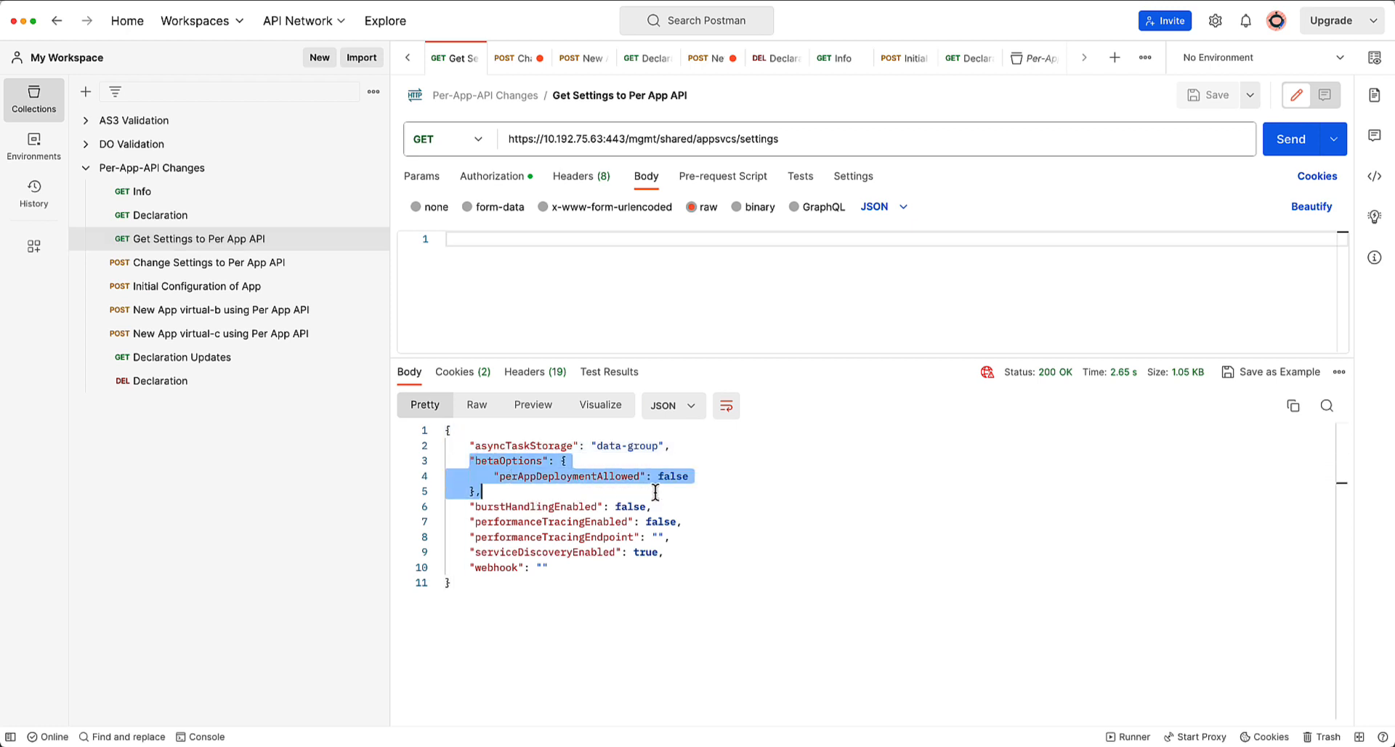